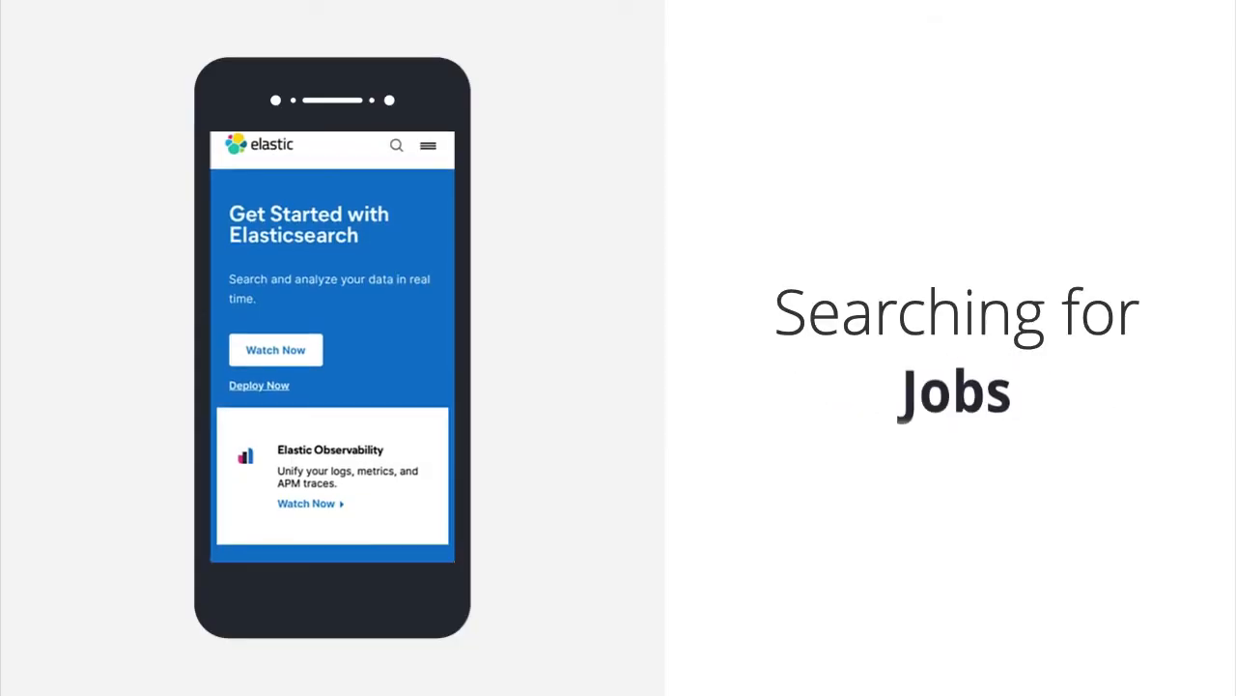
# - Follow the mobile search intro through to the Starbucks query and the Workplace Search home
pyautogui.scroll(-3)
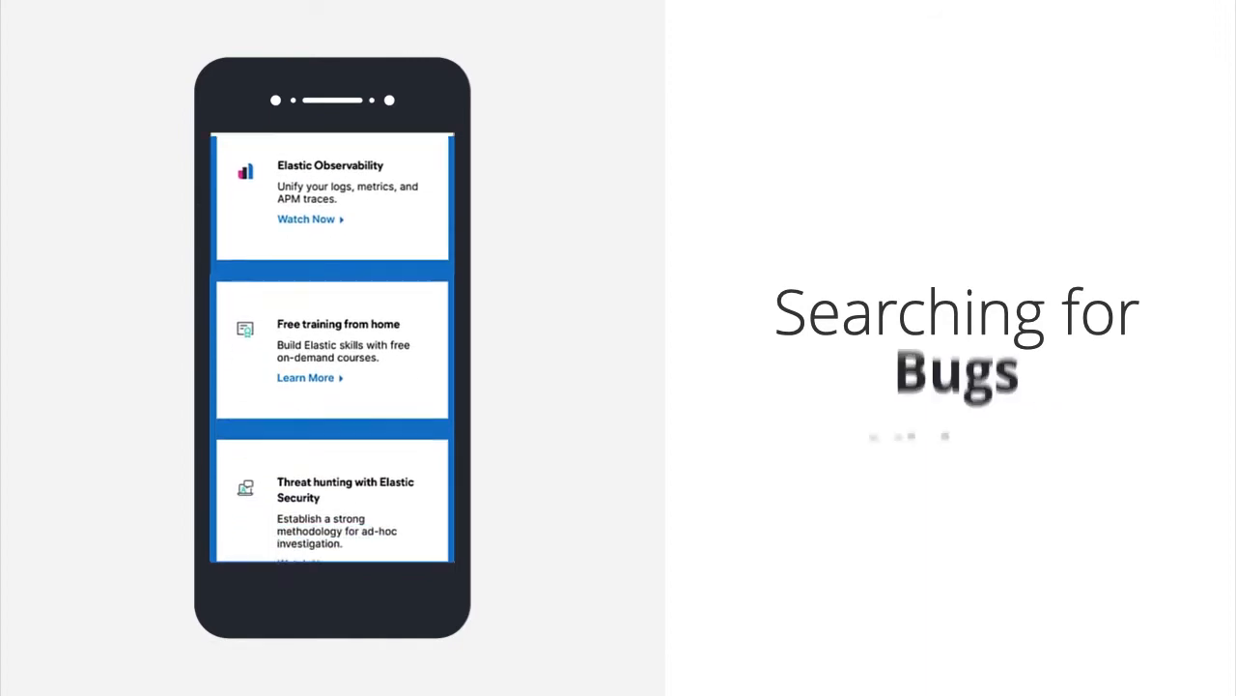
pyautogui.scroll(-3)
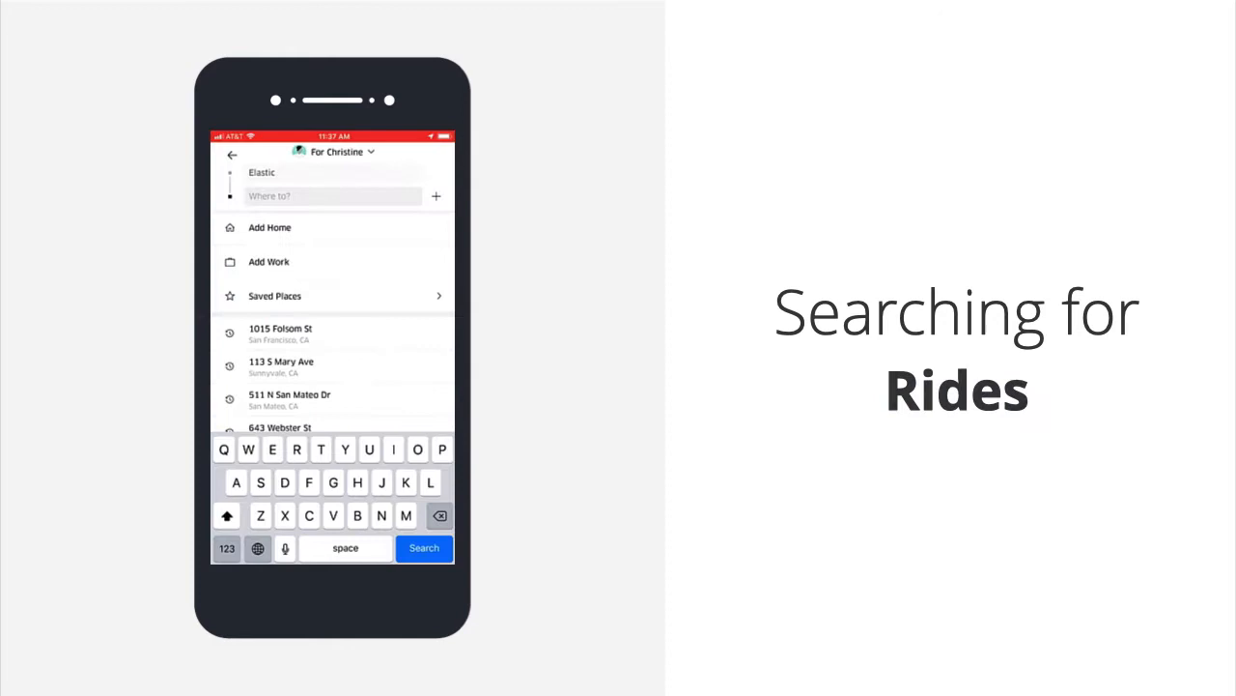
pyautogui.write('Starbucks')
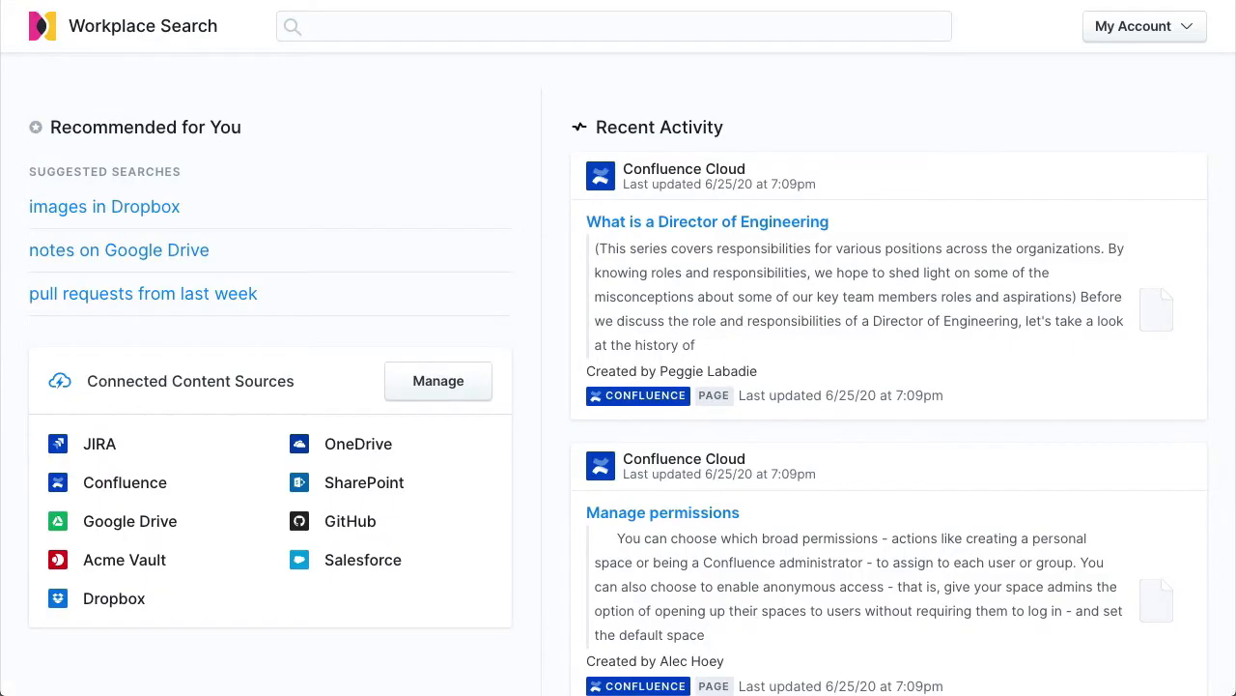
# - Search all workplace content for 'marketing strategy' via the 'marketi' suggestion
pyautogui.click(613, 27)
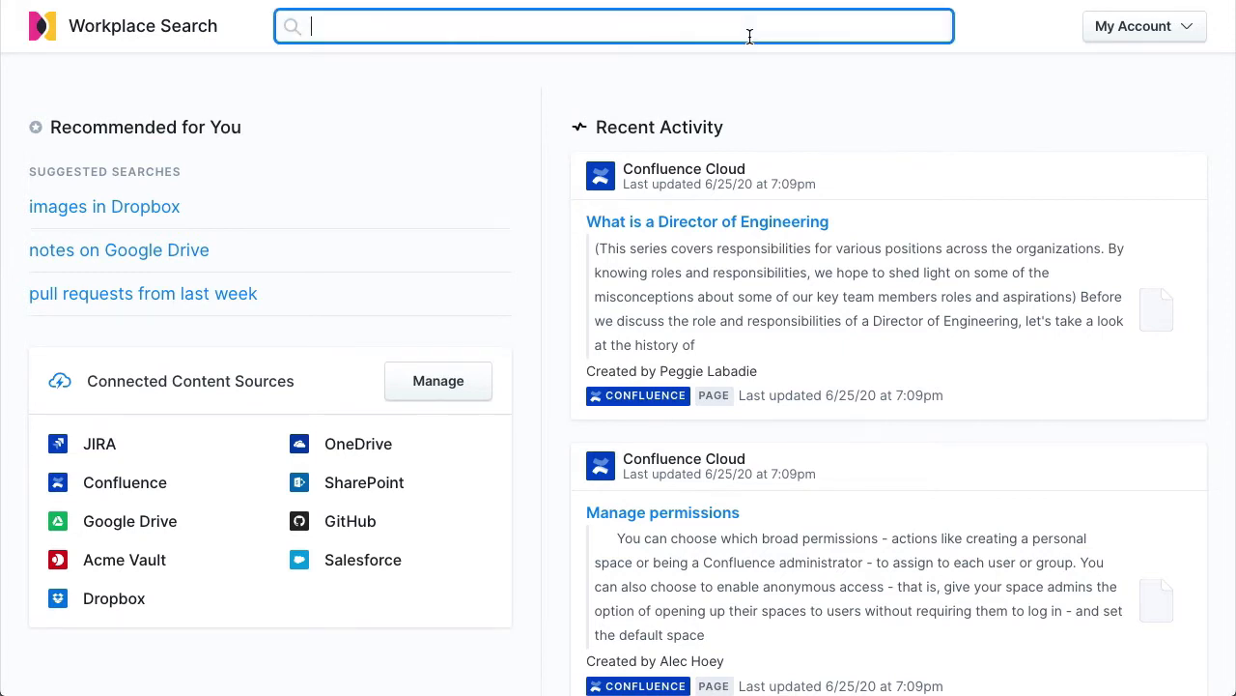
pyautogui.write('marketi')
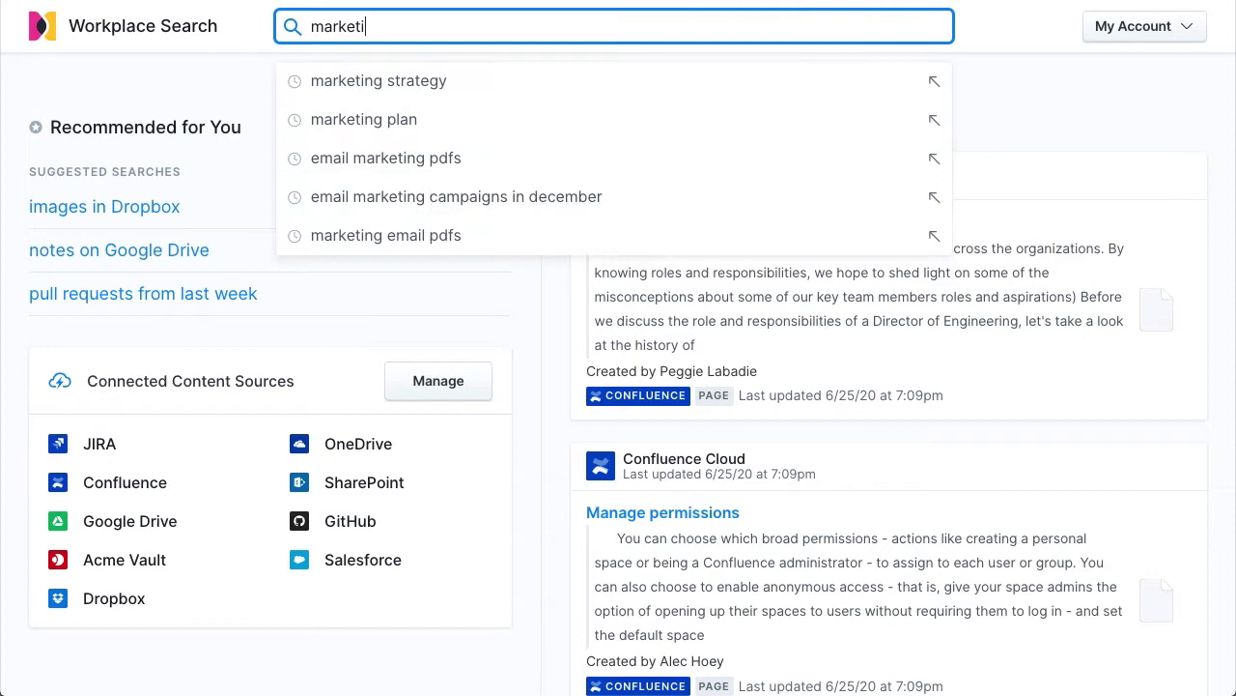
pyautogui.click(379, 81)
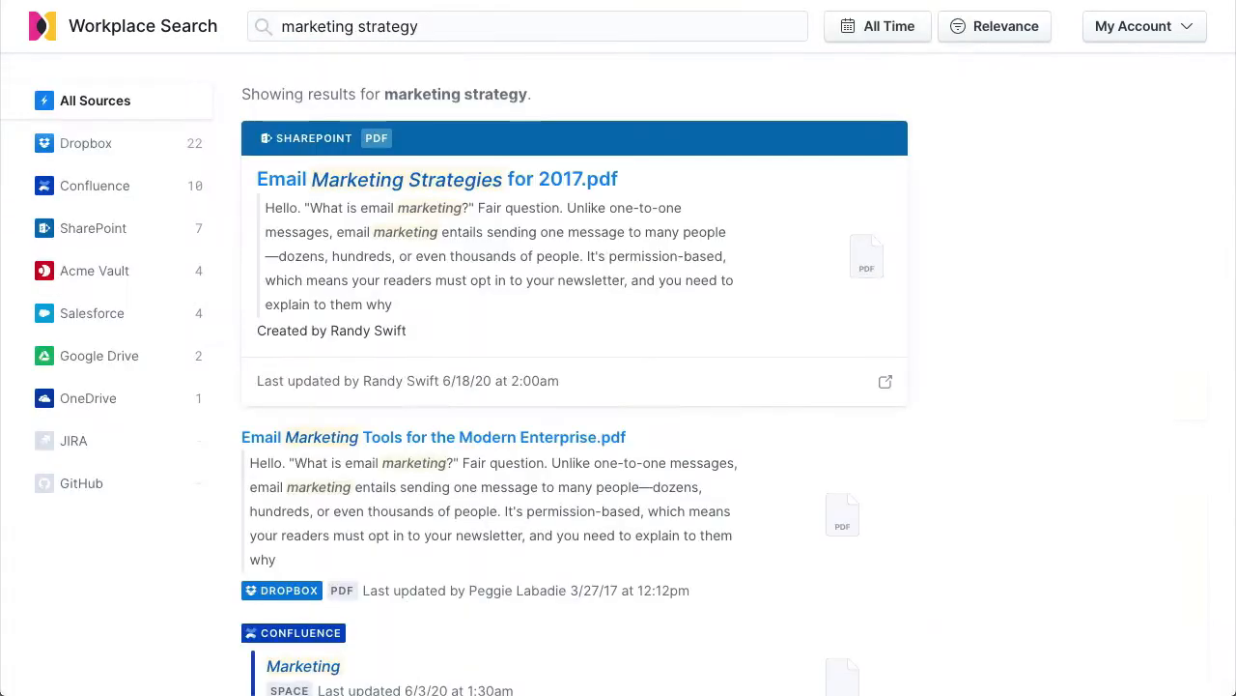
pyautogui.moveTo(808, 139)
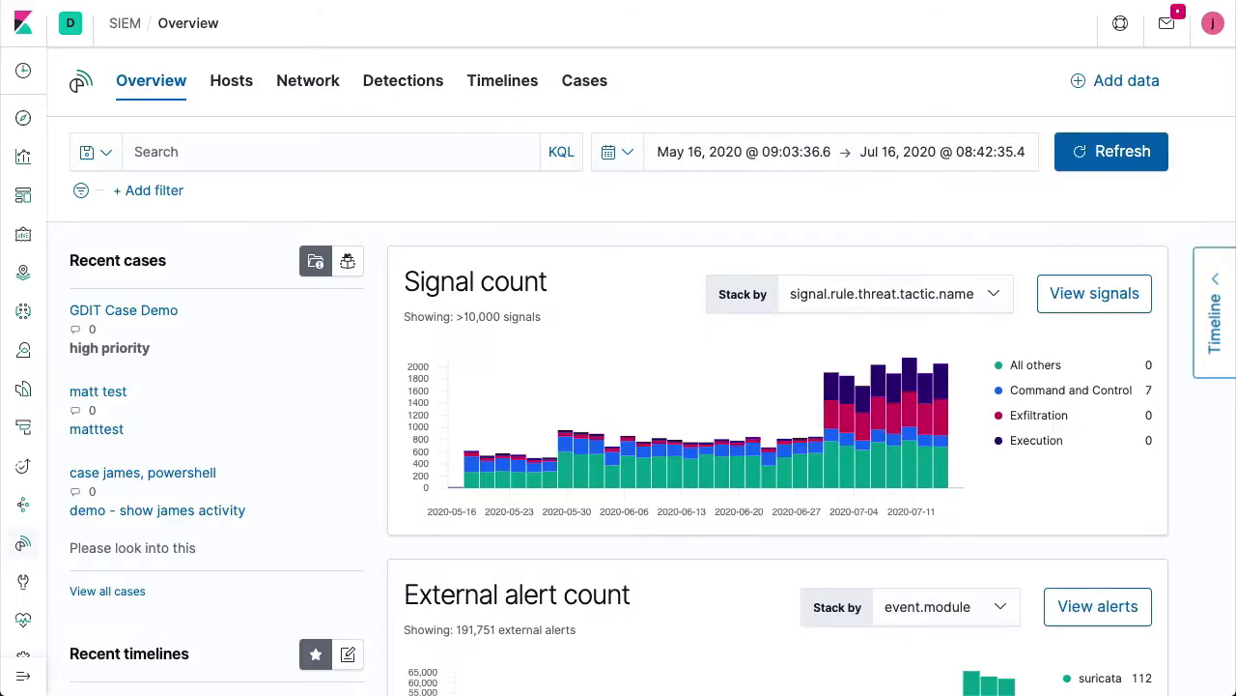
pyautogui.moveTo(307, 81)
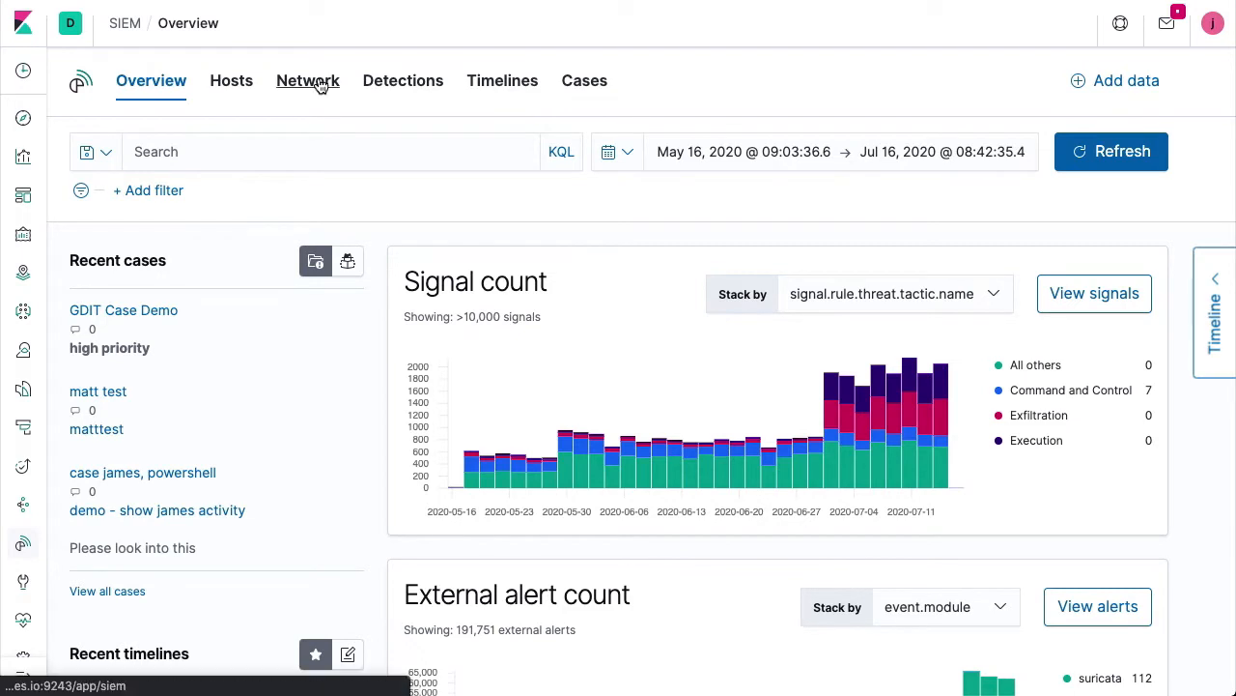
# - Tour the SIEM network map and hosts list, then show the infrastructure hosts-by-CPU map
pyautogui.click(307, 82)
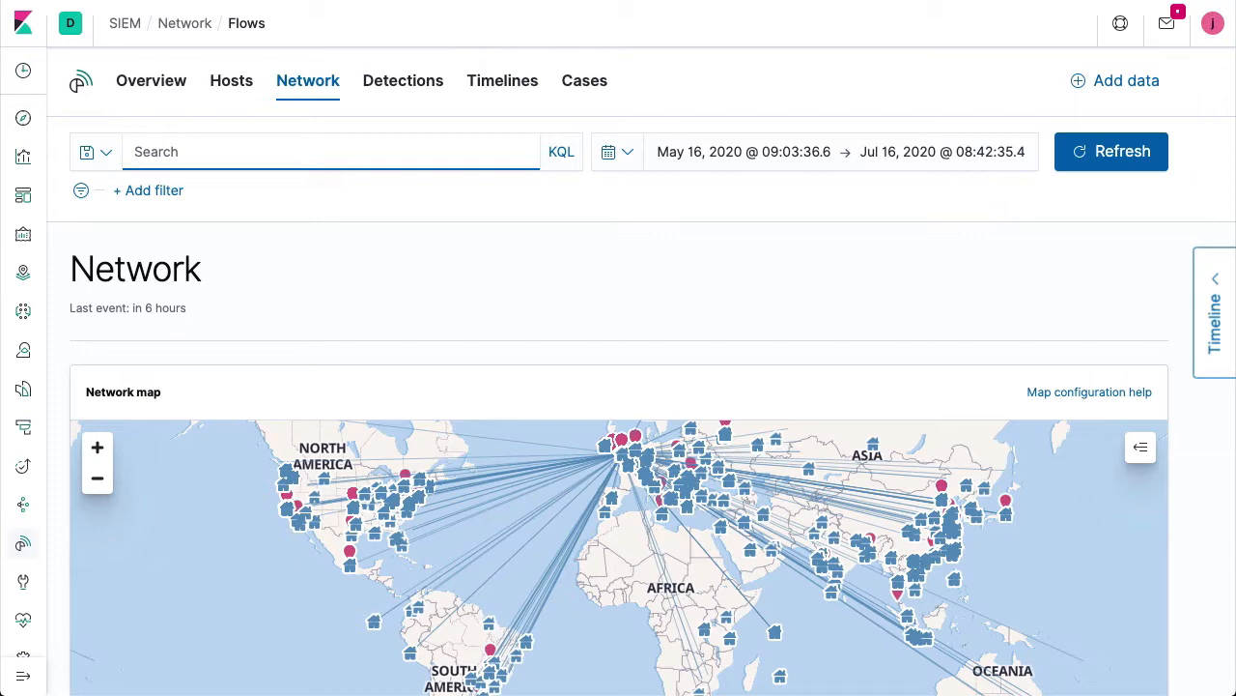
pyautogui.scroll(-3)
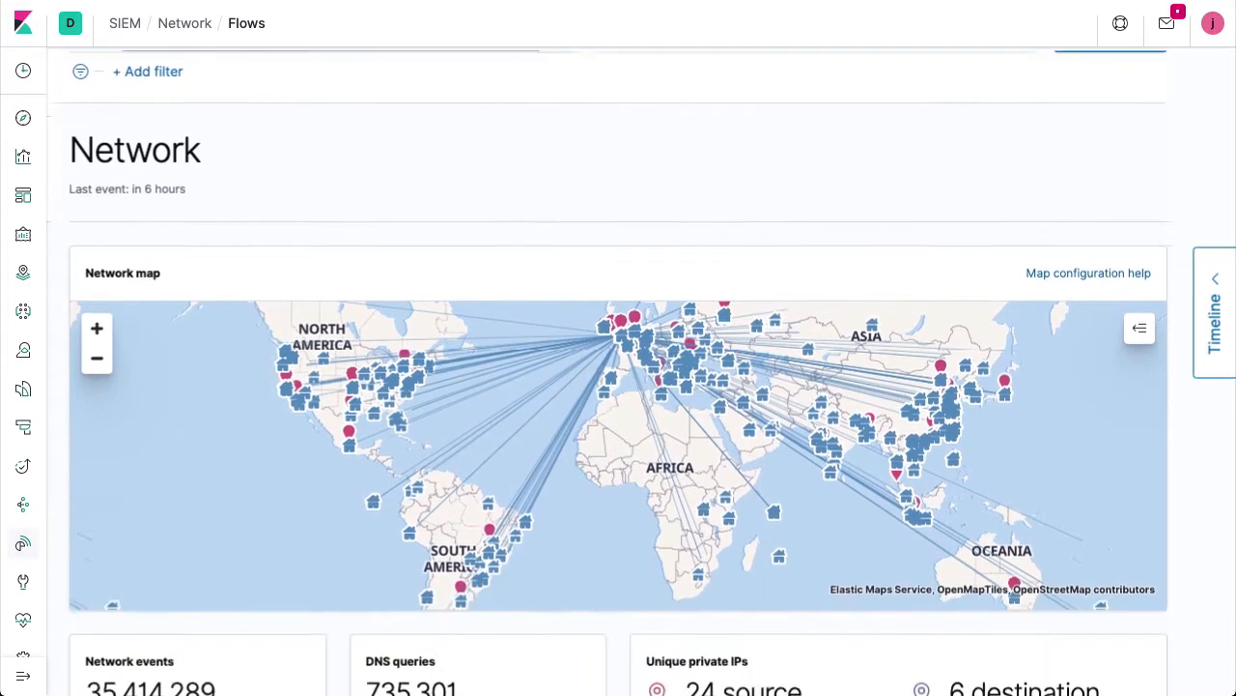
pyautogui.scroll(-3)
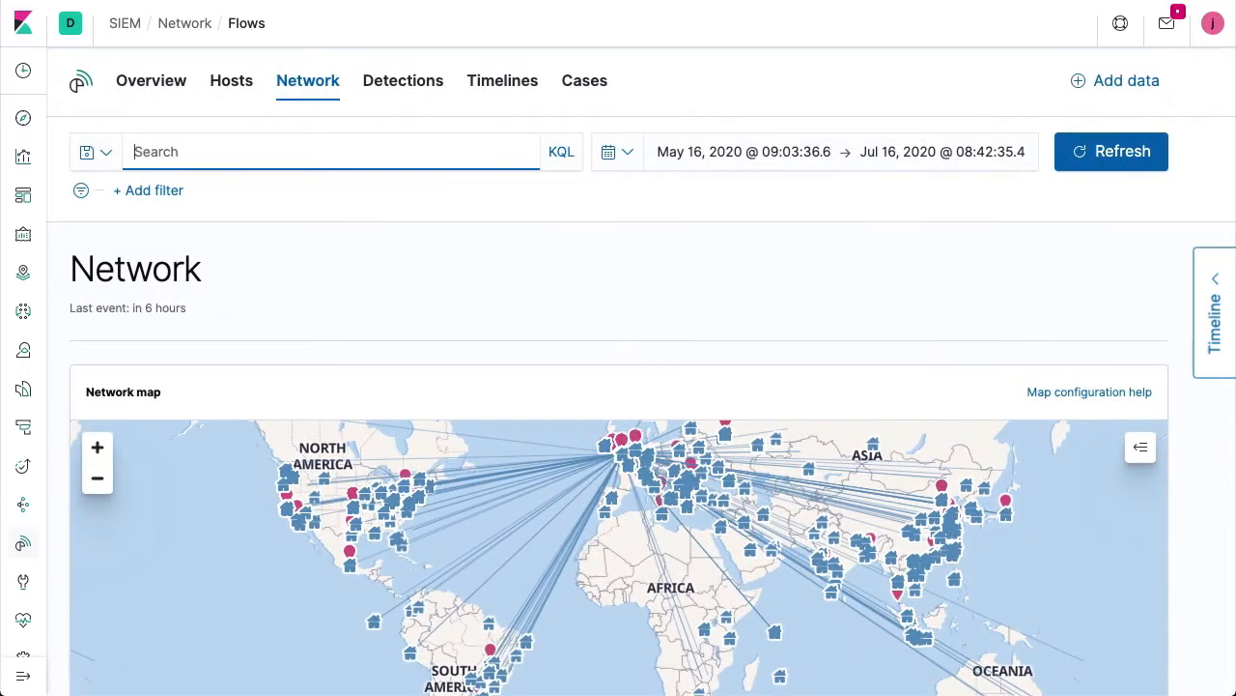
pyautogui.moveTo(232, 81)
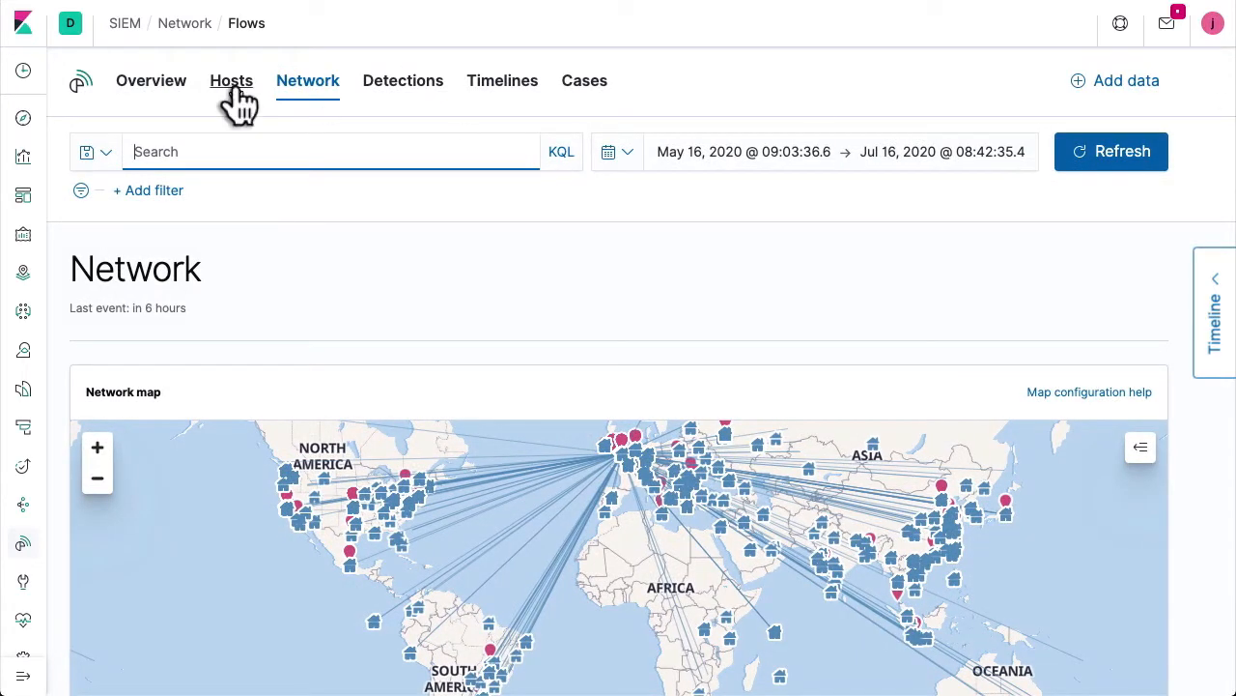
pyautogui.click(232, 81)
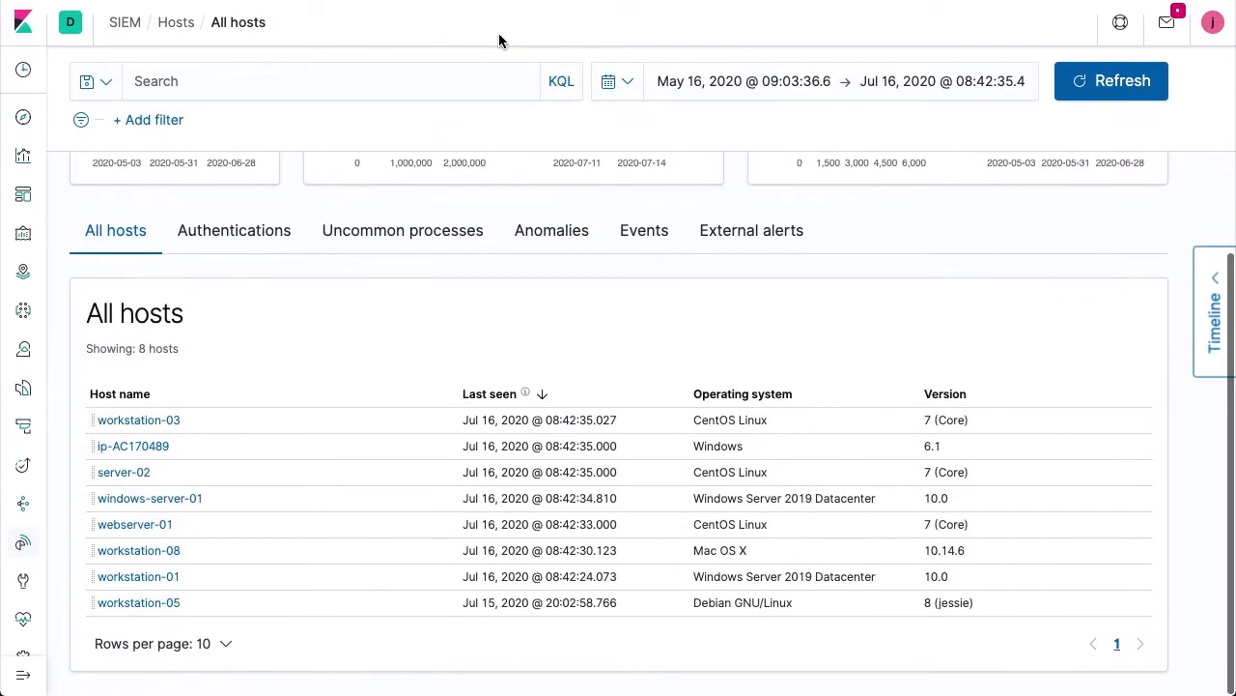
pyautogui.click(402, 230)
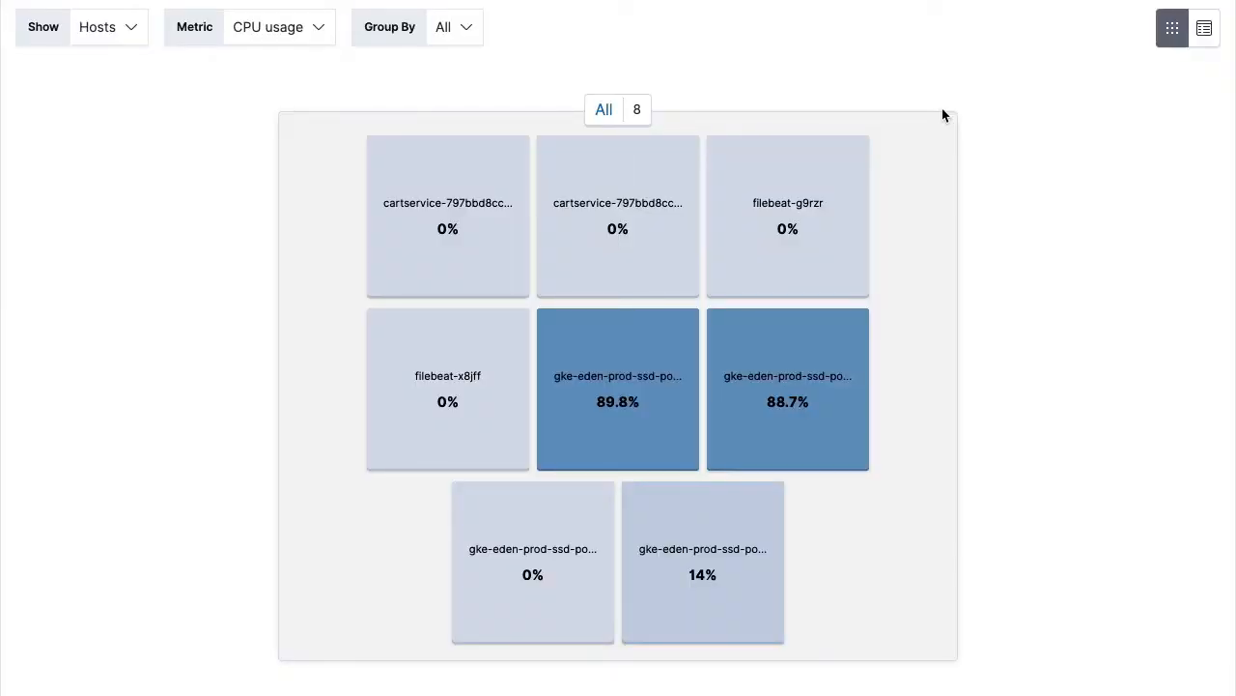
# - Show CPU usage by Kubernetes pods grouped by service type, then Docker containers, then emailService in APM
pyautogui.click(109, 27)
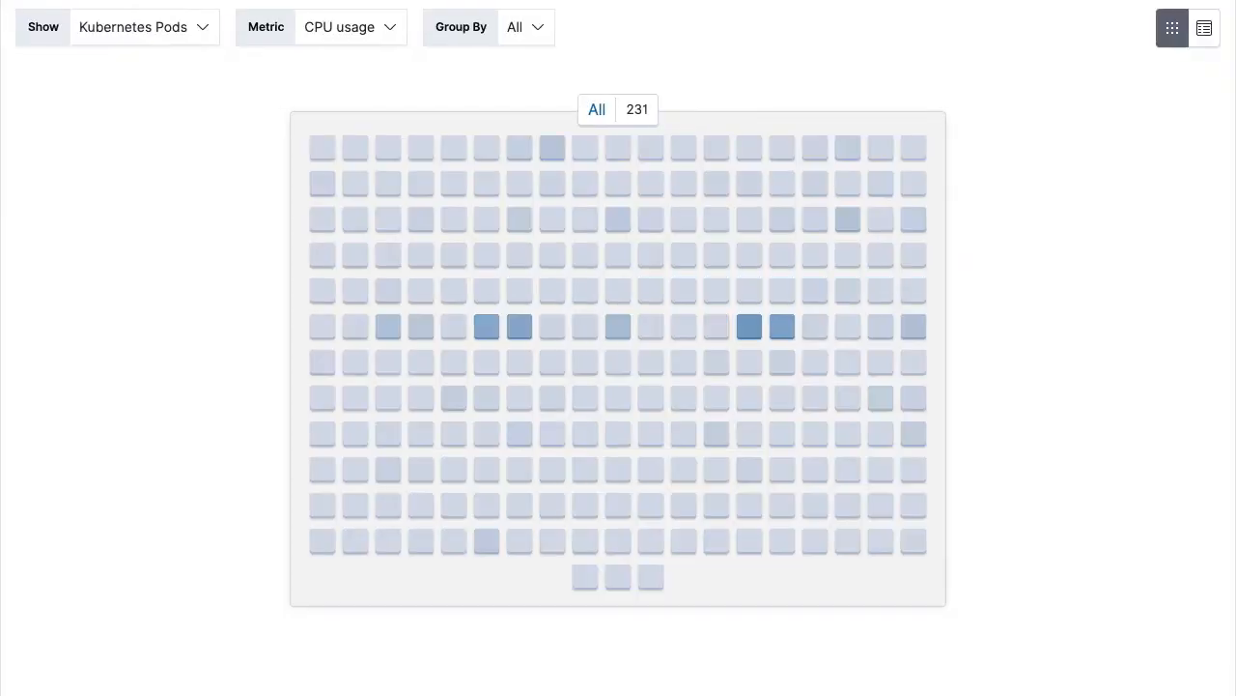
pyautogui.click(525, 27)
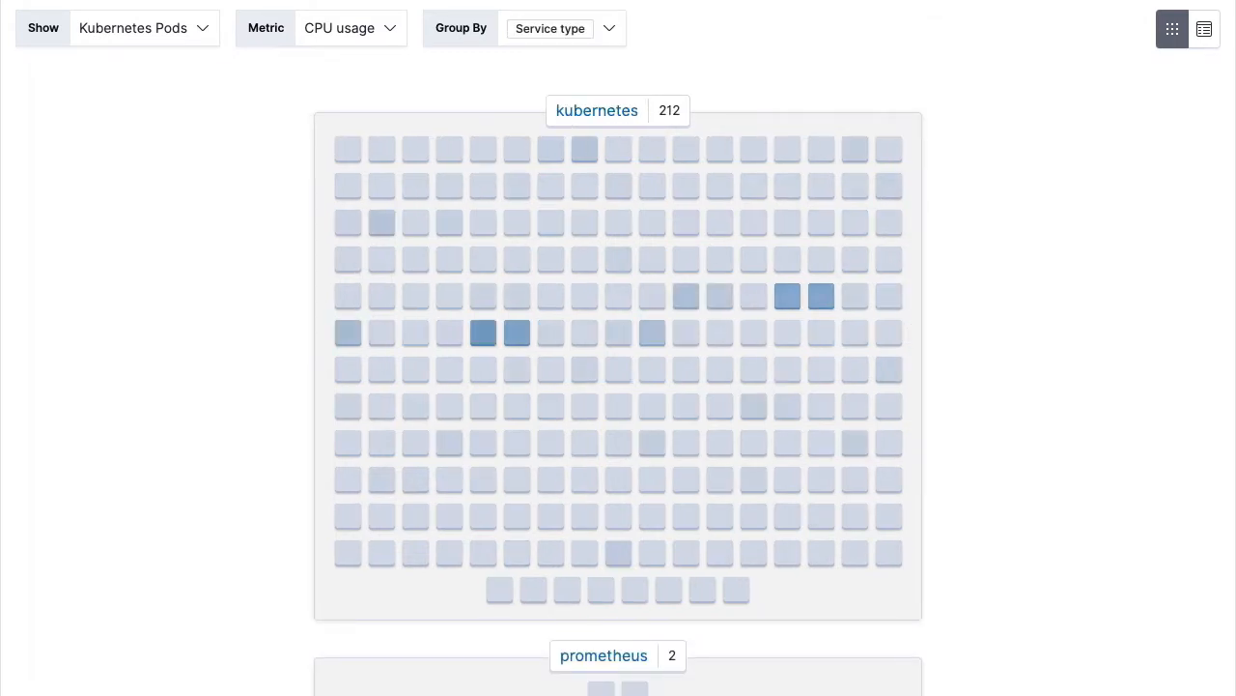
pyautogui.click(143, 27)
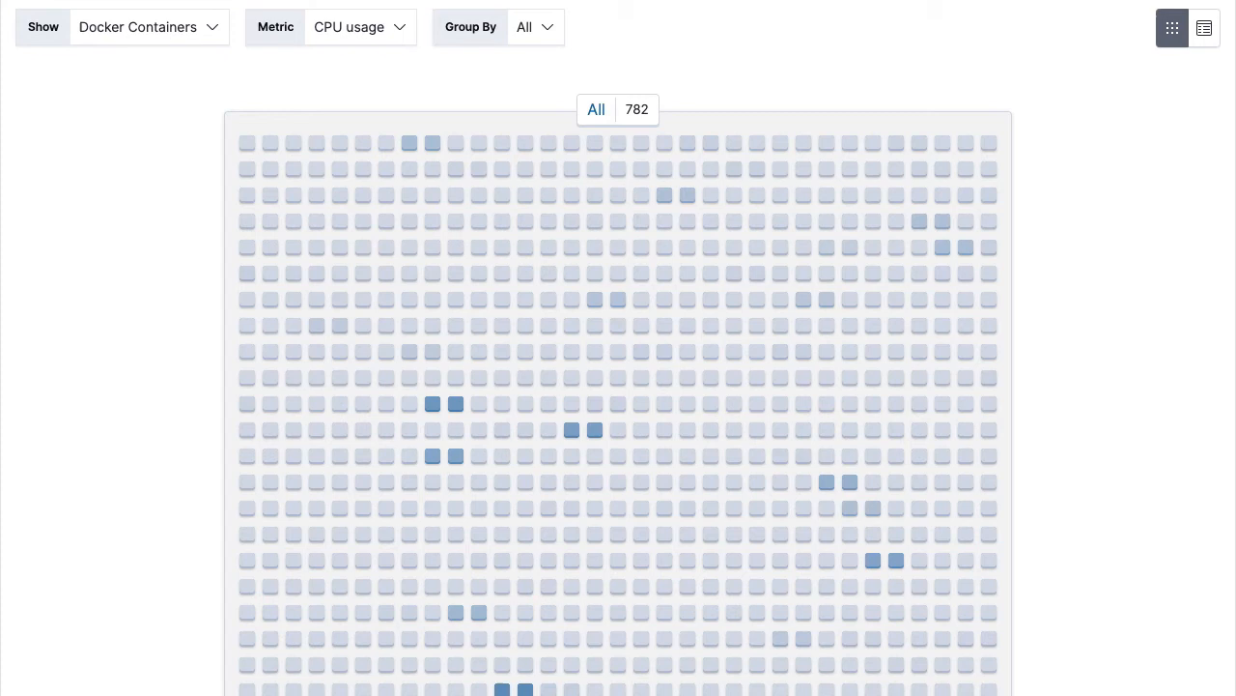
pyautogui.click(139, 27)
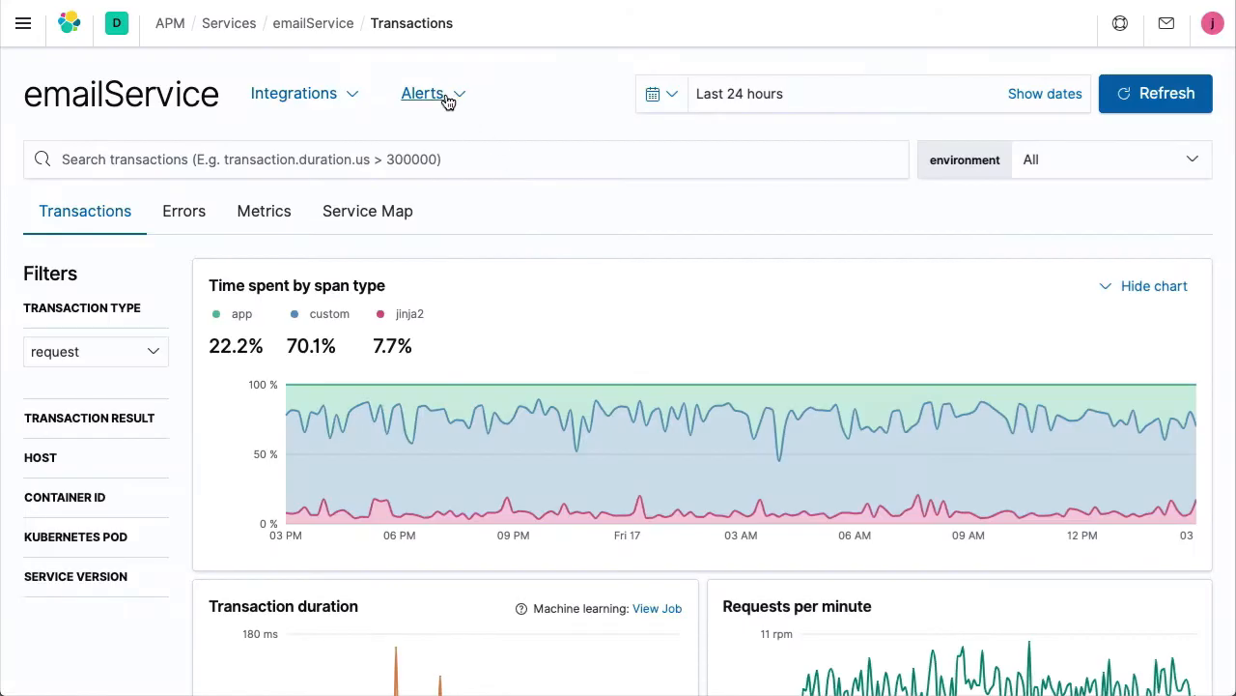
# - Start a transaction duration threshold alert for emailService above 1500ms average
pyautogui.click(426, 92)
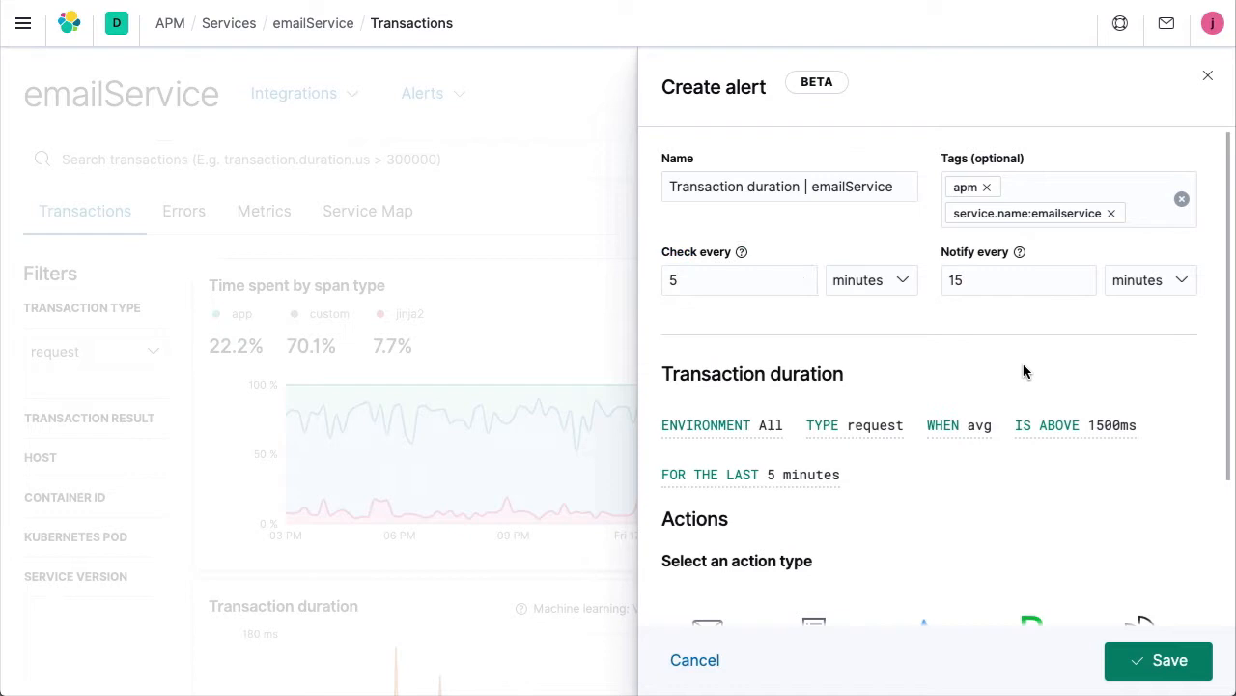
pyautogui.scroll(-3)
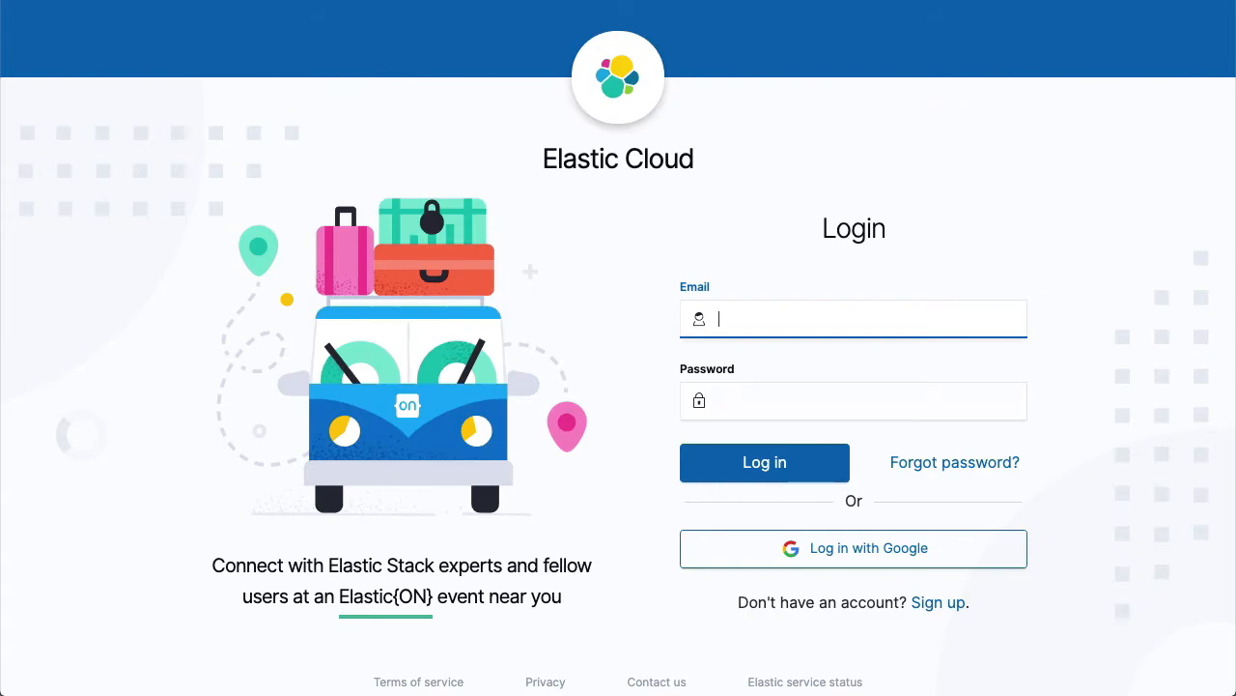
# - Log in to Elastic Cloud and raise the ObsBLT deployment's RAM per node from 8 GB to 32 GB
pyautogui.click(766, 462)
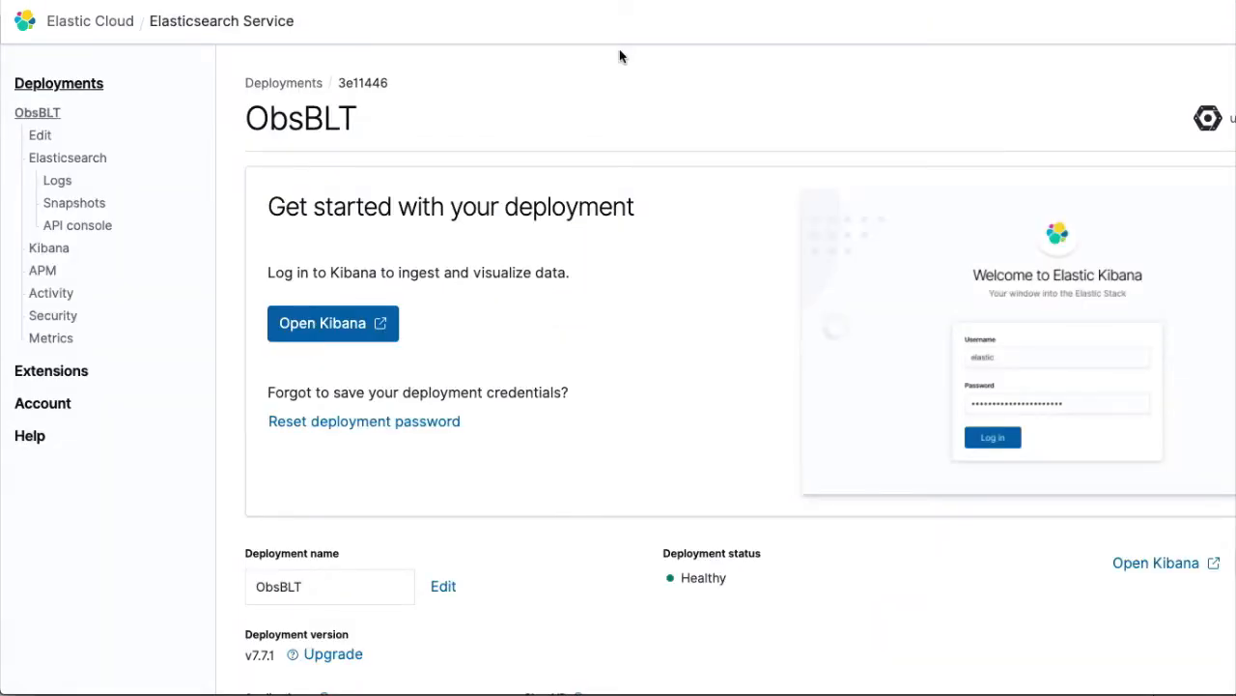
pyautogui.moveTo(39, 135)
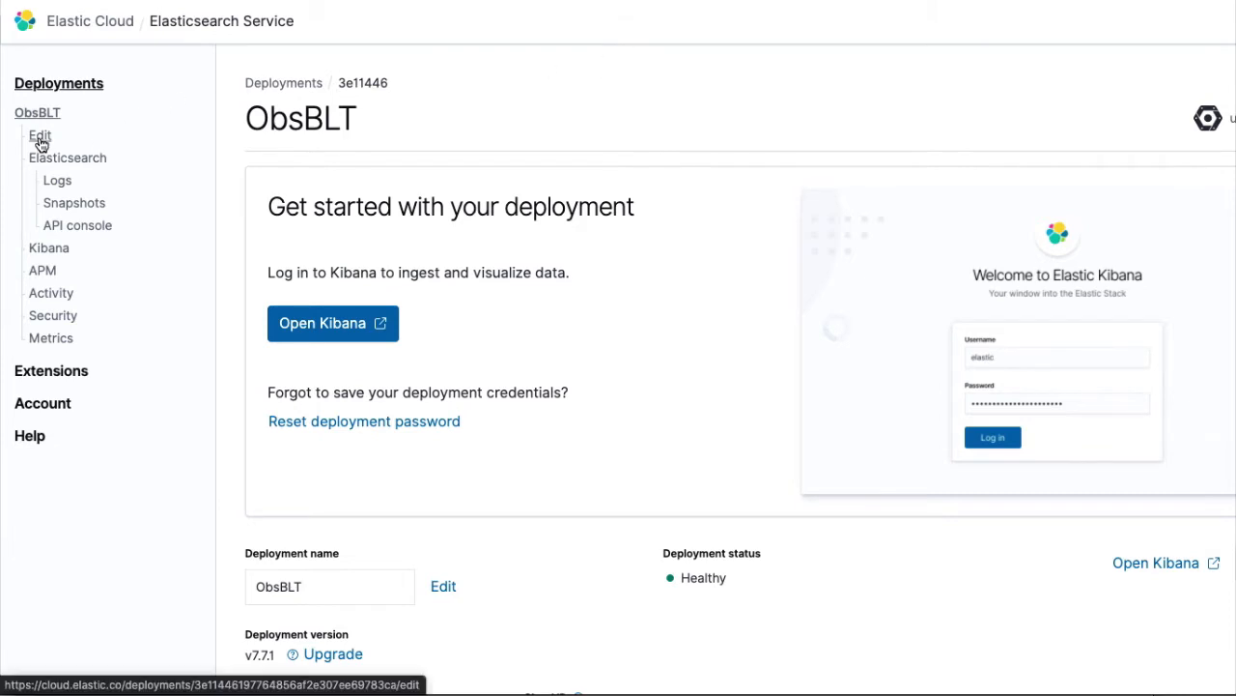
pyautogui.click(38, 135)
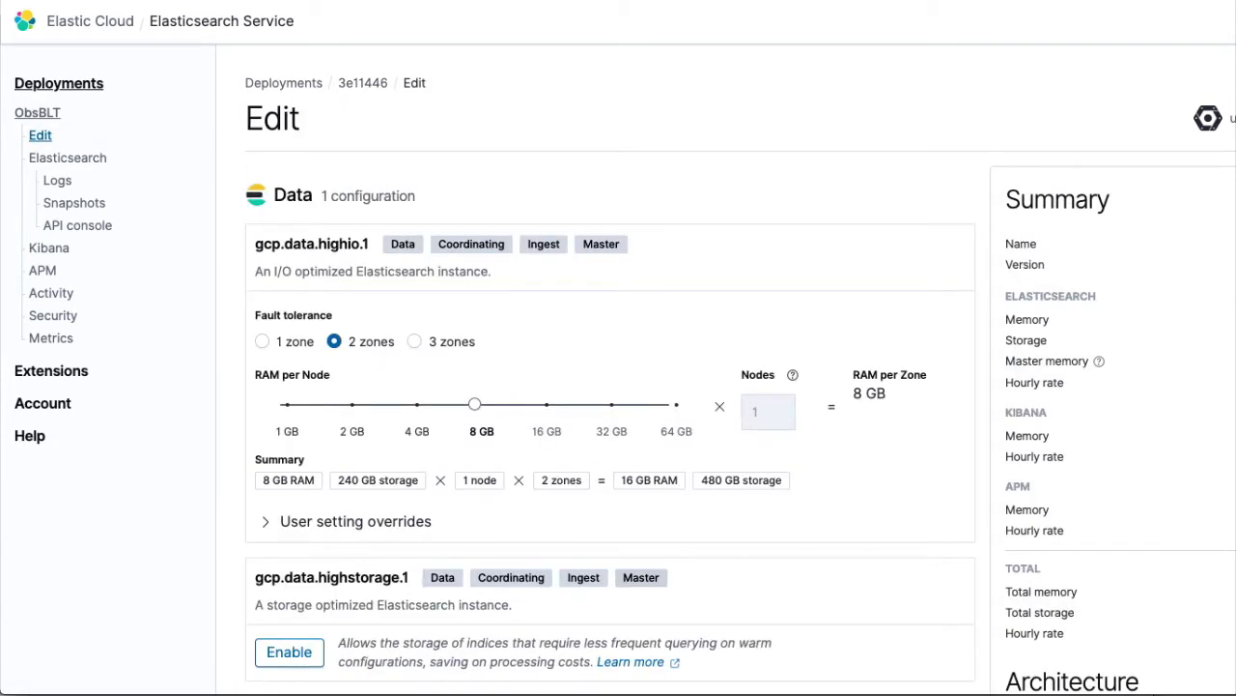
pyautogui.moveTo(476, 403); pyautogui.dragTo(598, 404)
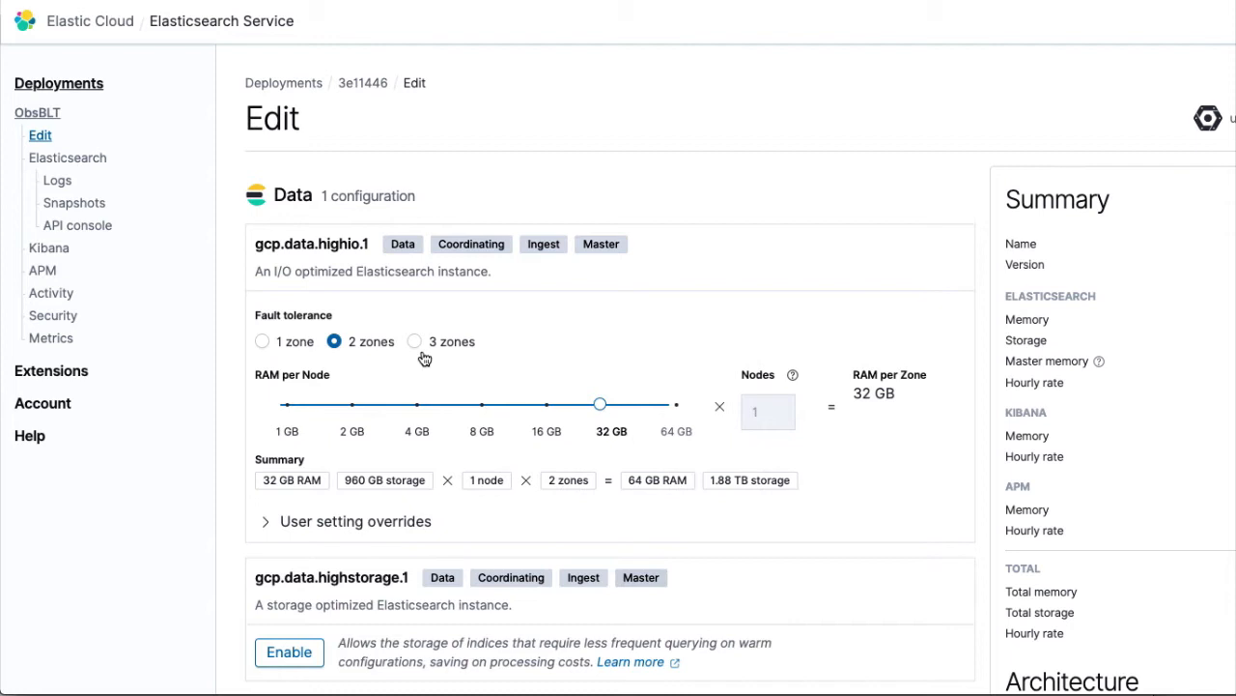
pyautogui.click(414, 340)
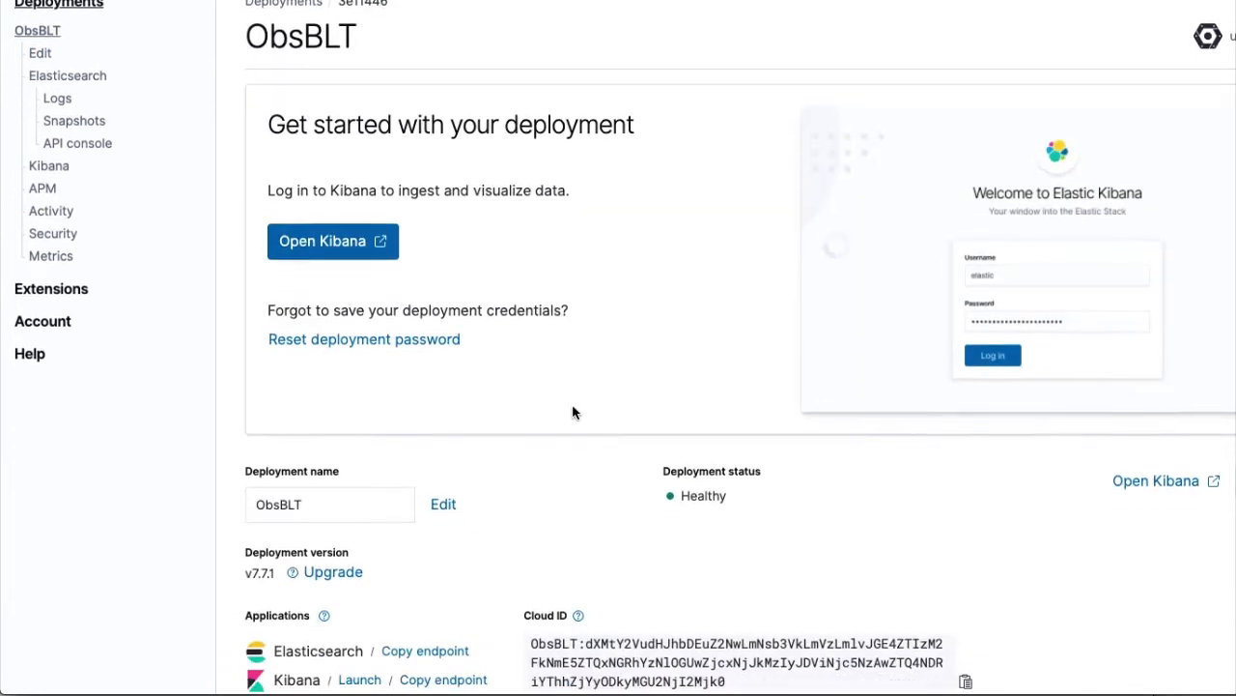
pyautogui.scroll(-3)
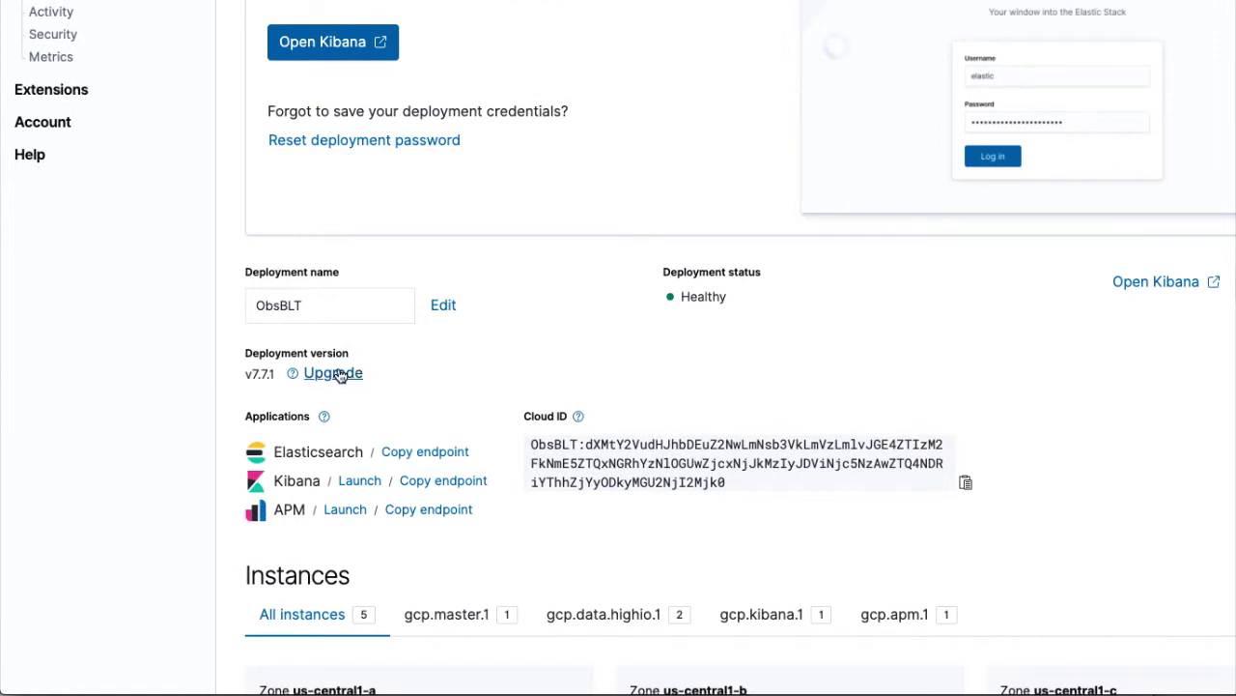
# - Submit an upgrade of the ObsBLT deployment from 7.7.1 to 7.8.0
pyautogui.click(332, 373)
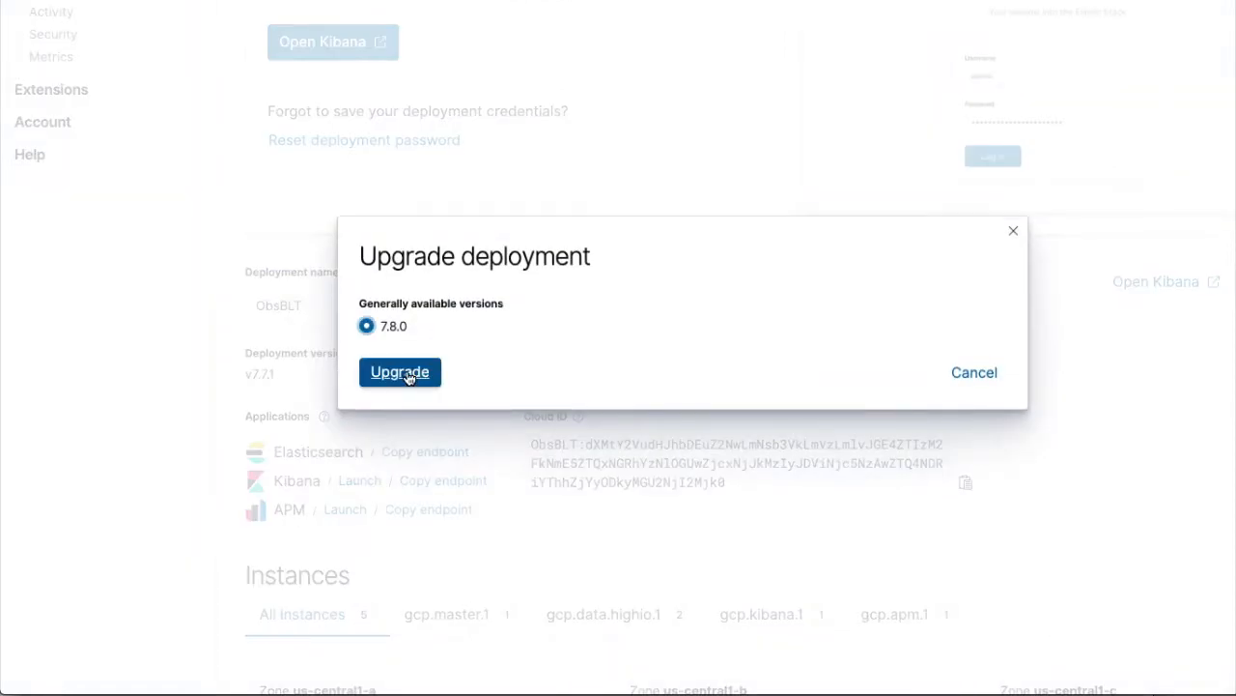
pyautogui.click(400, 370)
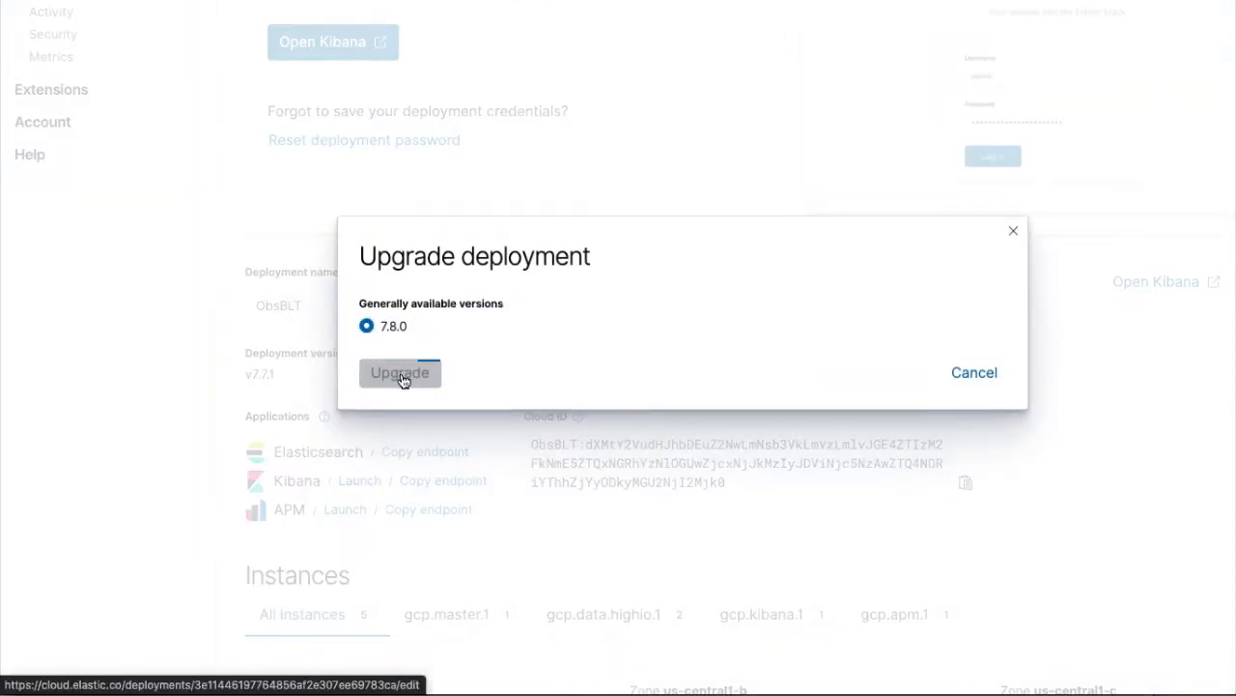
pyautogui.click(400, 373)
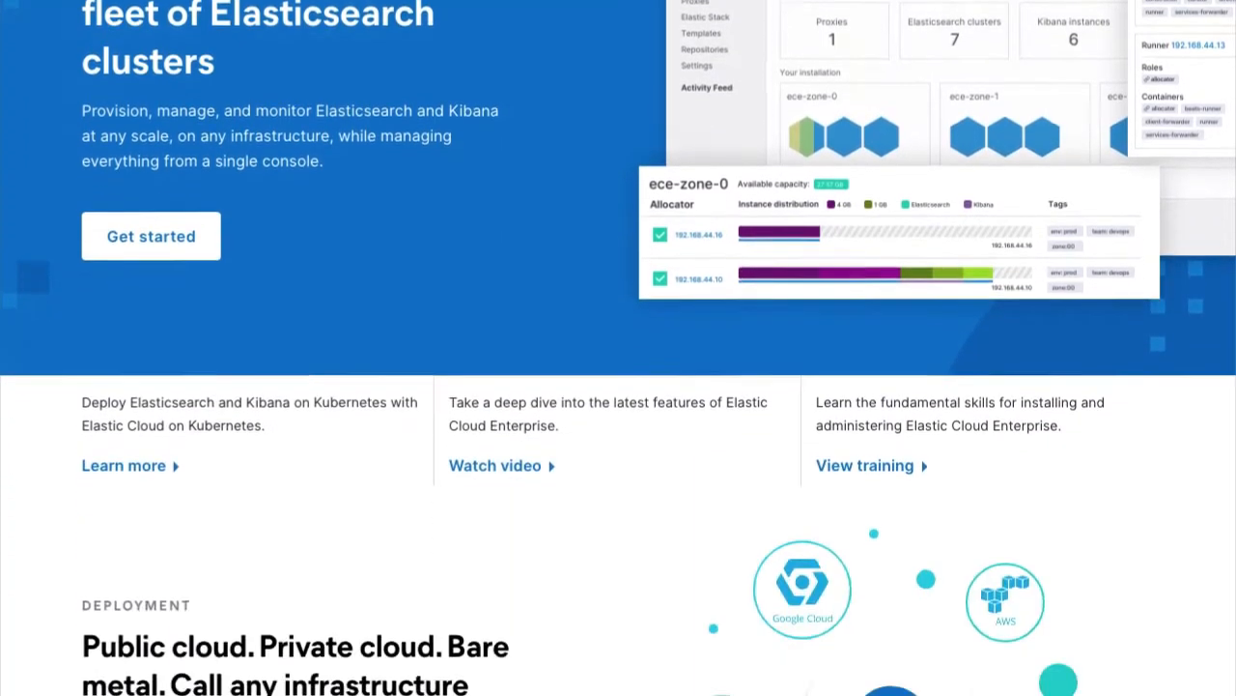
# - Scroll through the Elastic Cloud Enterprise page and KubeCon 2019 blog post toward the ECK Quickstart
pyautogui.scroll(-3)
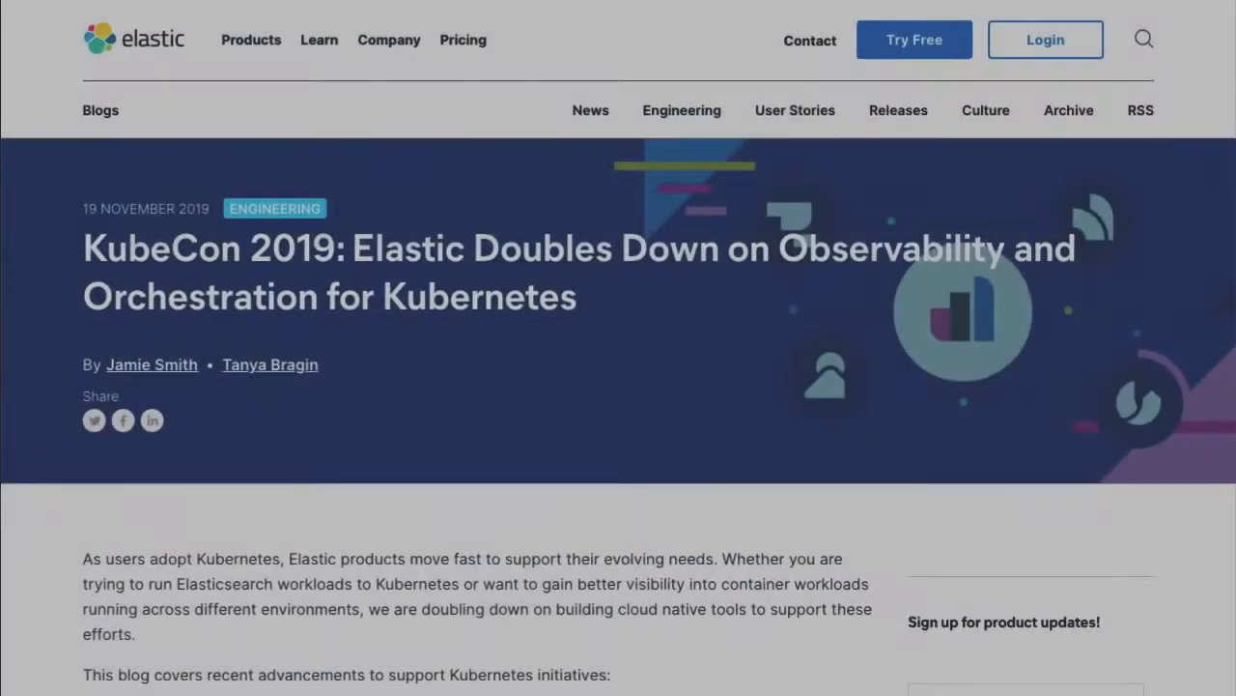
pyautogui.scroll(-3)
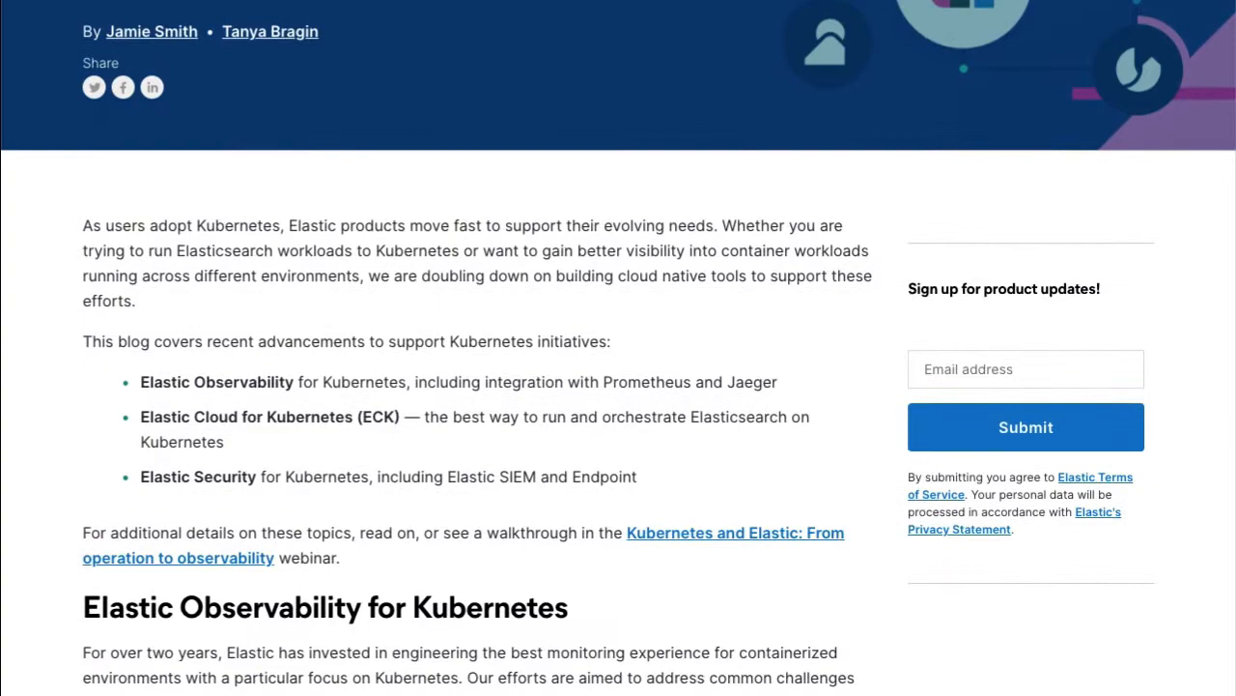
pyautogui.scroll(-3)
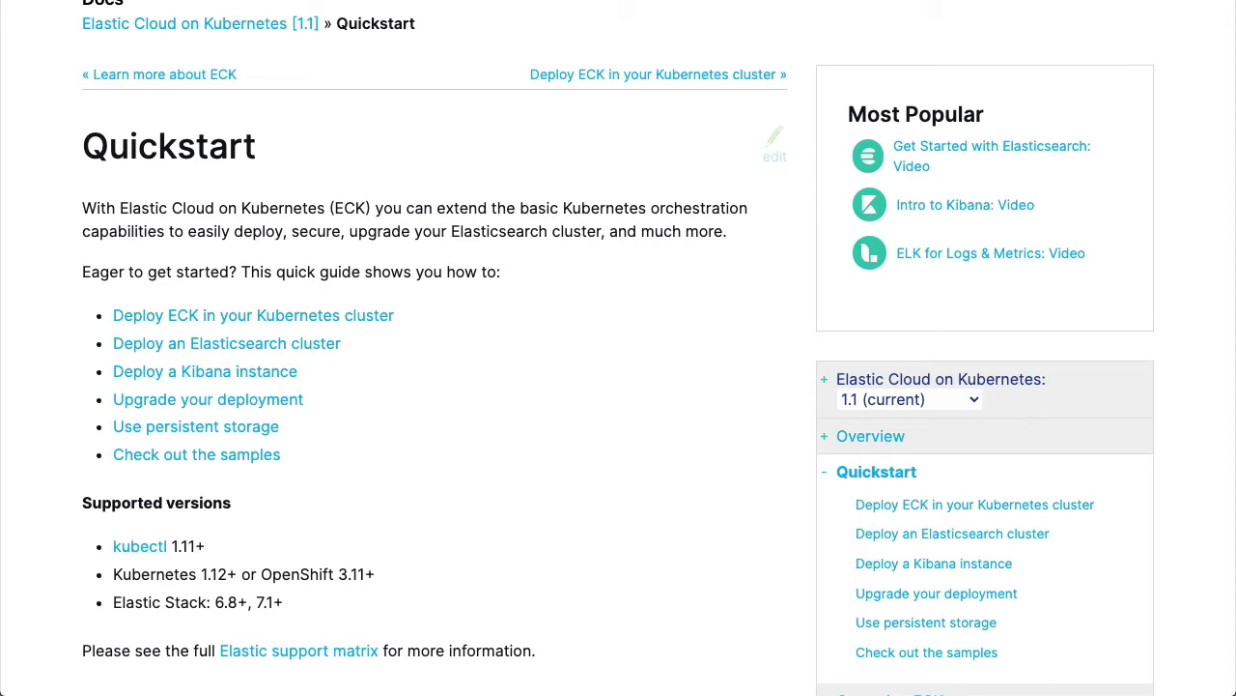
# - Read the Deploy ECK and Deploy an Elasticsearch cluster guides, then move to Terminal
pyautogui.click(254, 315)
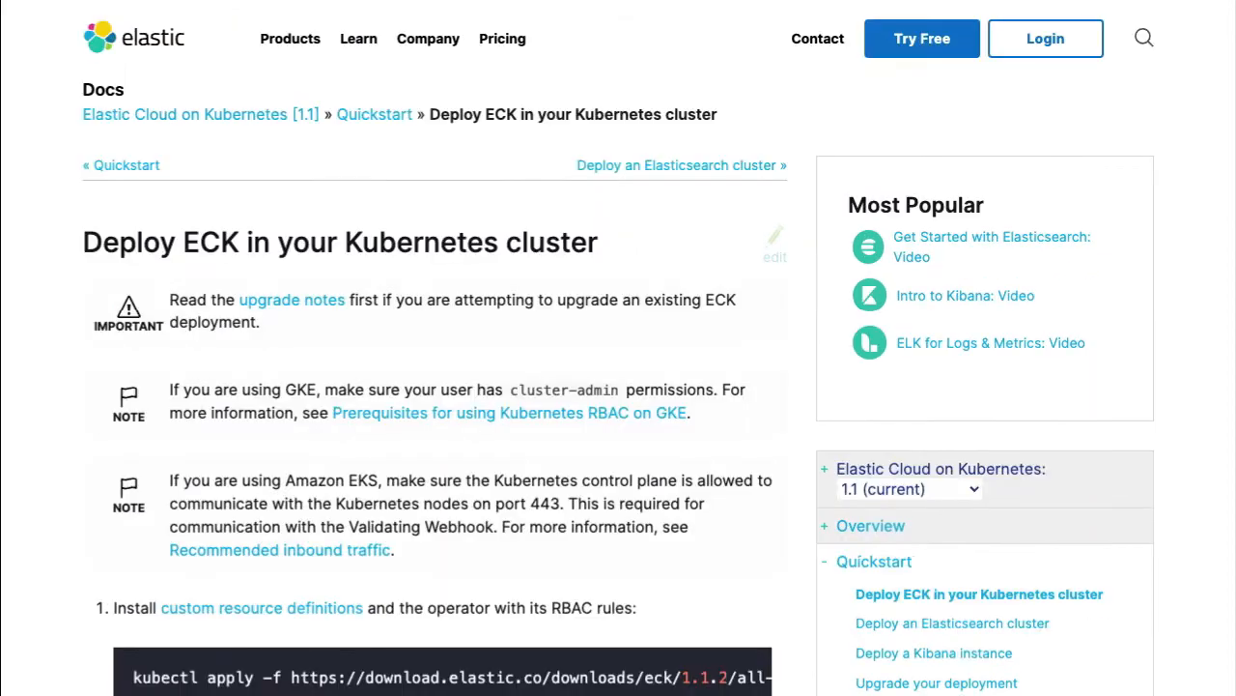
pyautogui.scroll(-3)
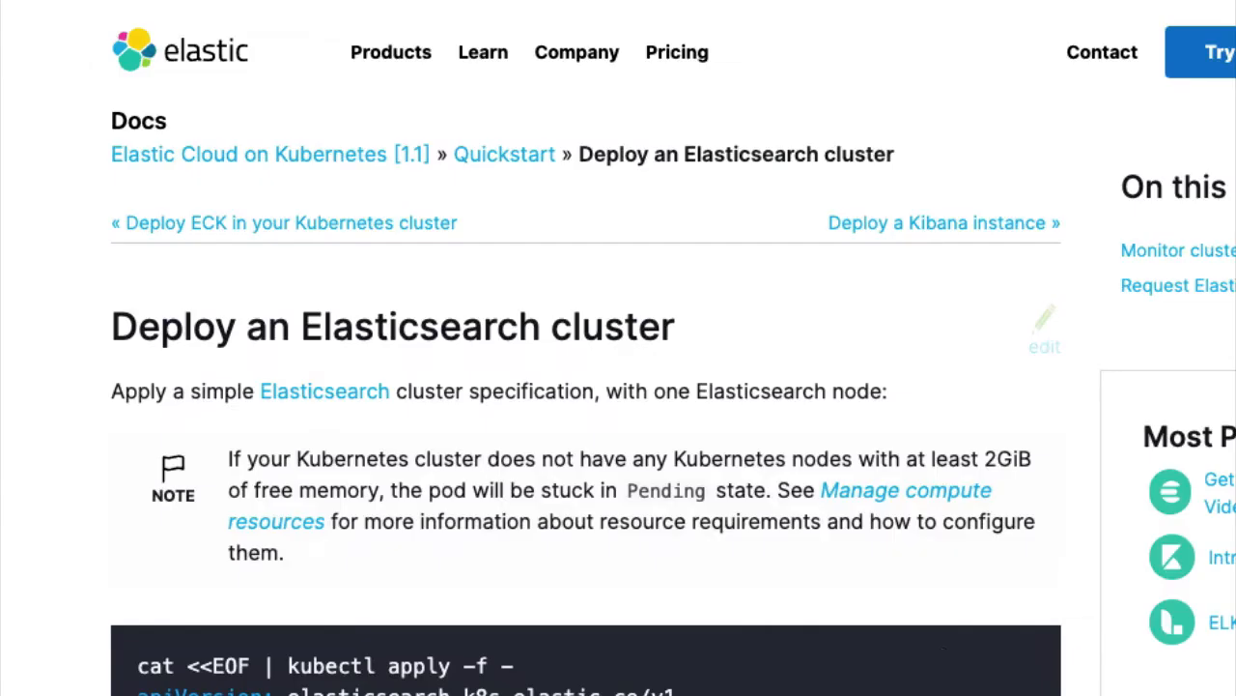
pyautogui.scroll(-3)
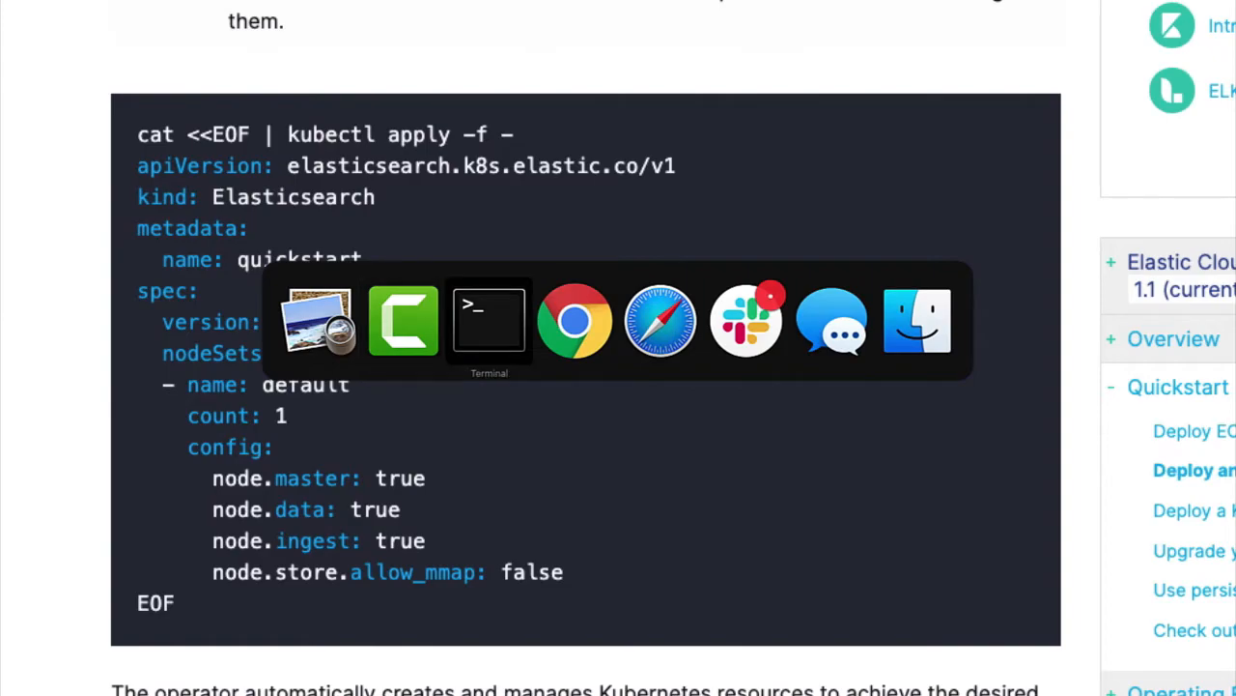
pyautogui.click(486, 319)
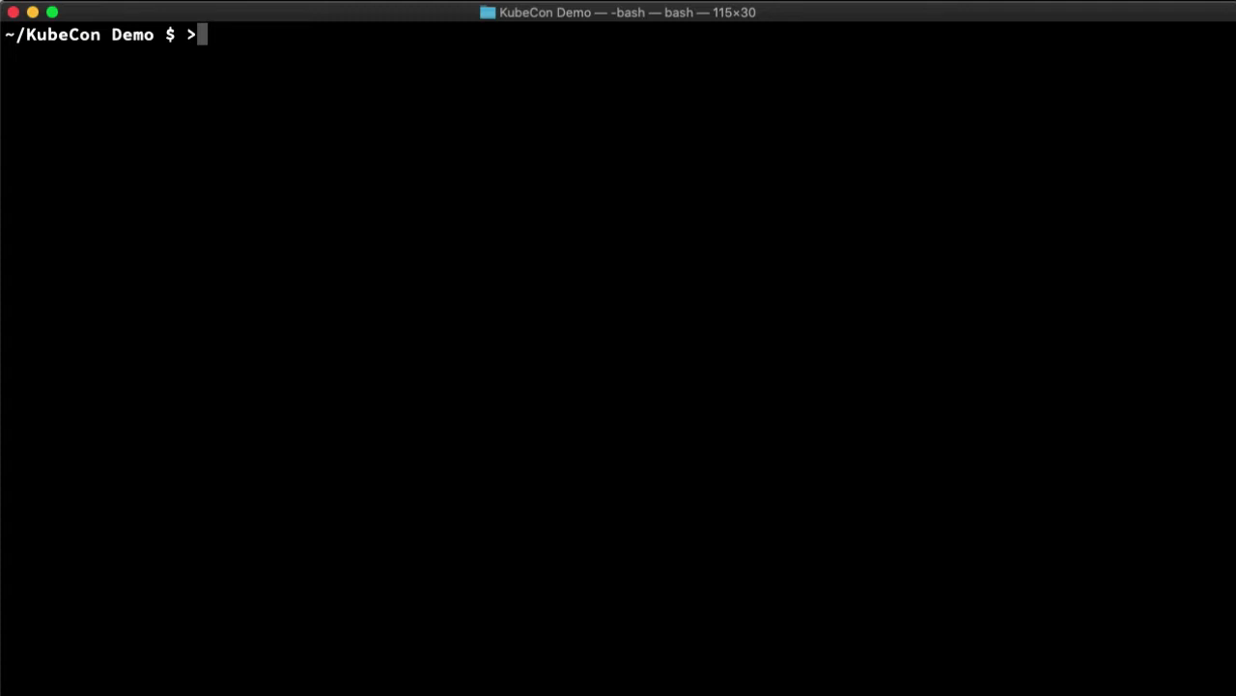
# - List namespaces and install the ECK operator from the 1.1.2 all-in-one.yaml manifest
pyautogui.write('kube')
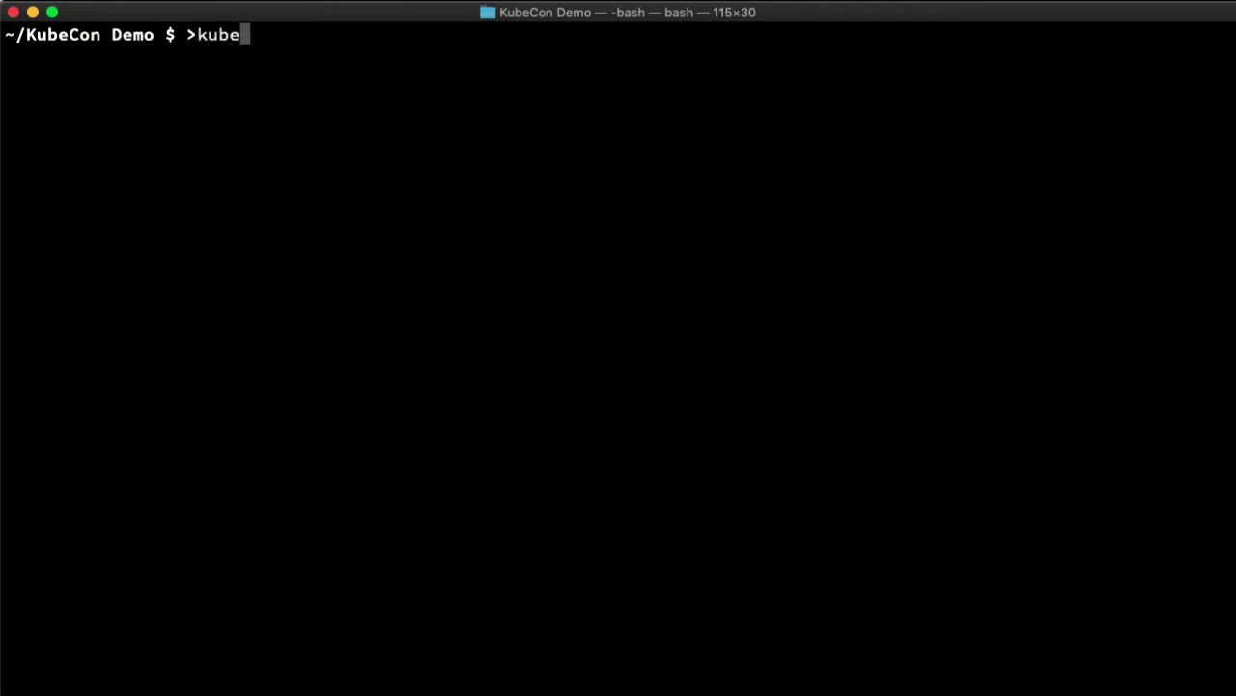
pyautogui.press('Return')
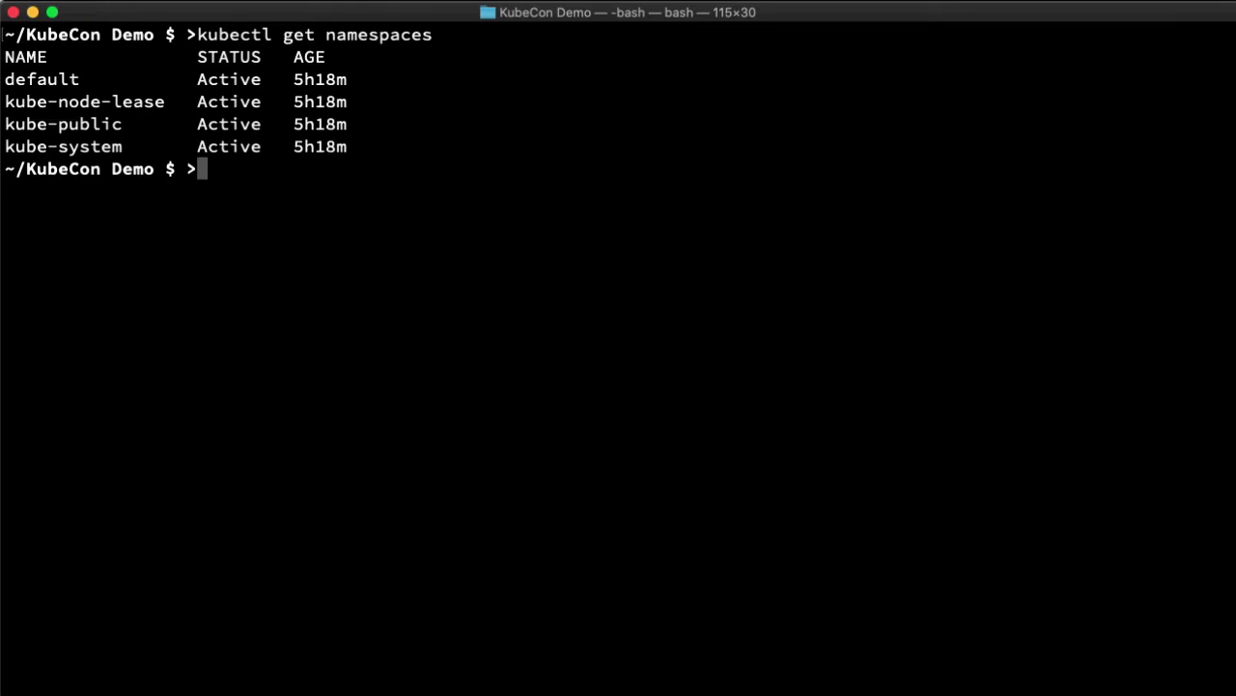
pyautogui.press('Return')
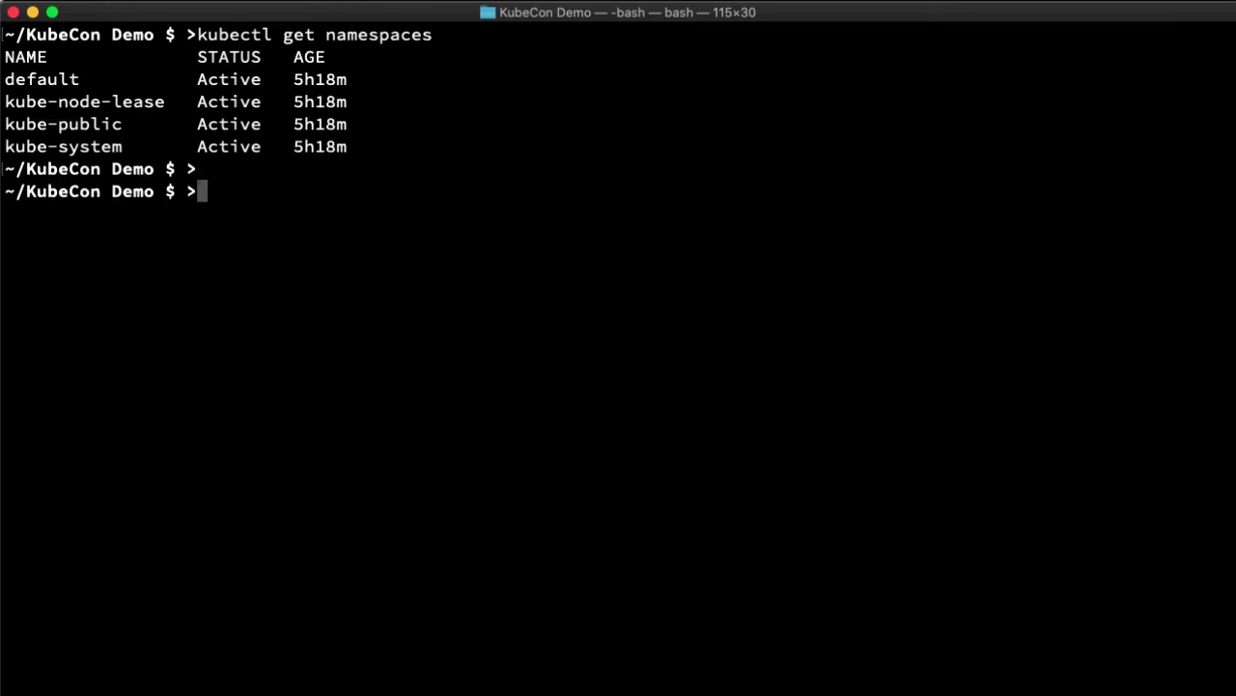
pyautogui.write('kubectl appl')
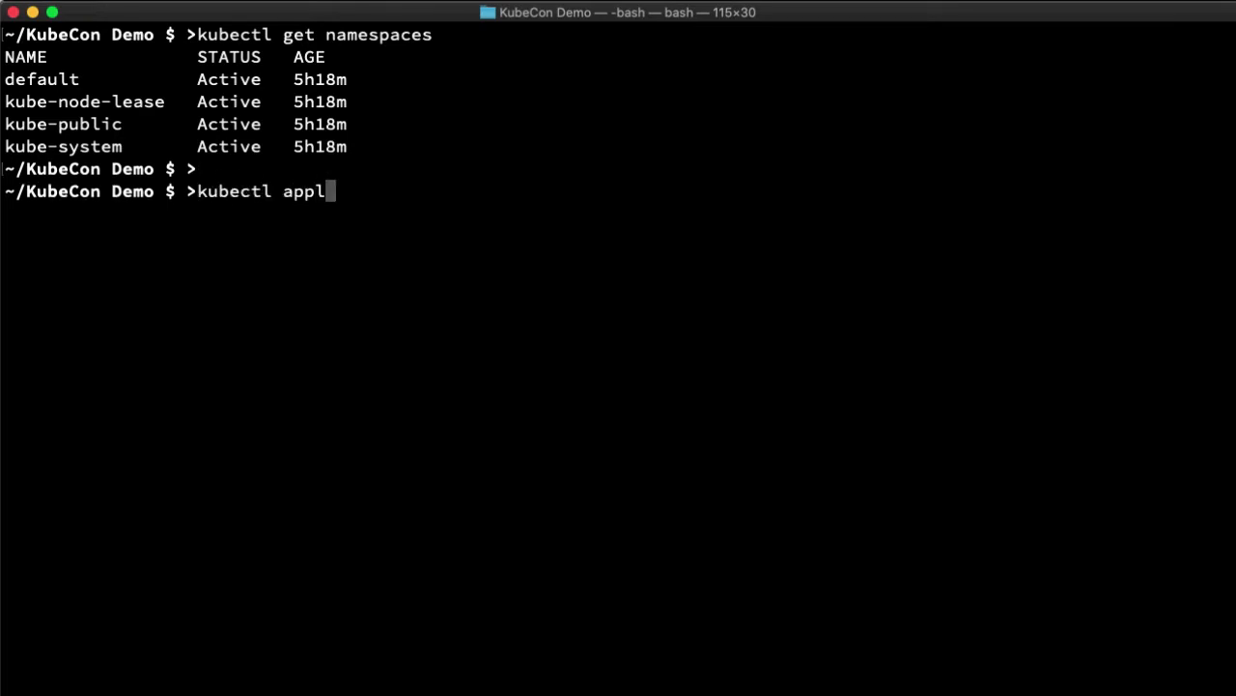
pyautogui.write('y -f https://download.elastic.co/downloads/eck/1.1.2/all-in-one.yaml')
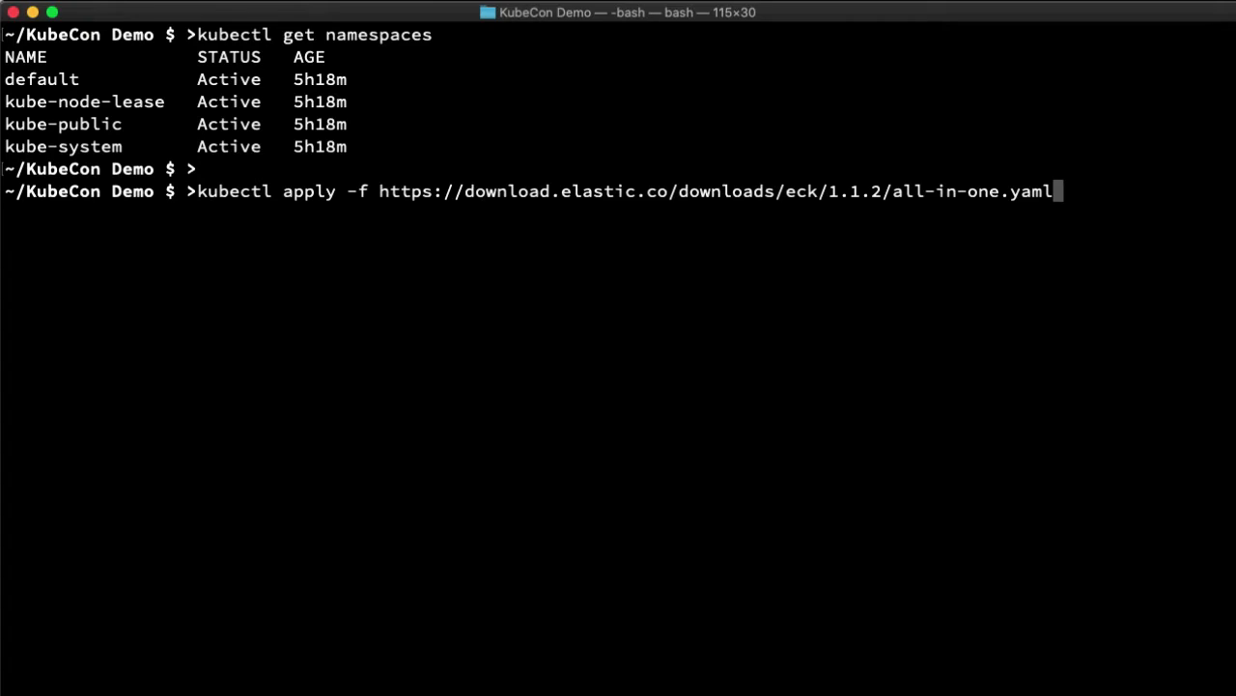
pyautogui.press('Return')
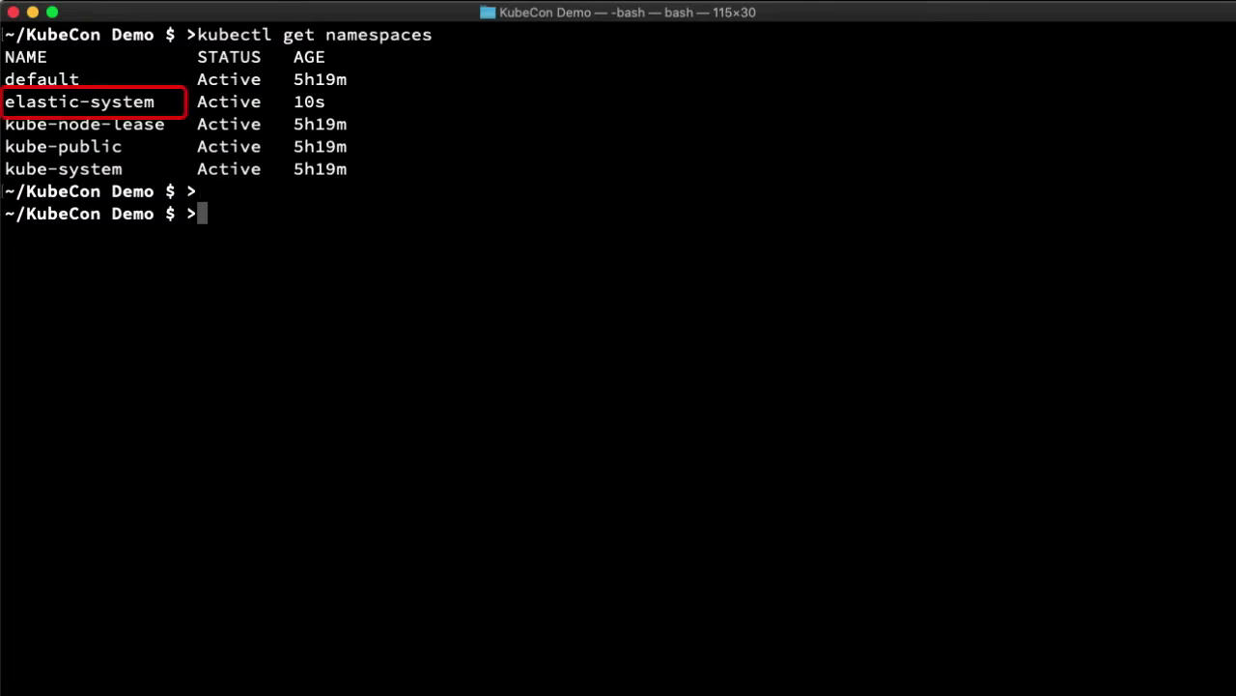
# - List pods in elastic-system and show the elastic-operator-0 pod's logs
pyautogui.write('kubectl get pods --namespace elastic-system')
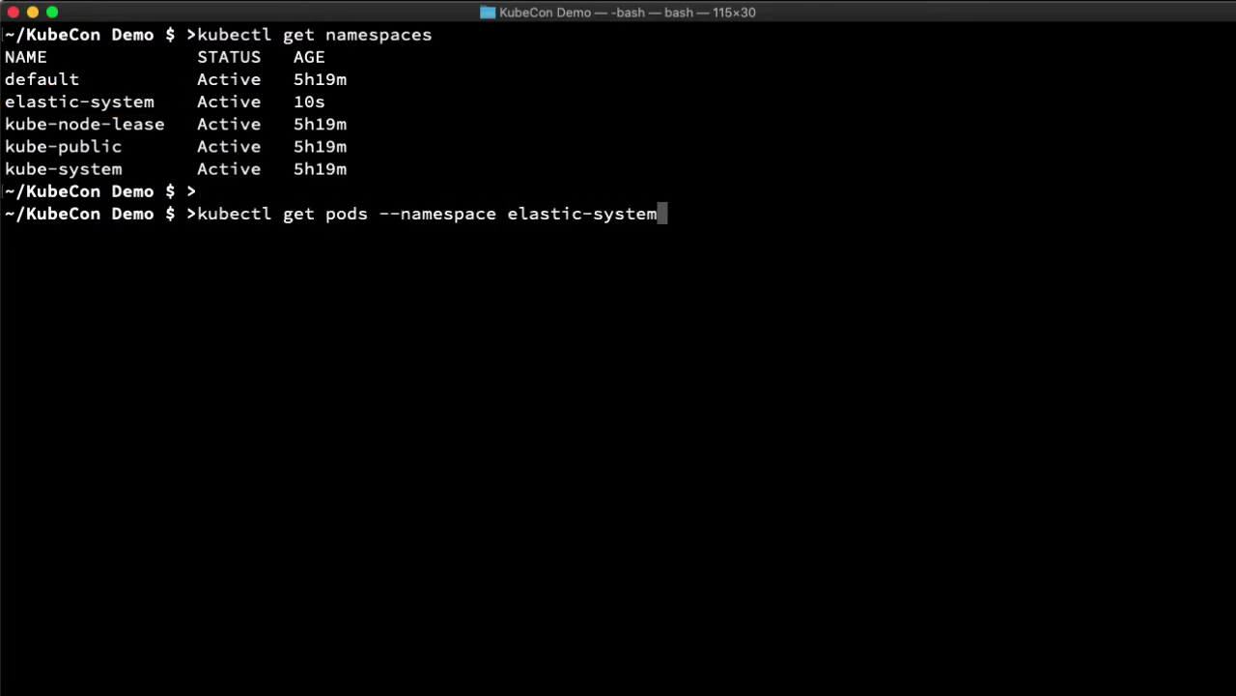
pyautogui.press('Return')
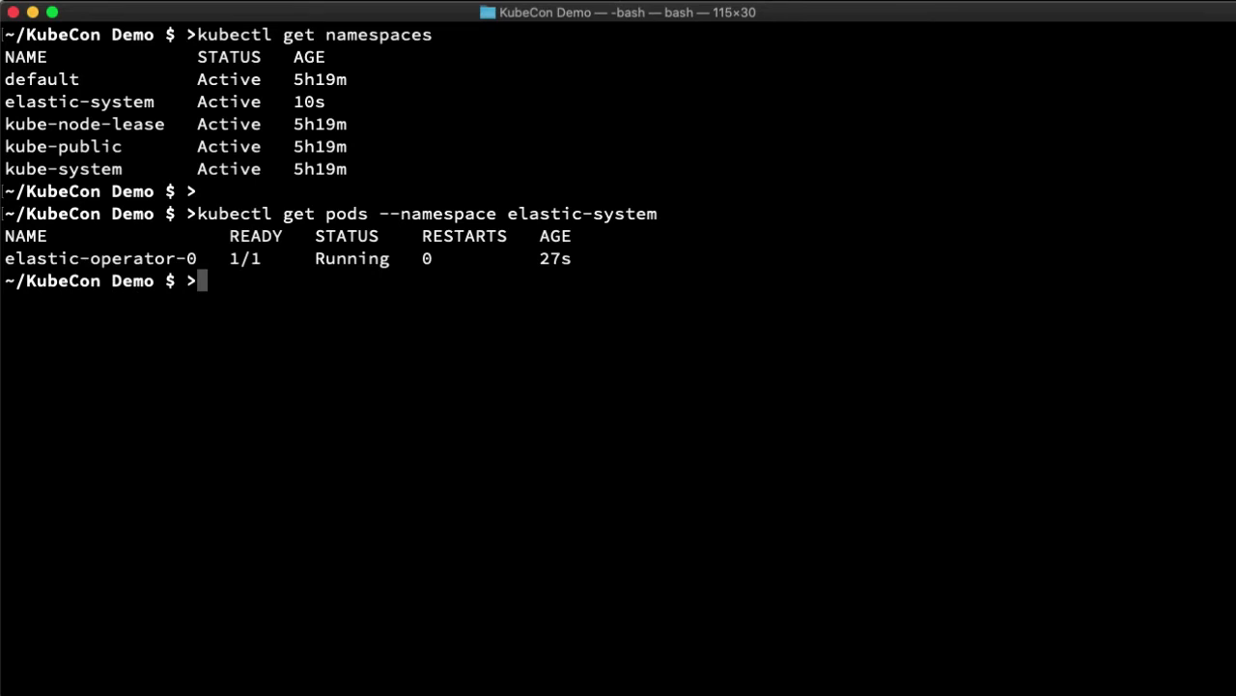
pyautogui.write('kubectl logs --namespace elastic-system elastic-operator-0')
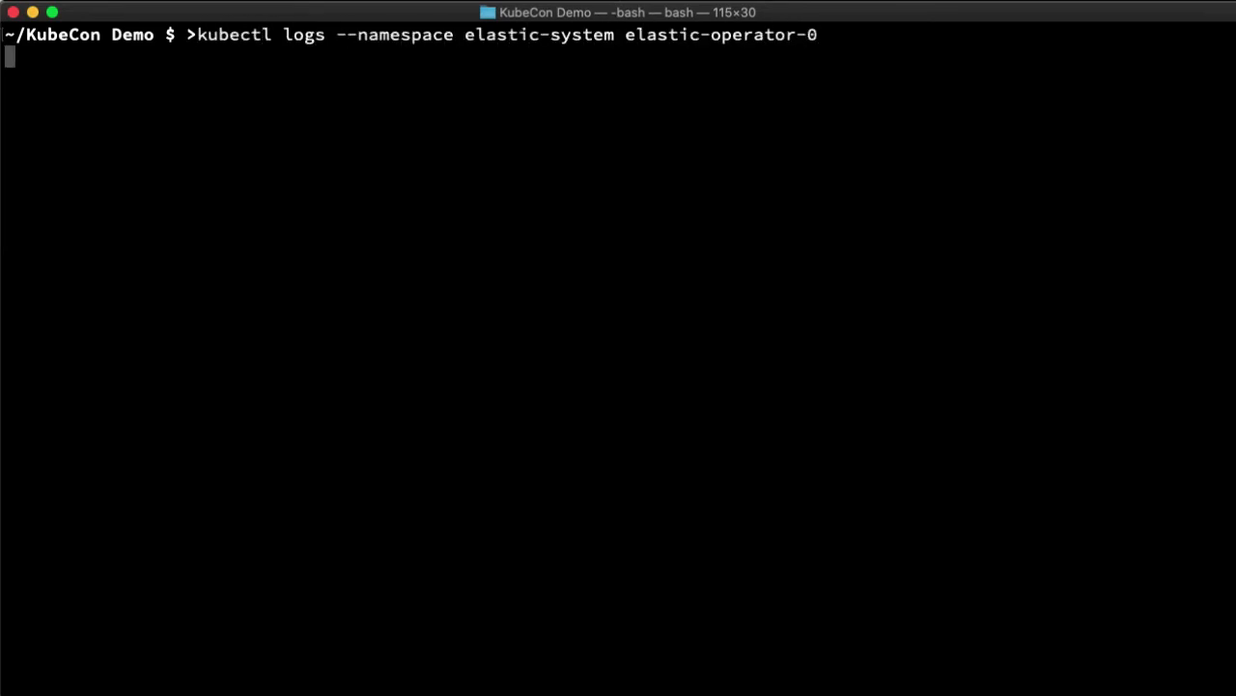
pyautogui.press('Return')
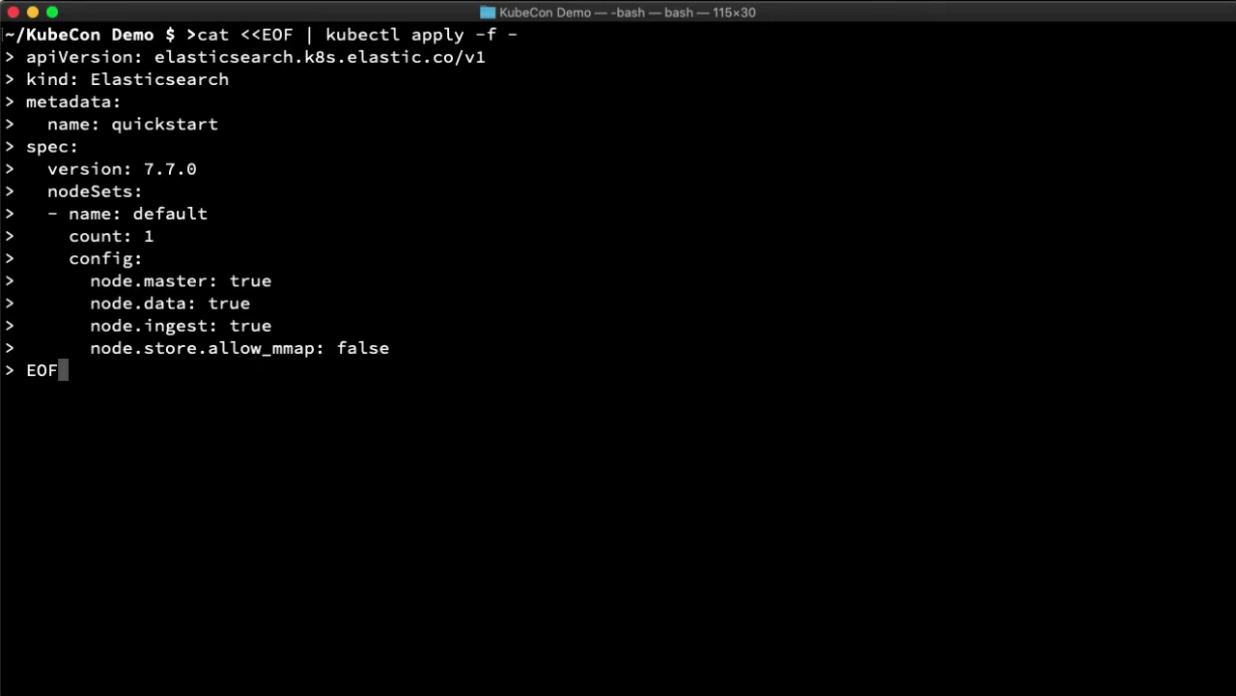
# - Apply the single-node quickstart Elasticsearch spec and check its cluster status
pyautogui.press('Return')
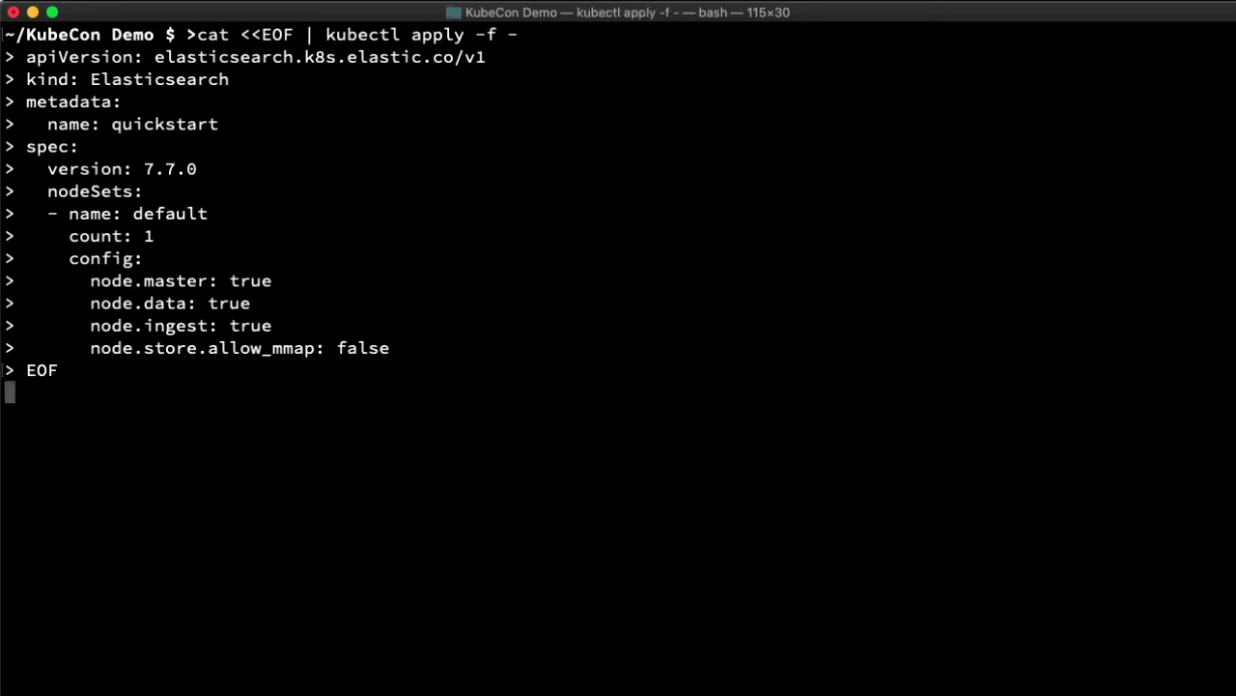
pyautogui.press('Return')
pyautogui.write('kubectl get elas')
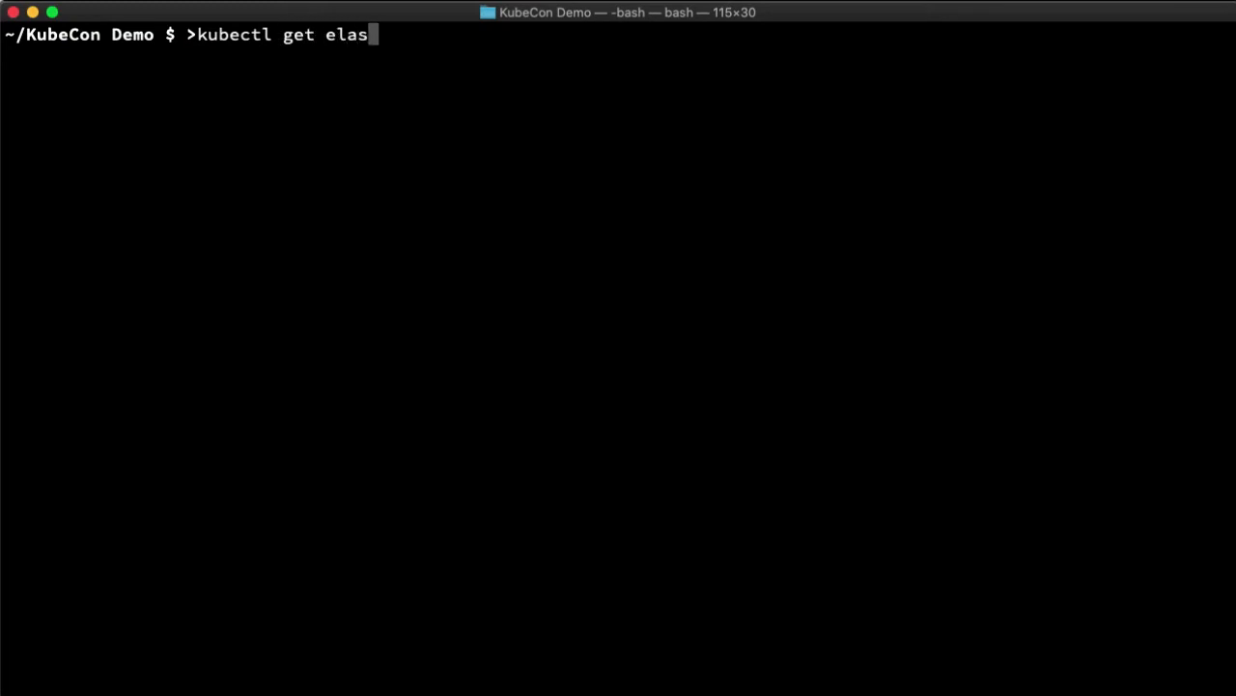
pyautogui.press('Return')
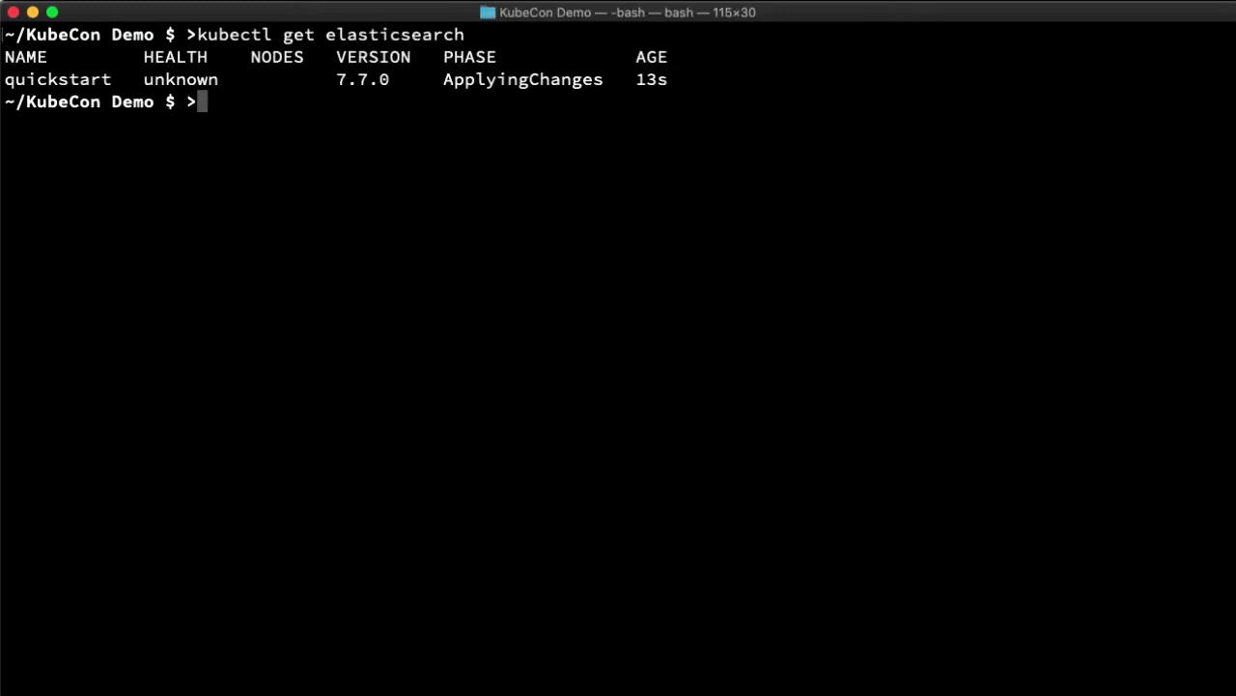
# - Recheck the quickstart cluster's pods until quickstart-es-default-0 reports 1/1 ready
pyautogui.write("kubectl get pods --selector='elasticsearch.k8s.elastic.co/cluster-name=quickstart'")
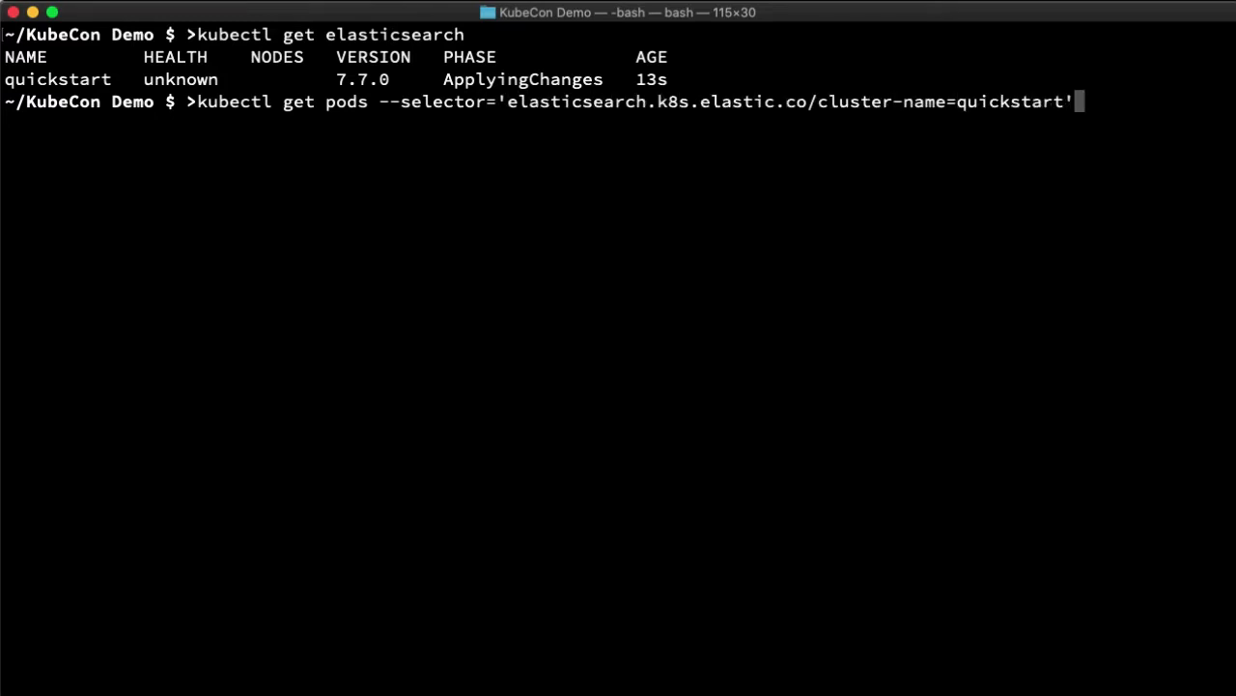
pyautogui.press('Return')
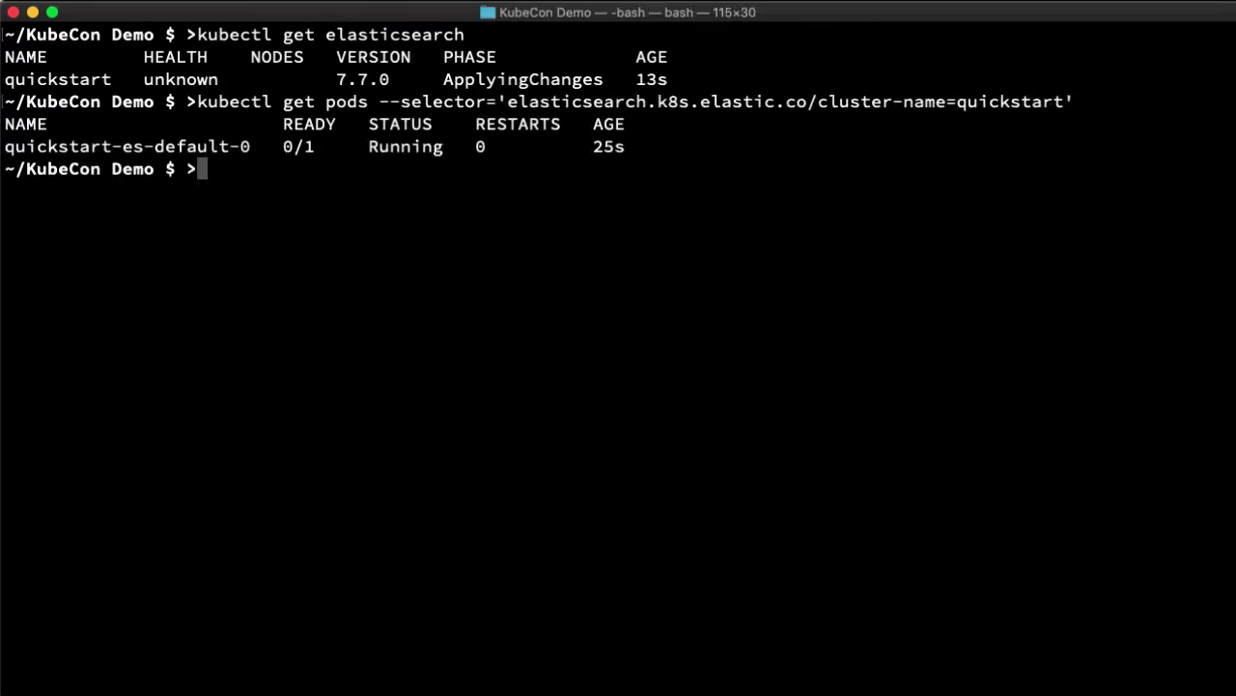
pyautogui.write("kubectl get pods --selector='elasticsearch.k8s.elastic.co/cluster-name=quickstart'")
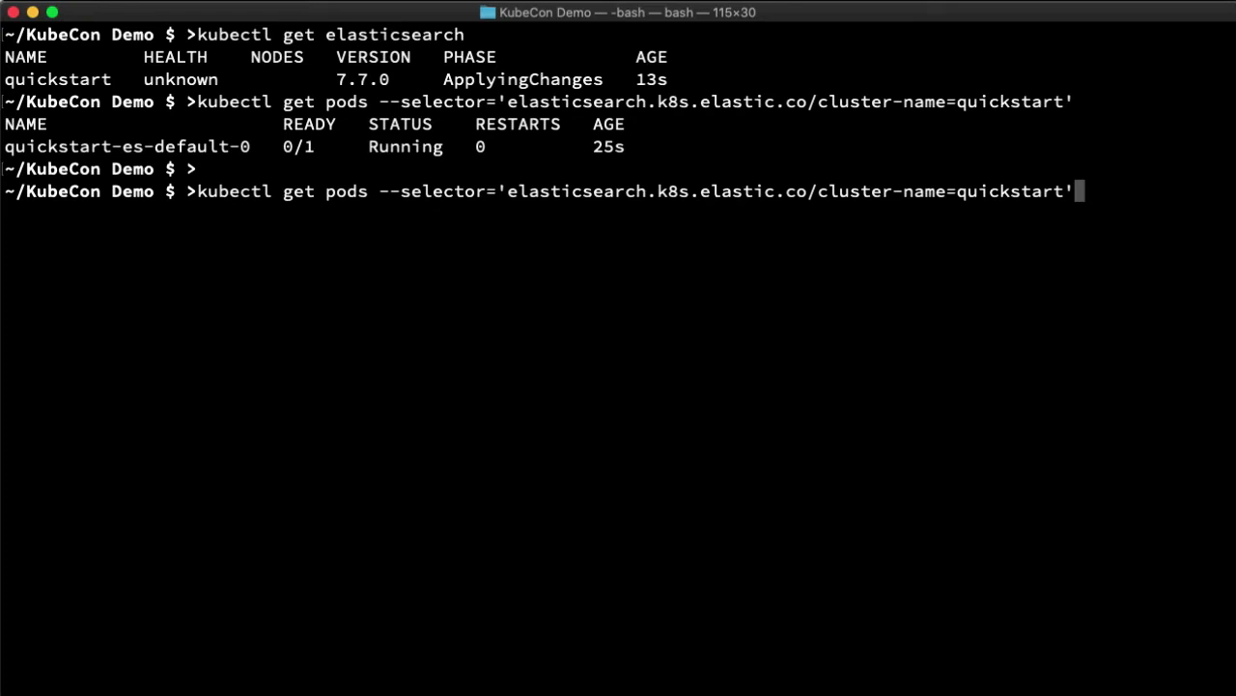
pyautogui.press('Return')
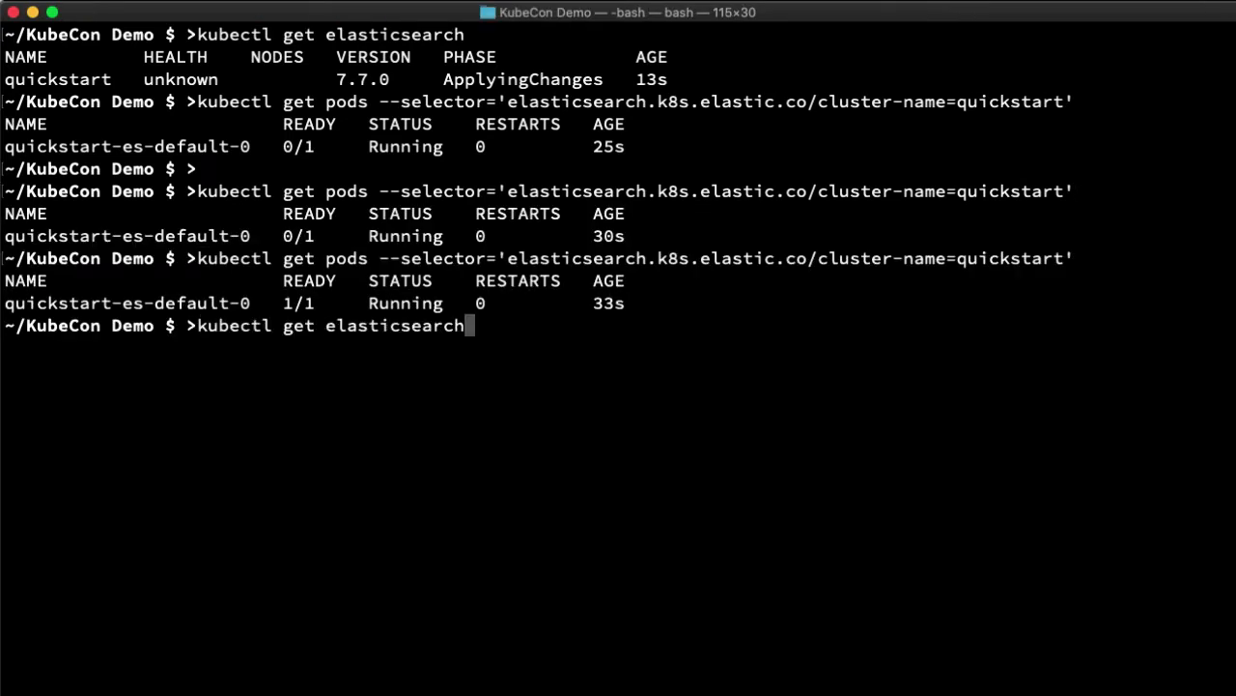
pyautogui.press('Return')
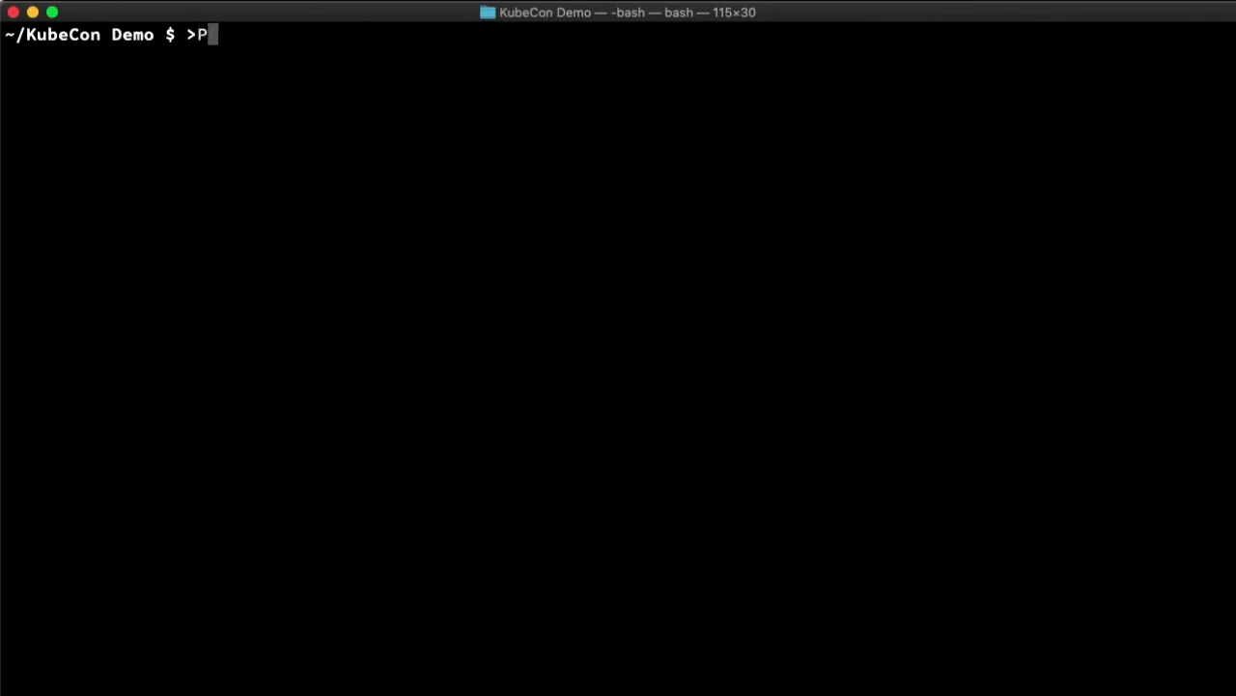
# - Read the quickstart-es-elastic-user secret and copy the decoded password with pbcopy
pyautogui.write('ASSWORD=$(kubectl get secret quic')
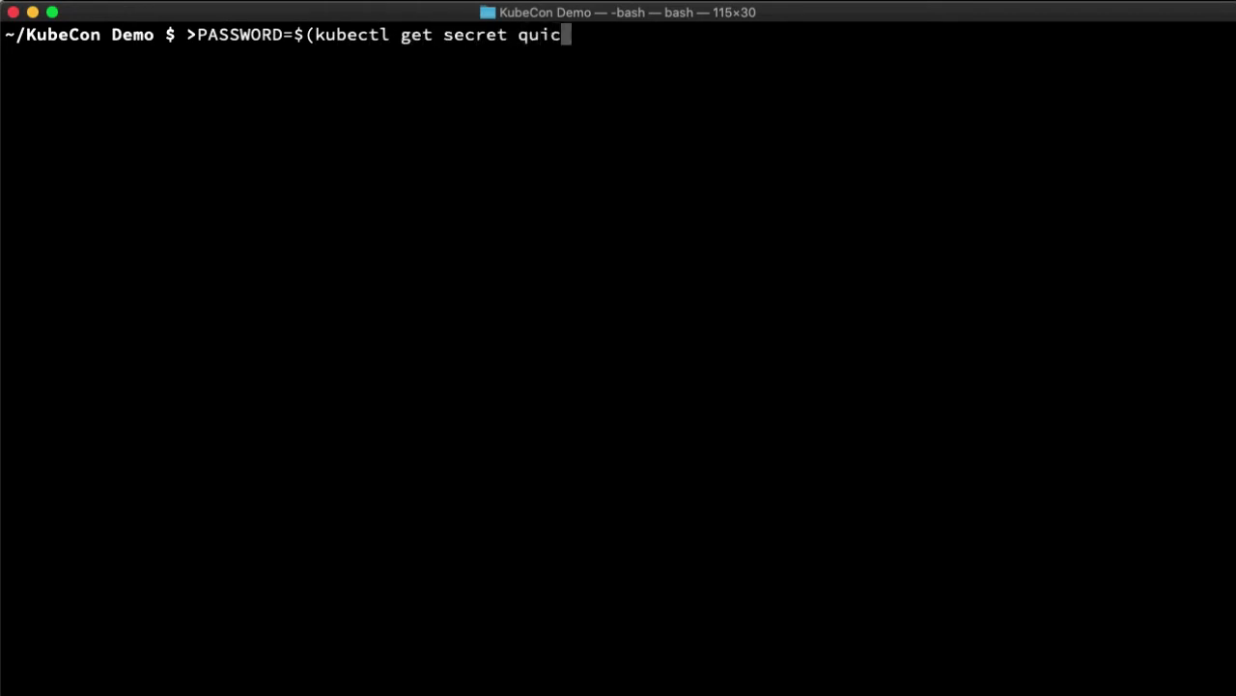
pyautogui.write("kstart-es-elastic-user --output go-template='{{.data.elastic |b")
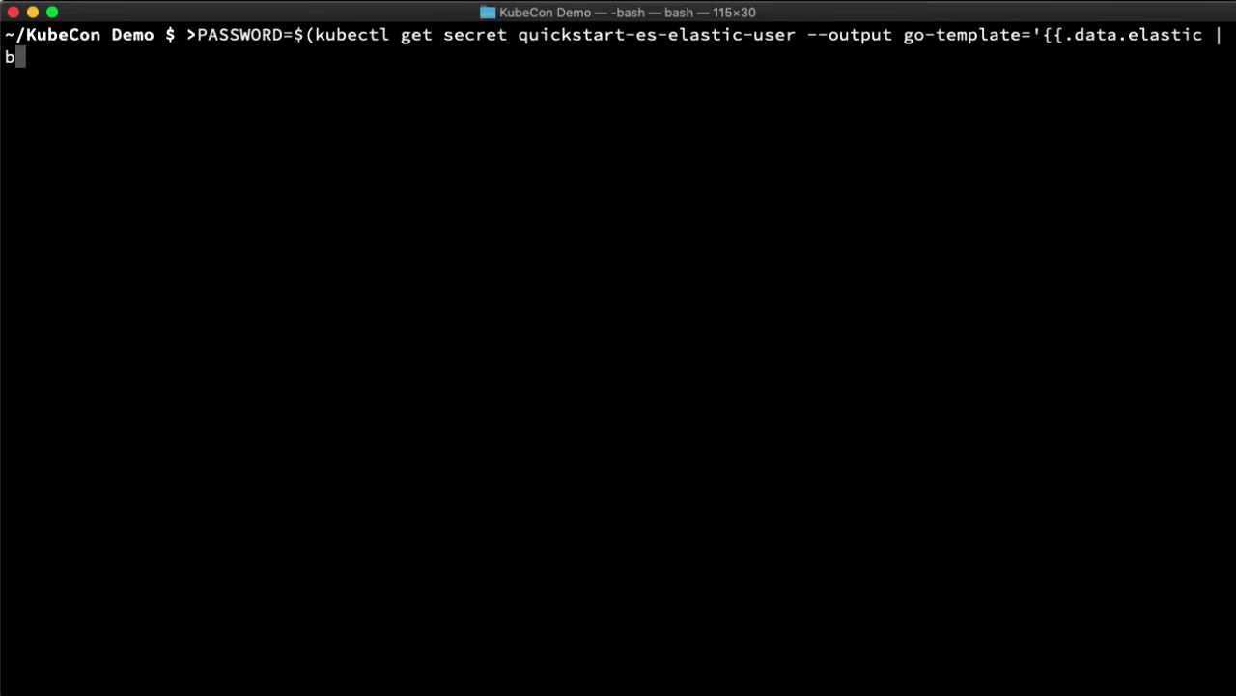
pyautogui.write('ase64decode}}\') && printf "%s" $PAS')
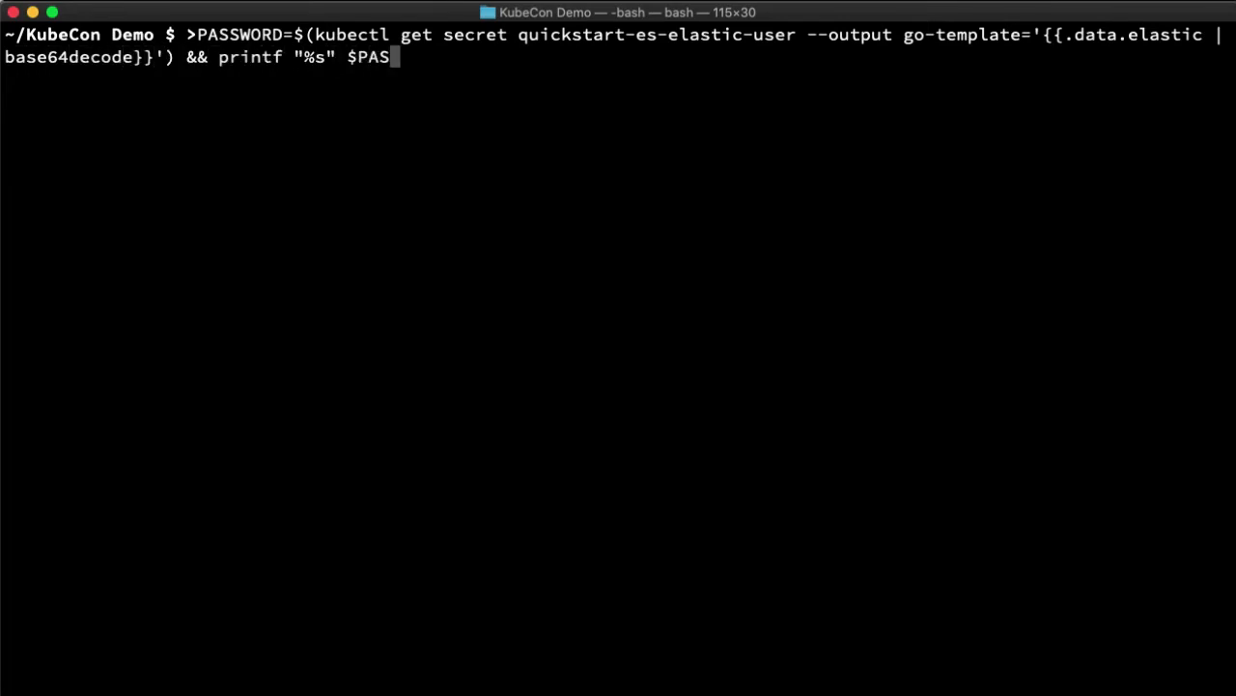
pyautogui.write('SWORD| pbcopy')
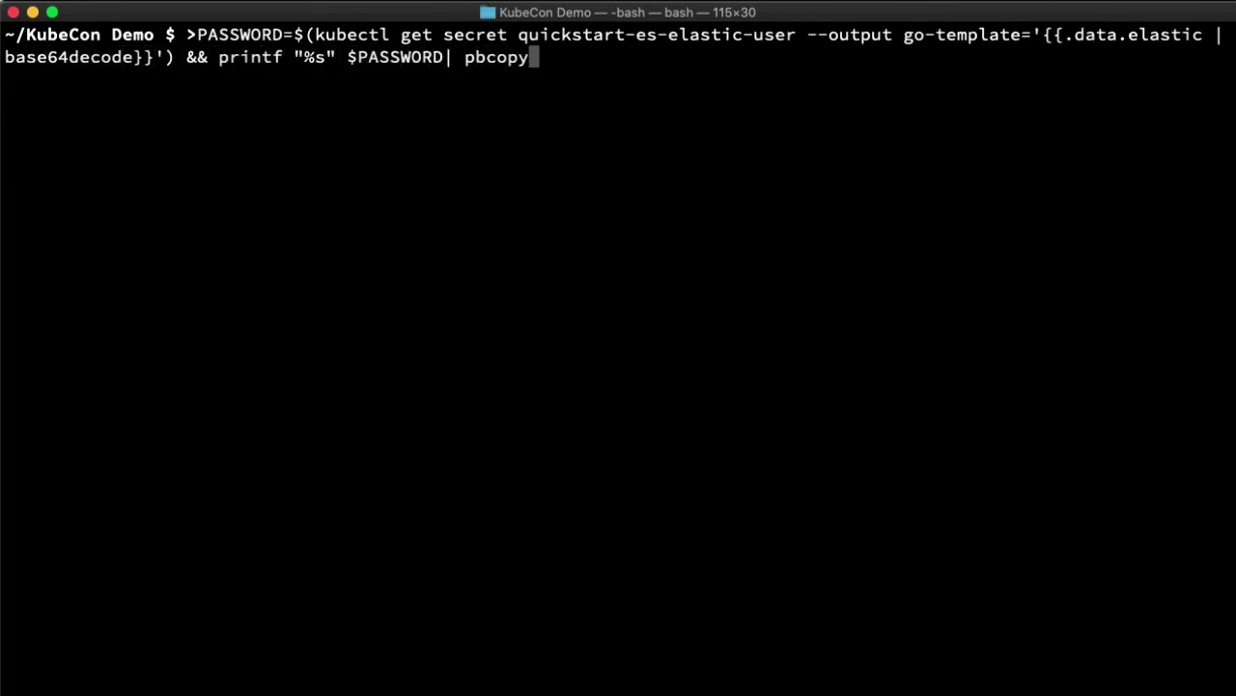
pyautogui.press('Return')
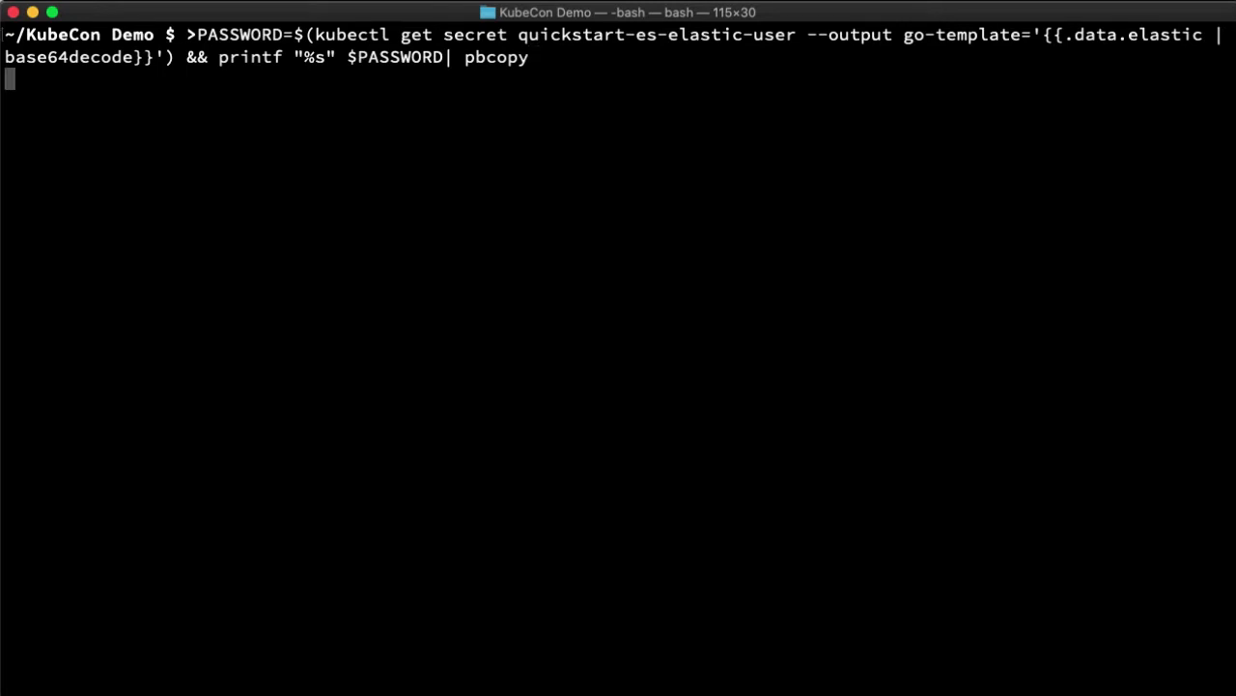
pyautogui.press('ctrl+c')
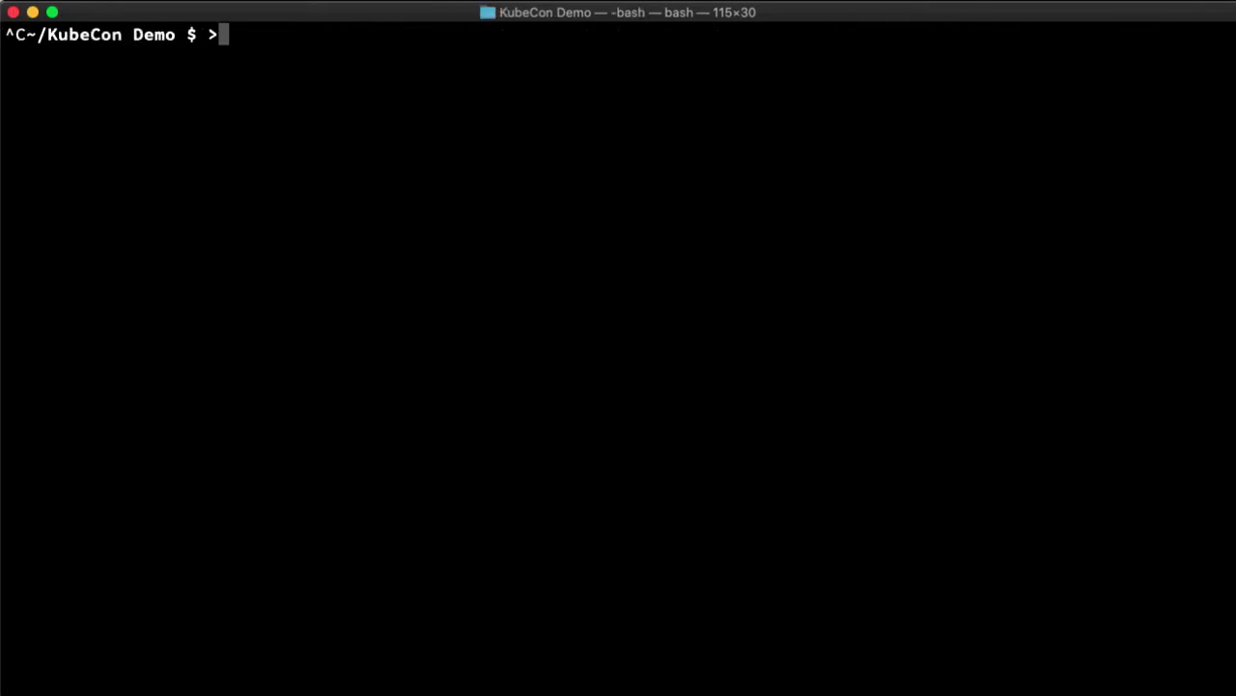
# - Port-forward service/quickstart-es-http on 9200 in the background and start a curl -u elastic request
pyautogui.write('kubectl port-forward service/quickstart-es-http 9200 > /dev/null 2>&1')
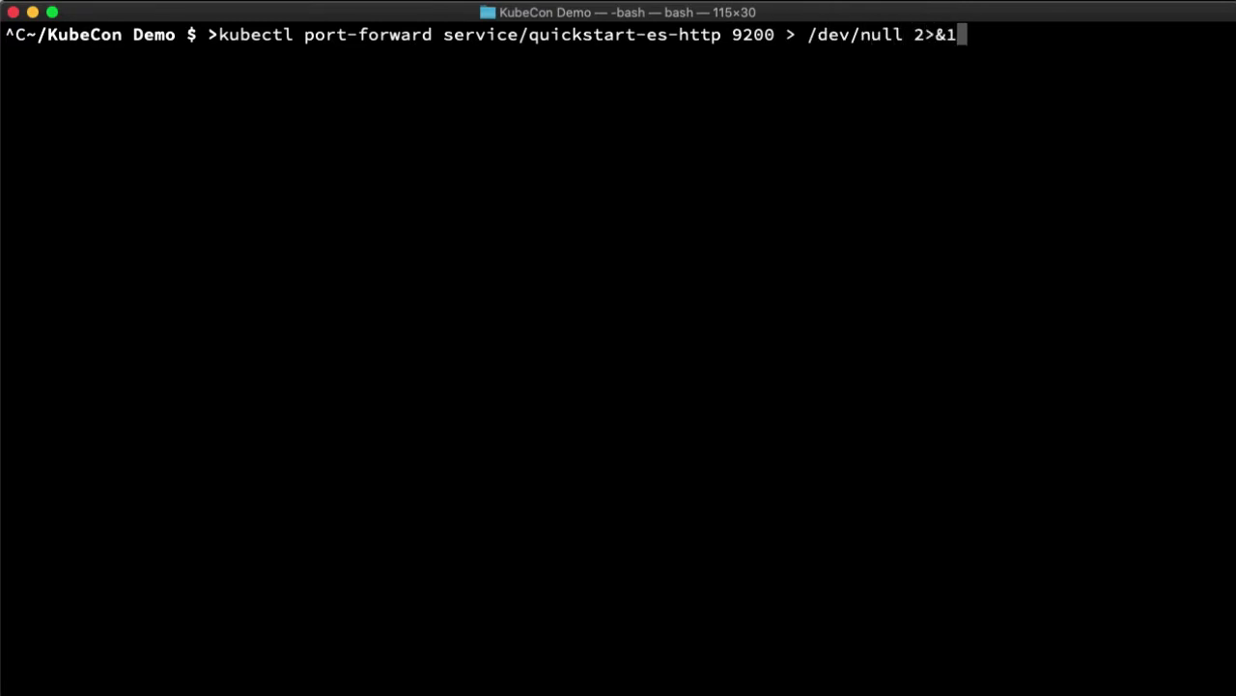
pyautogui.press('Return')
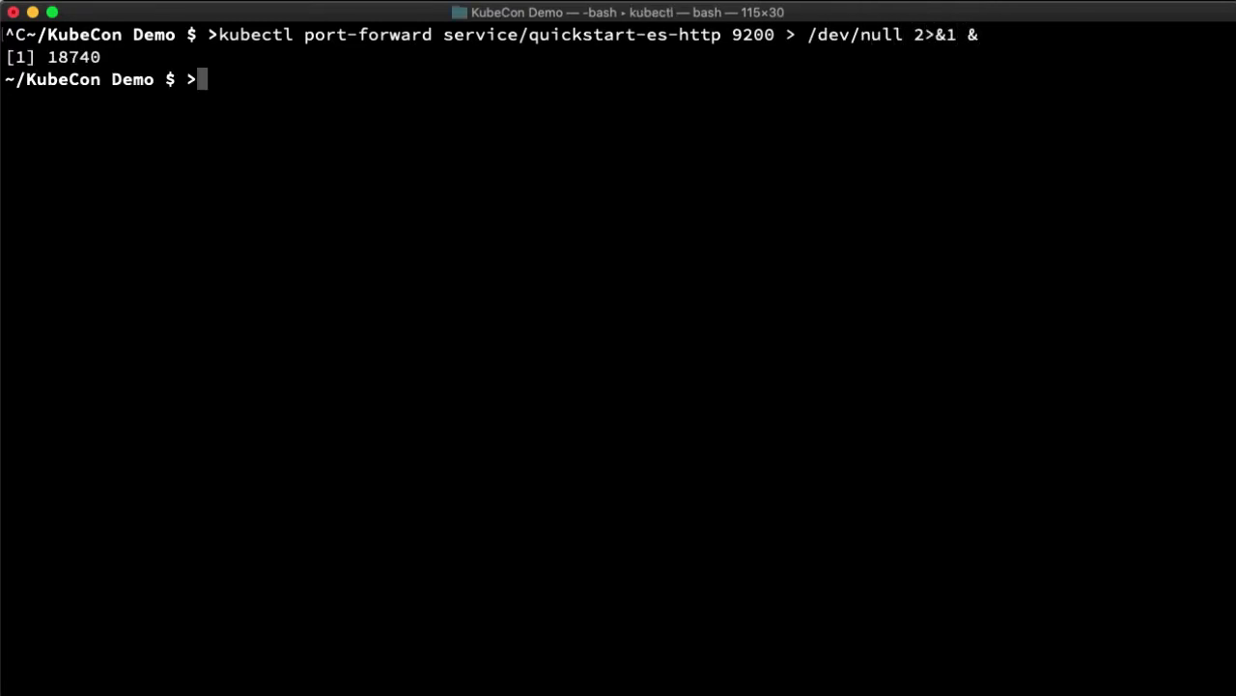
pyautogui.write('curl -u "elastic:')
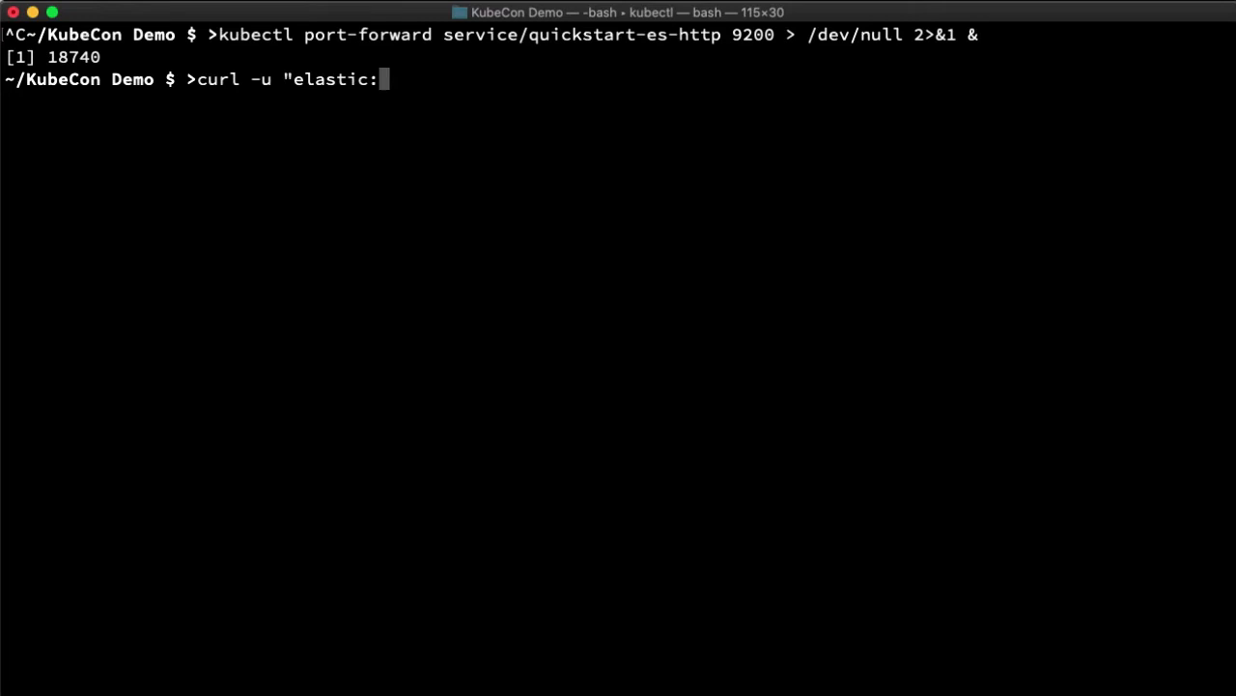
pyautogui.press('Return')
pyautogui.write('kubectl get e')
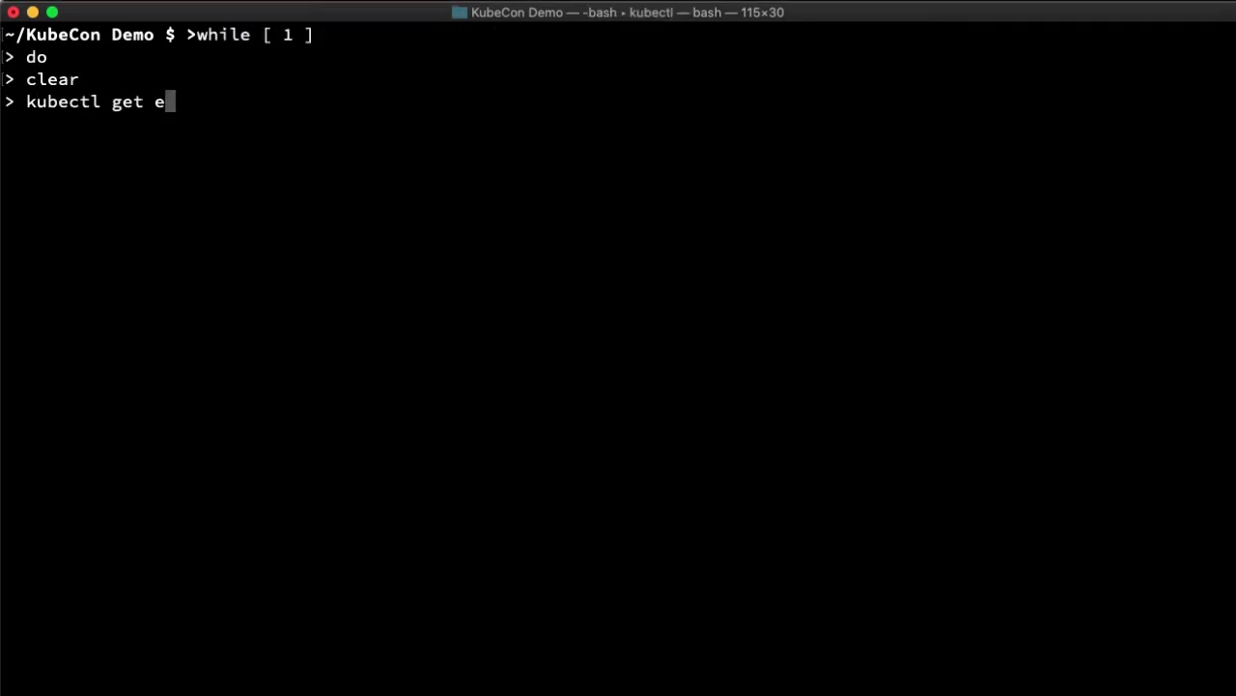
# - Write the watch loop running kubectl get elasticsearch and its pods every 5 seconds
pyautogui.write('lasticsearch')
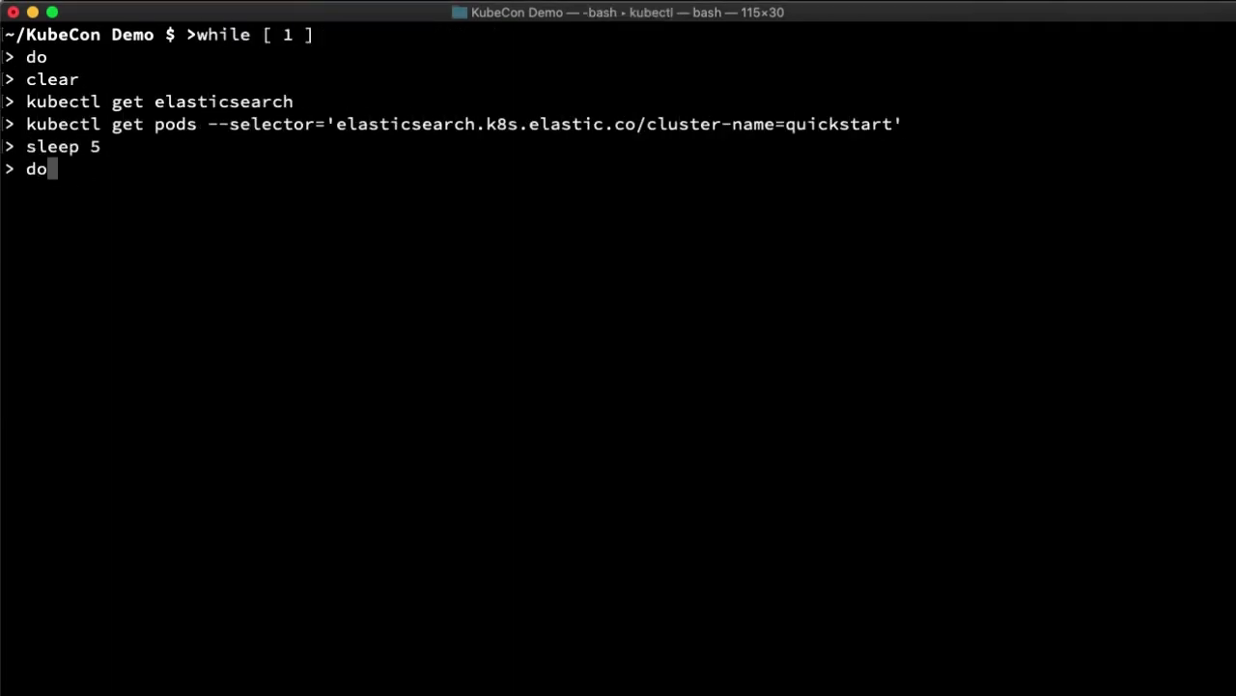
pyautogui.press('Return')
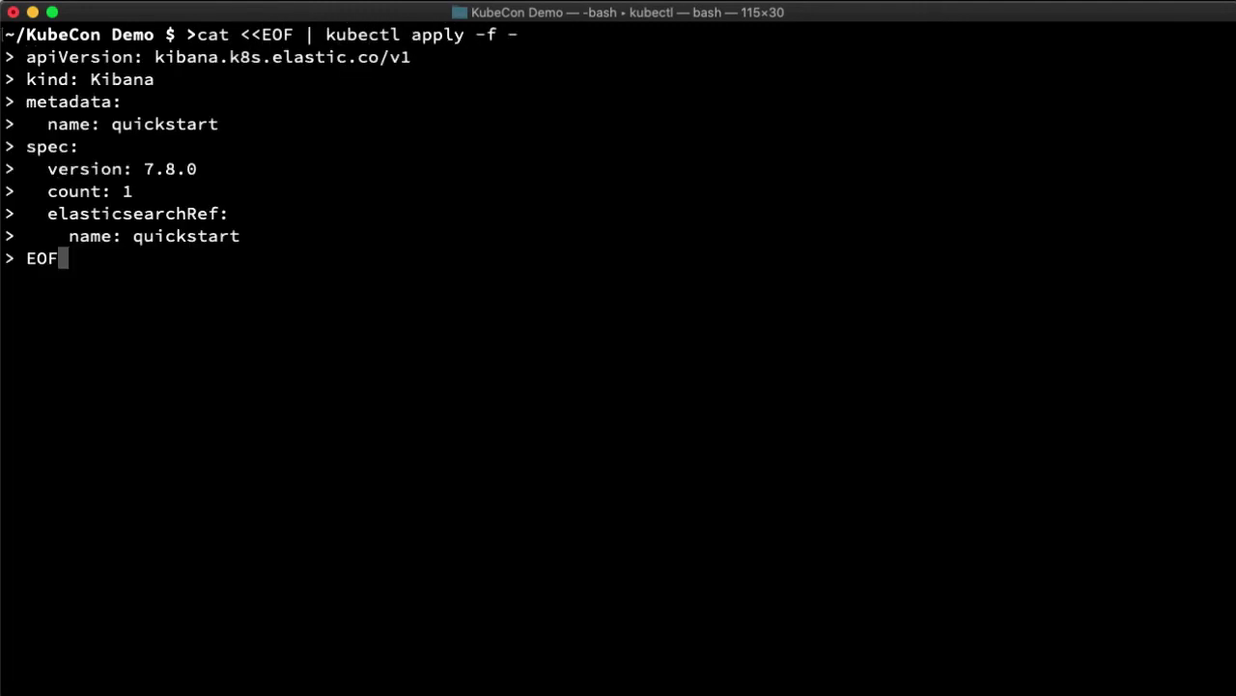
# - Apply the Kibana manifest, watch until green, then port-forward quickstart-kb-http on 5601
pyautogui.press('Return')
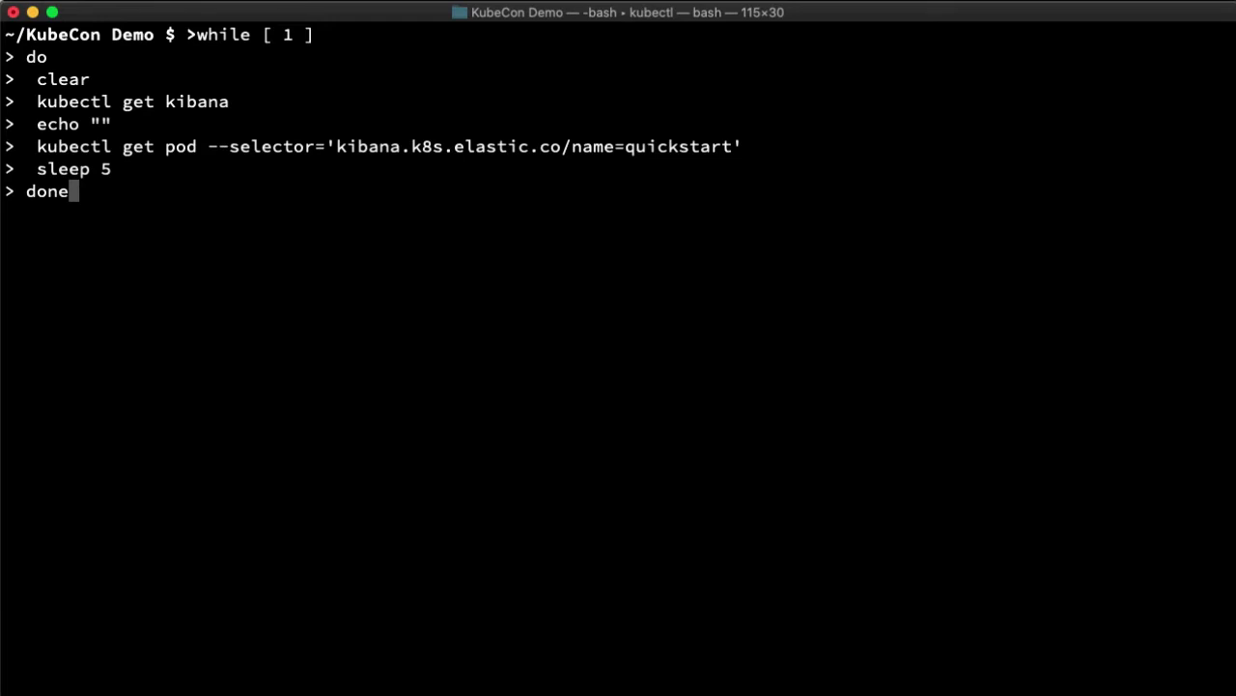
pyautogui.press('Return')
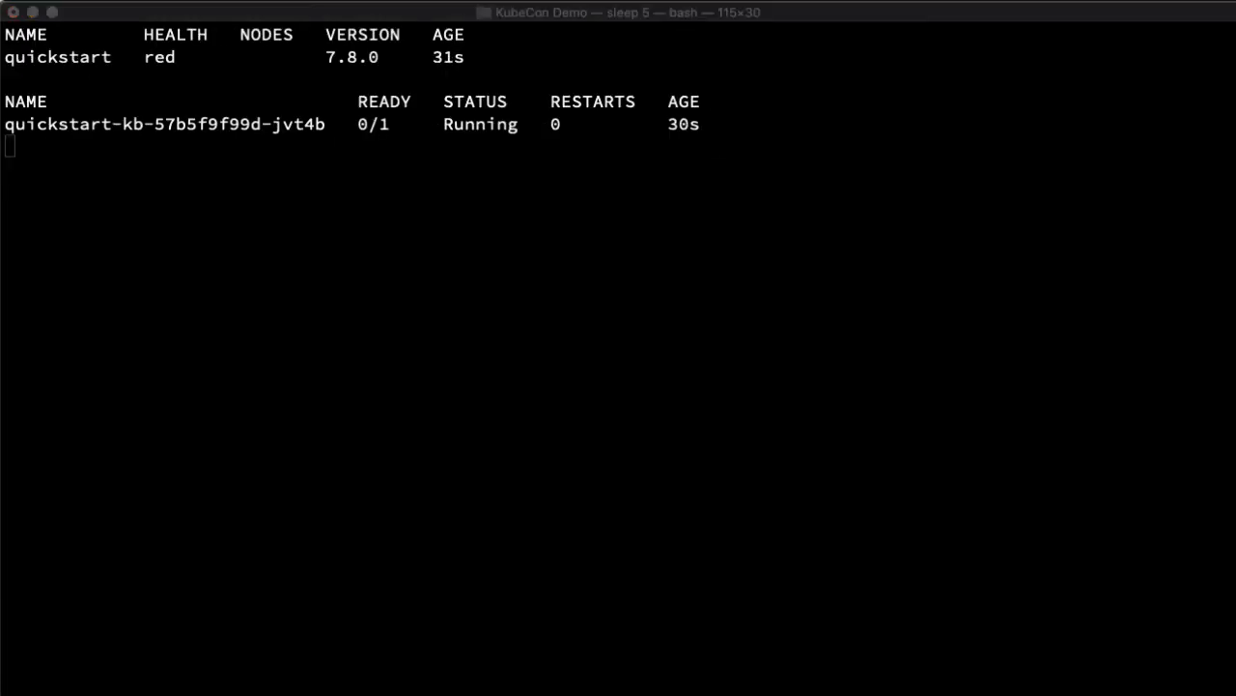
pyautogui.press('ctrl+c')
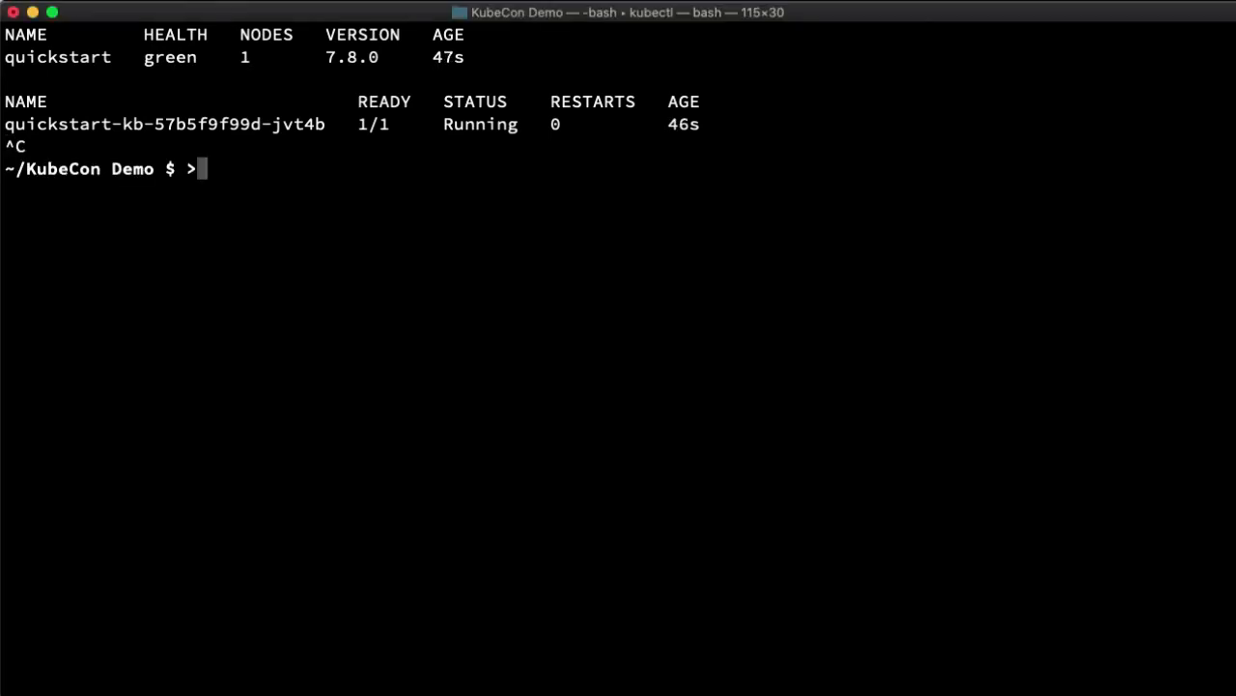
pyautogui.write('kubectl port-forward service/quickstart-kb-http 5601 > /de')
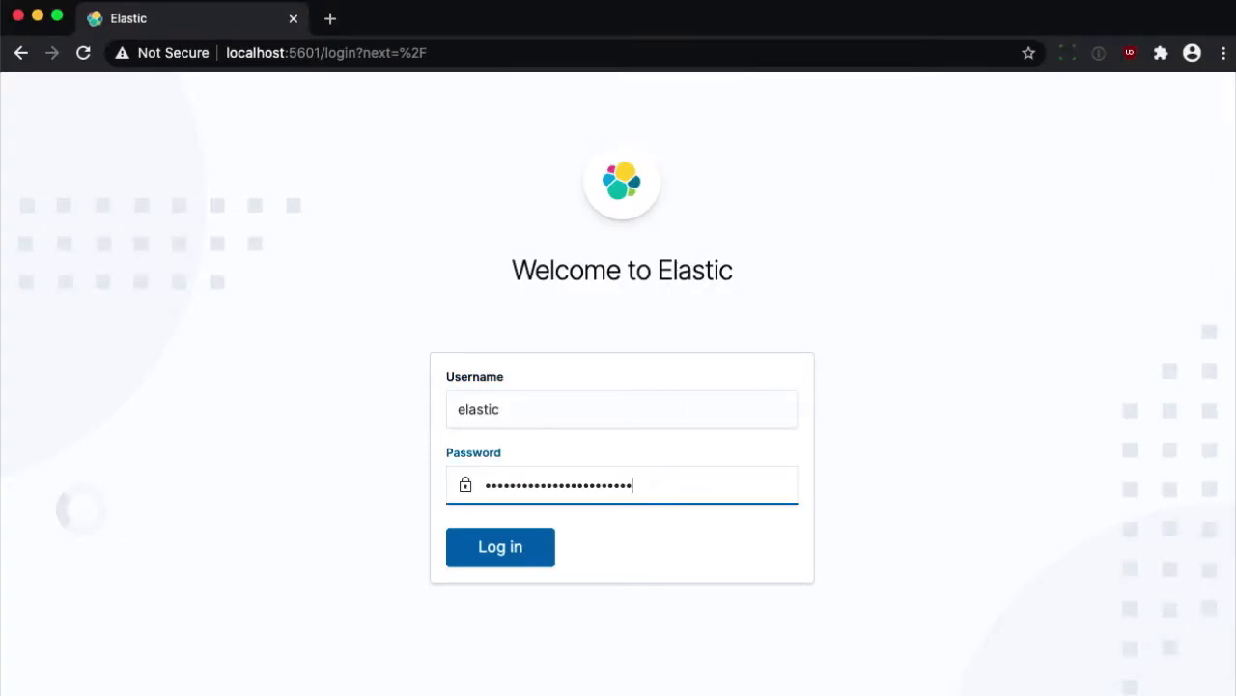
# - Log in to Kibana at localhost:5601 as elastic and head toward the Logs stream
pyautogui.click(500, 545)
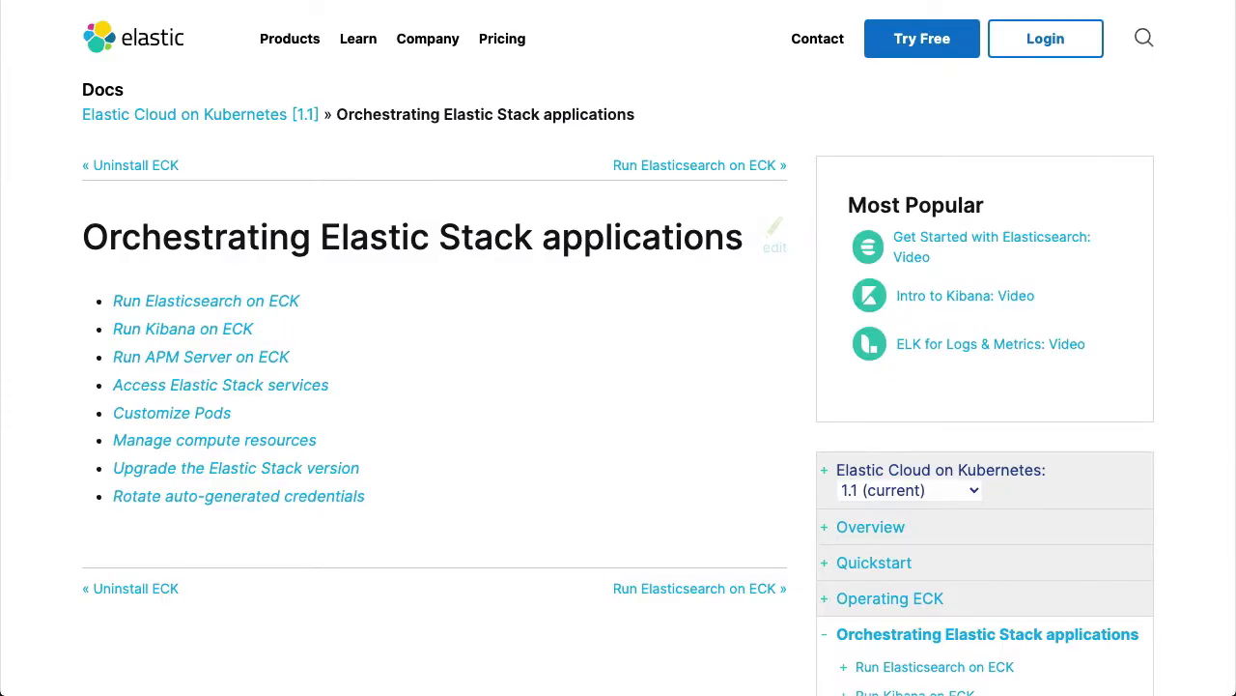
pyautogui.click(870, 526)
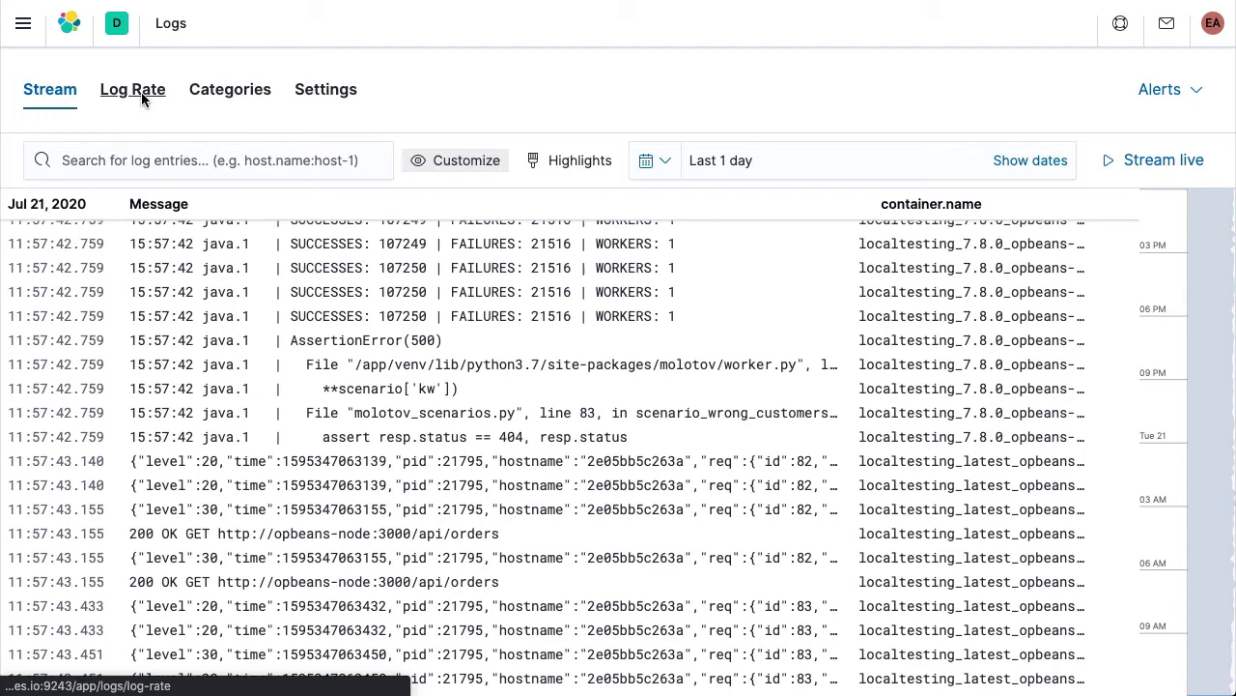
# - View the Log Rate anomalies, then the Categories list with anomaly scores
pyautogui.click(132, 89)
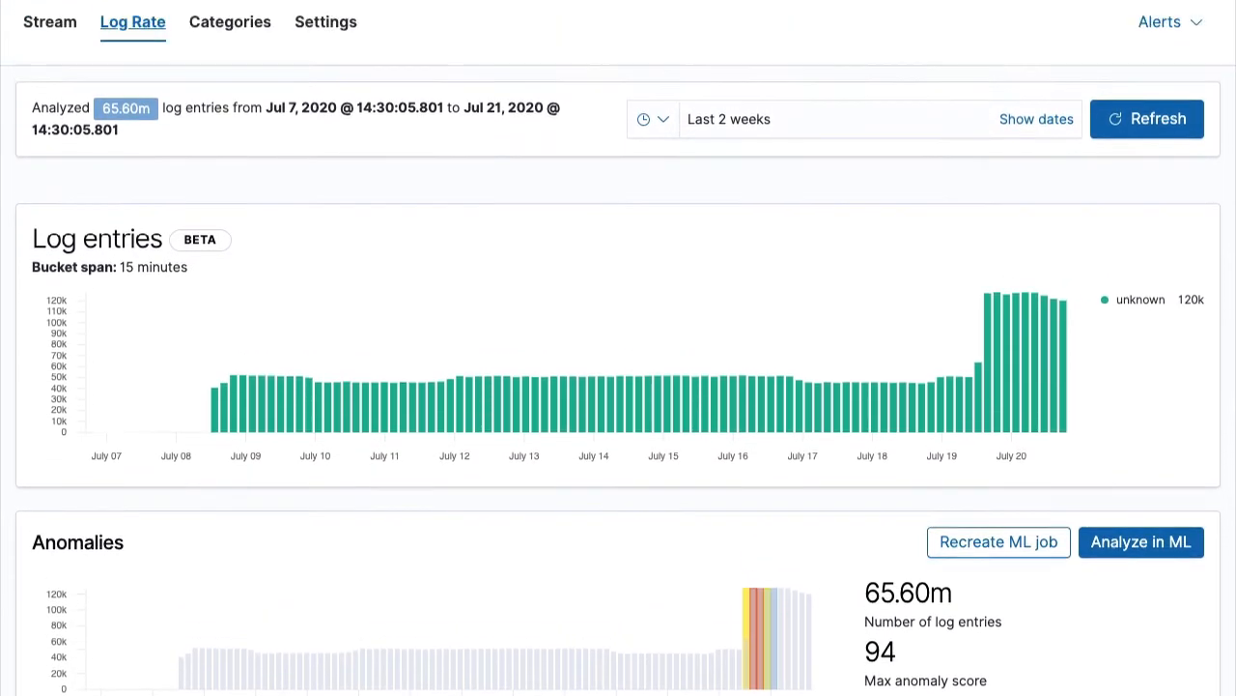
pyautogui.click(229, 21)
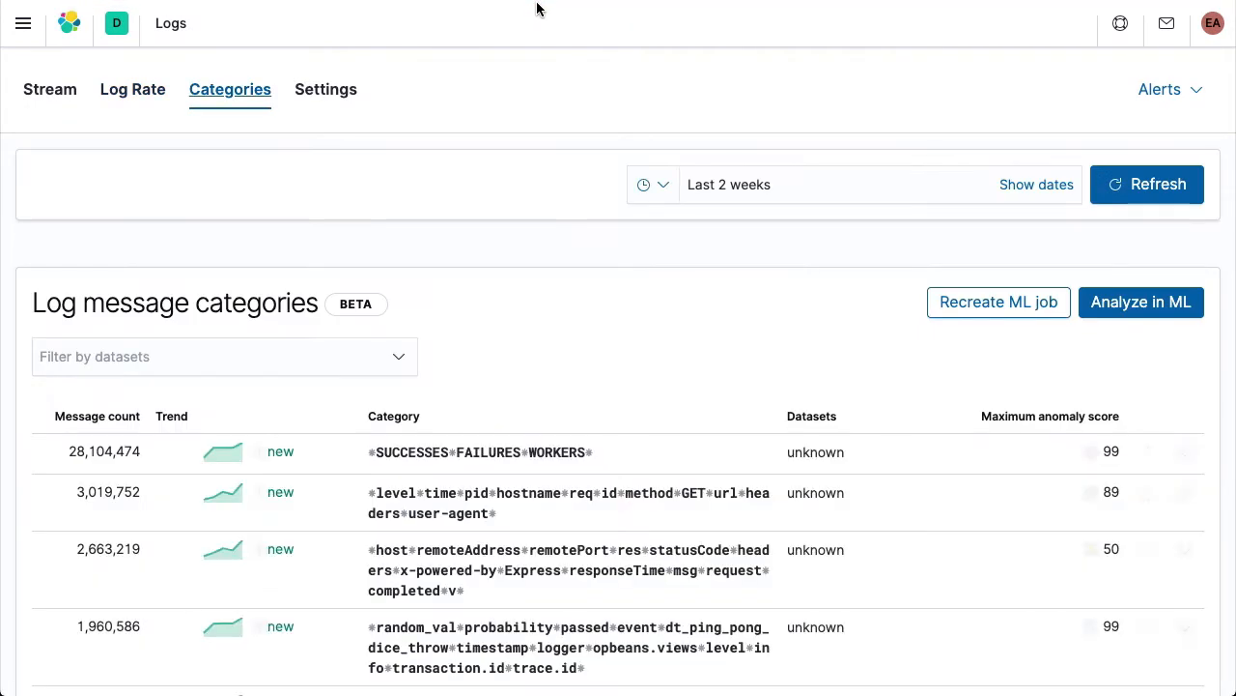
pyautogui.scroll(-3)
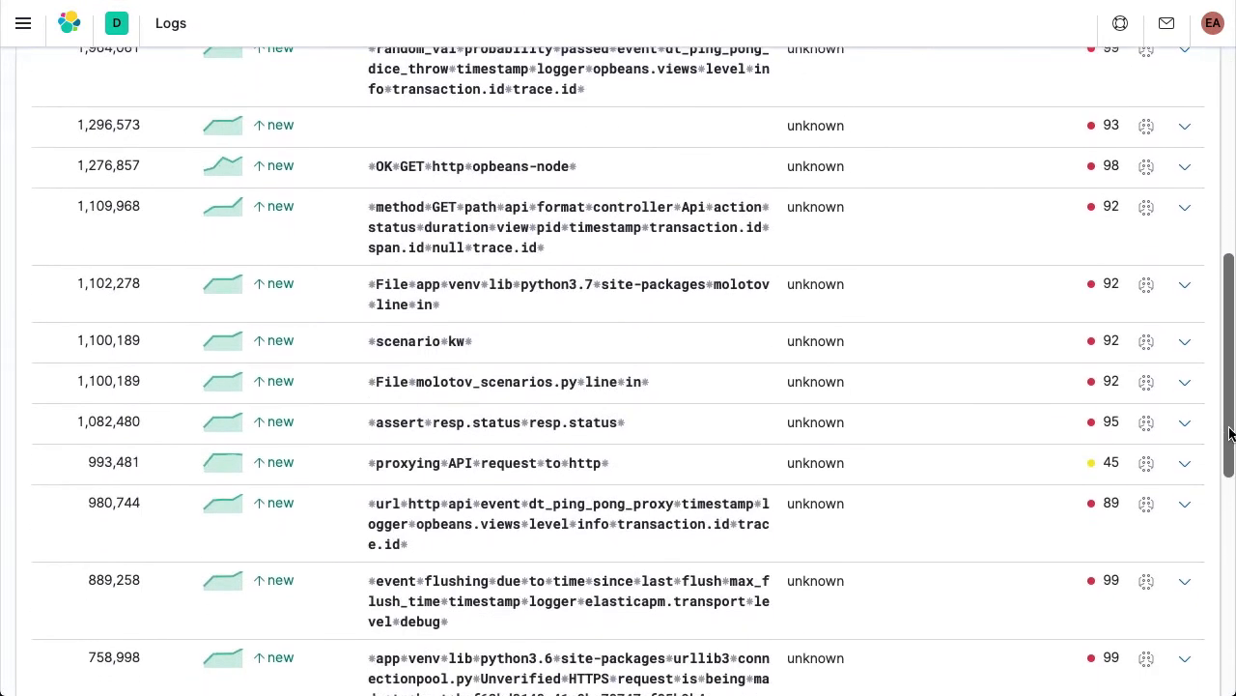
pyautogui.click(1185, 462)
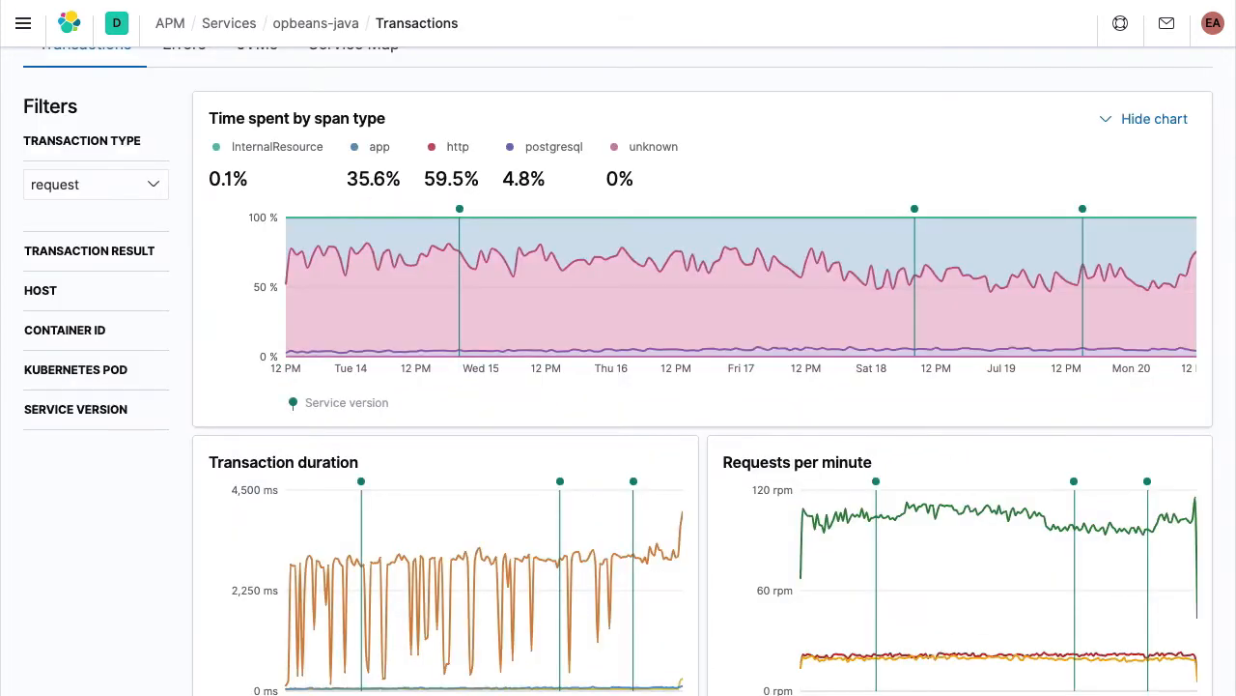
pyautogui.moveTo(460, 209)
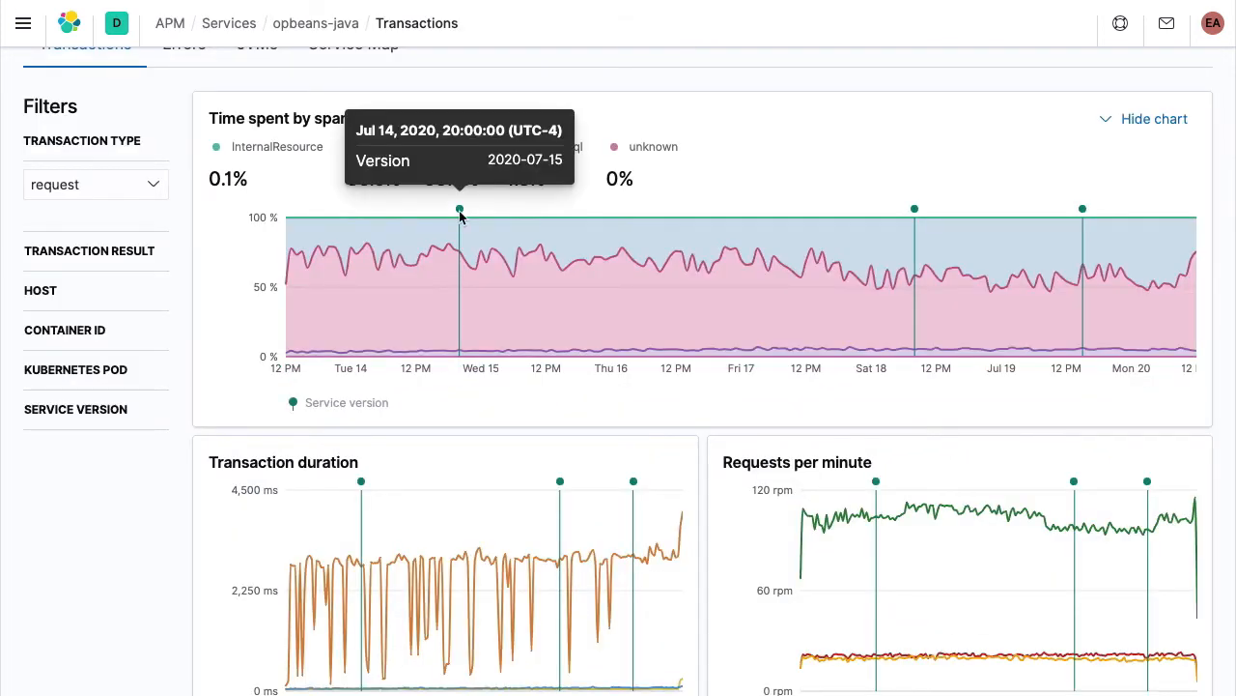
pyautogui.moveTo(915, 209)
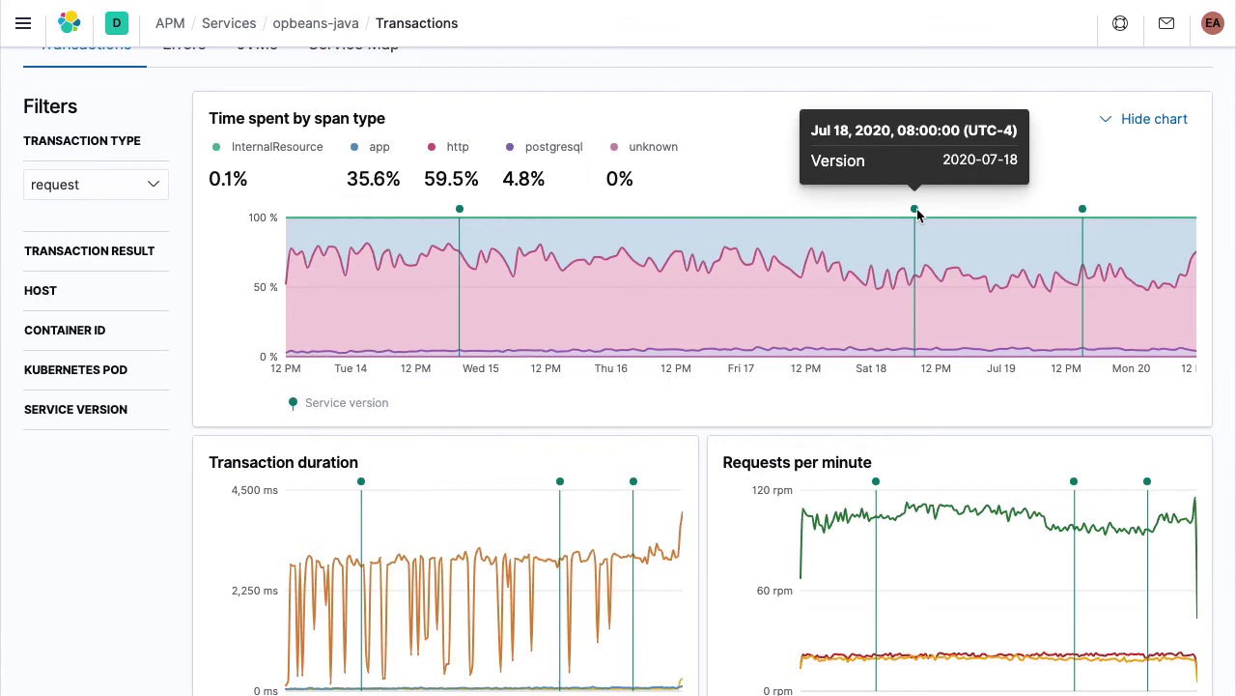
pyautogui.moveTo(1082, 211)
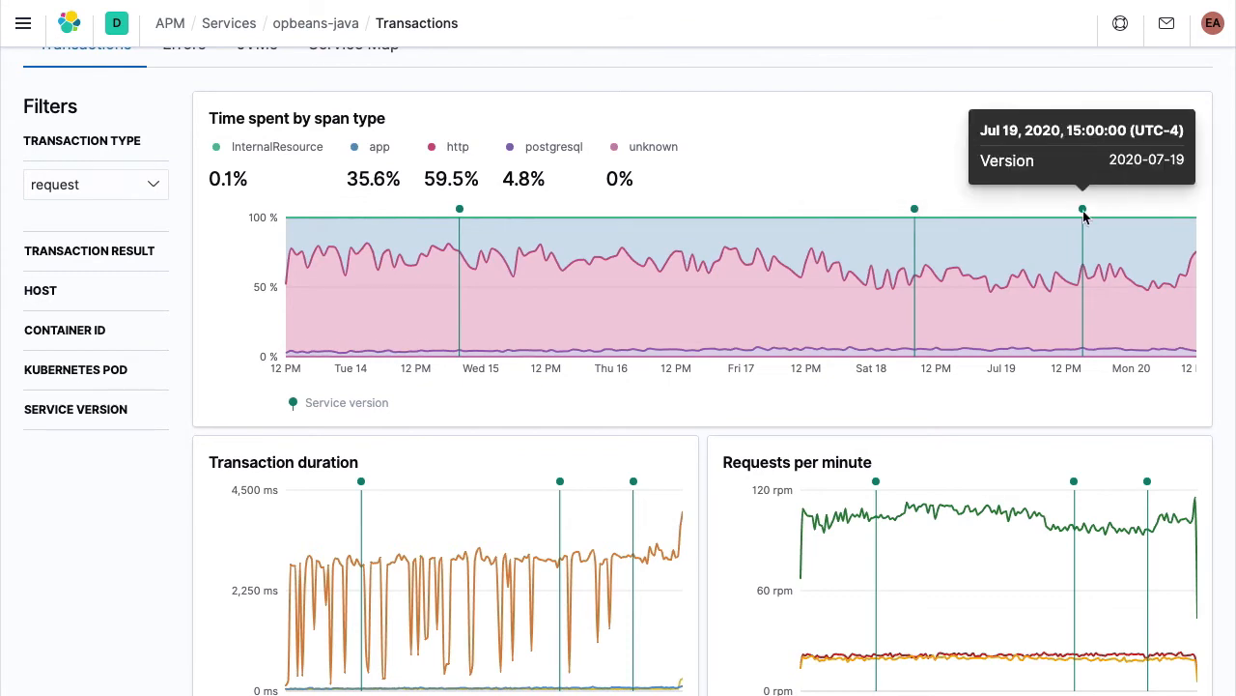
# - Show the APM Service Map of the opbeans services and zoom in on it
pyautogui.click(354, 44)
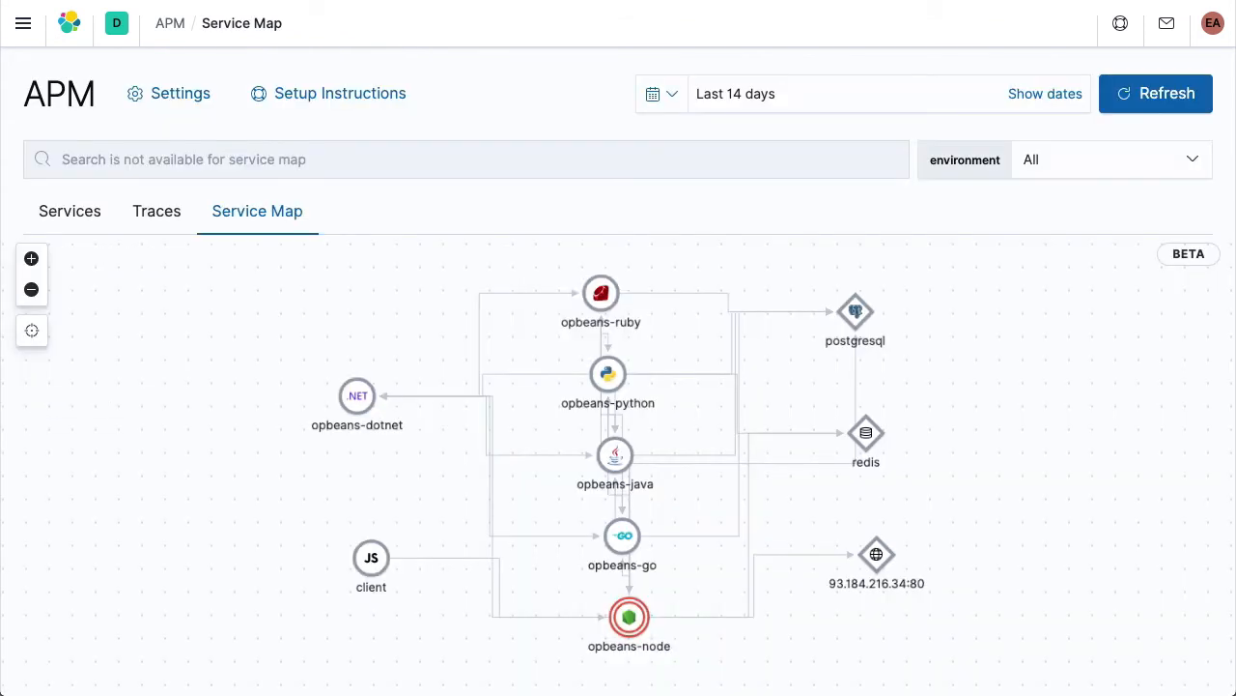
pyautogui.moveTo(31, 258)
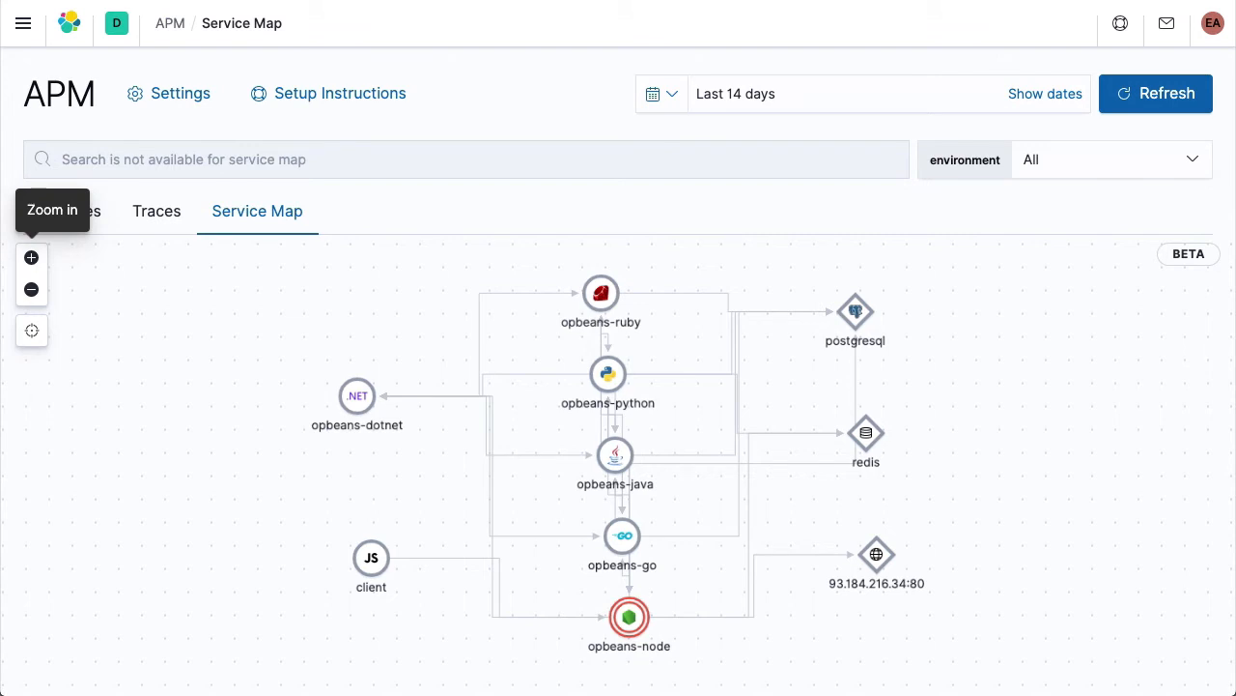
pyautogui.click(630, 617)
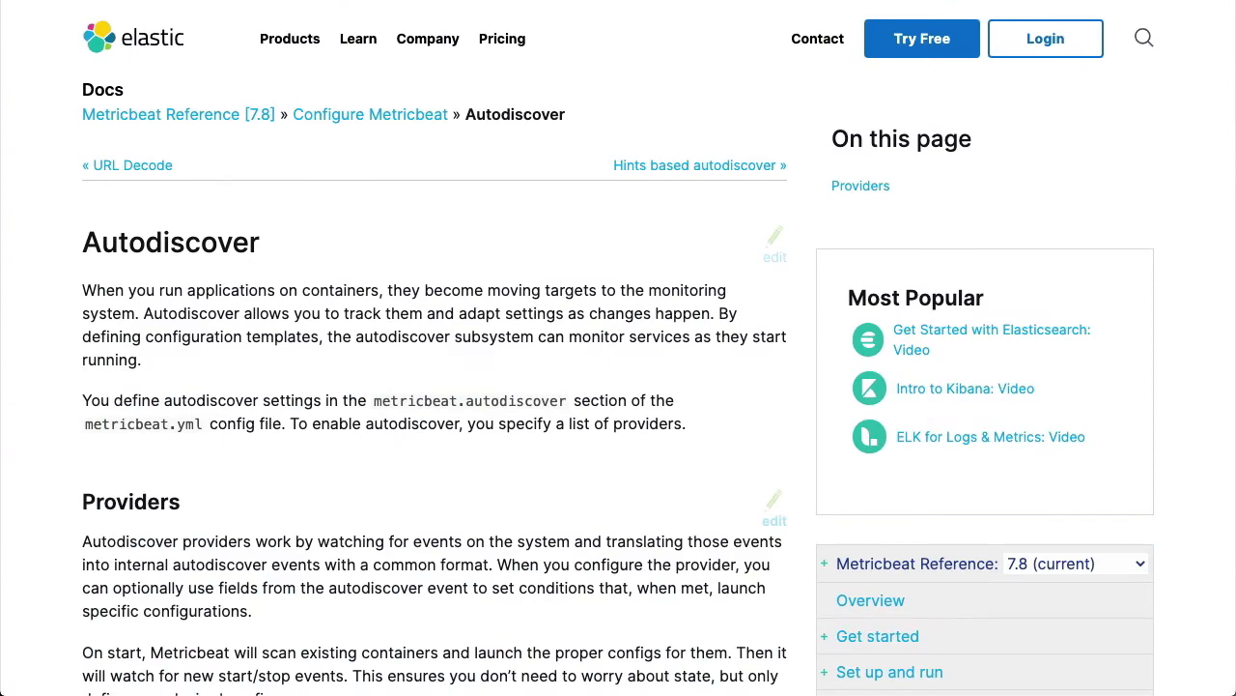
# - Scroll through the Metricbeat Autodiscover reference page on autodiscover providers
pyautogui.scroll(-3)
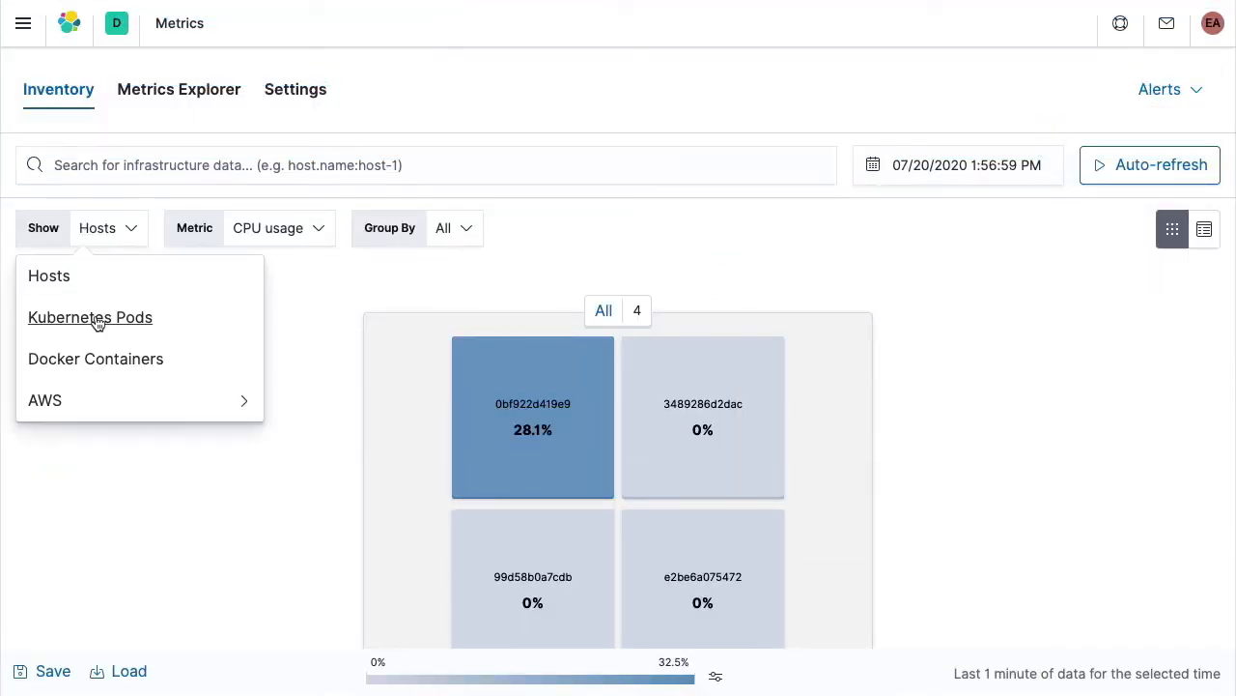
# - Show Kubernetes Pods grouped by service type, filter to redis, and view one pod's logs
pyautogui.click(88, 317)
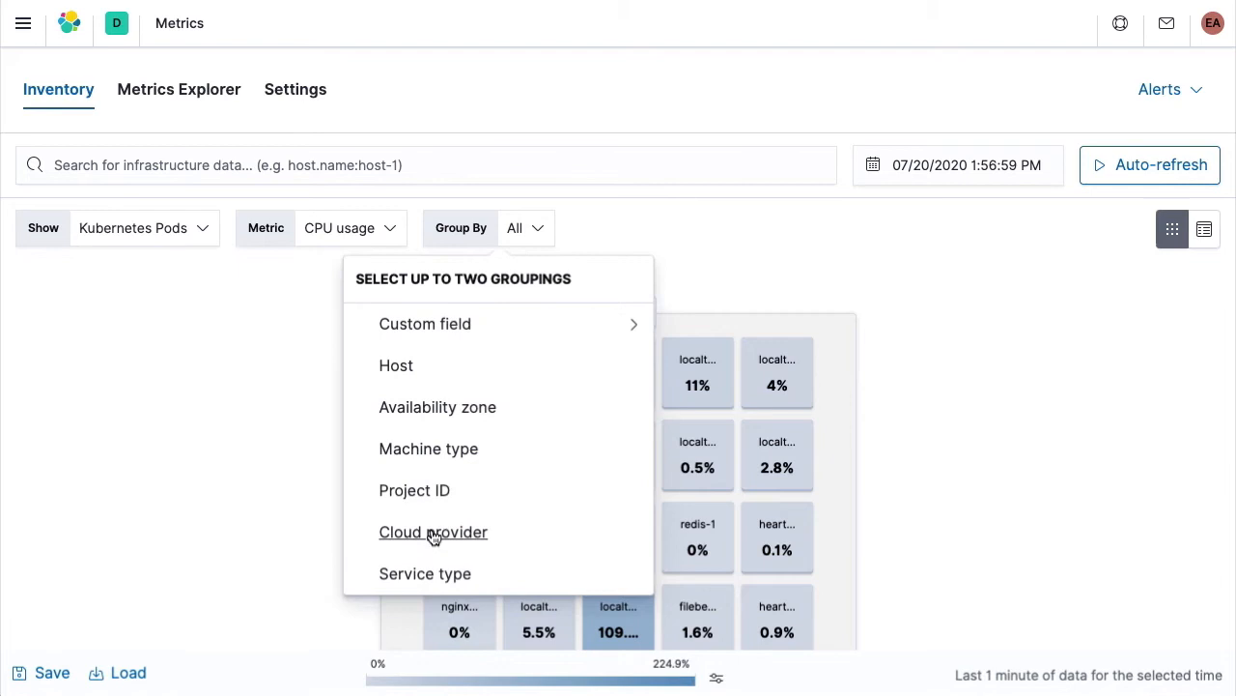
pyautogui.click(425, 572)
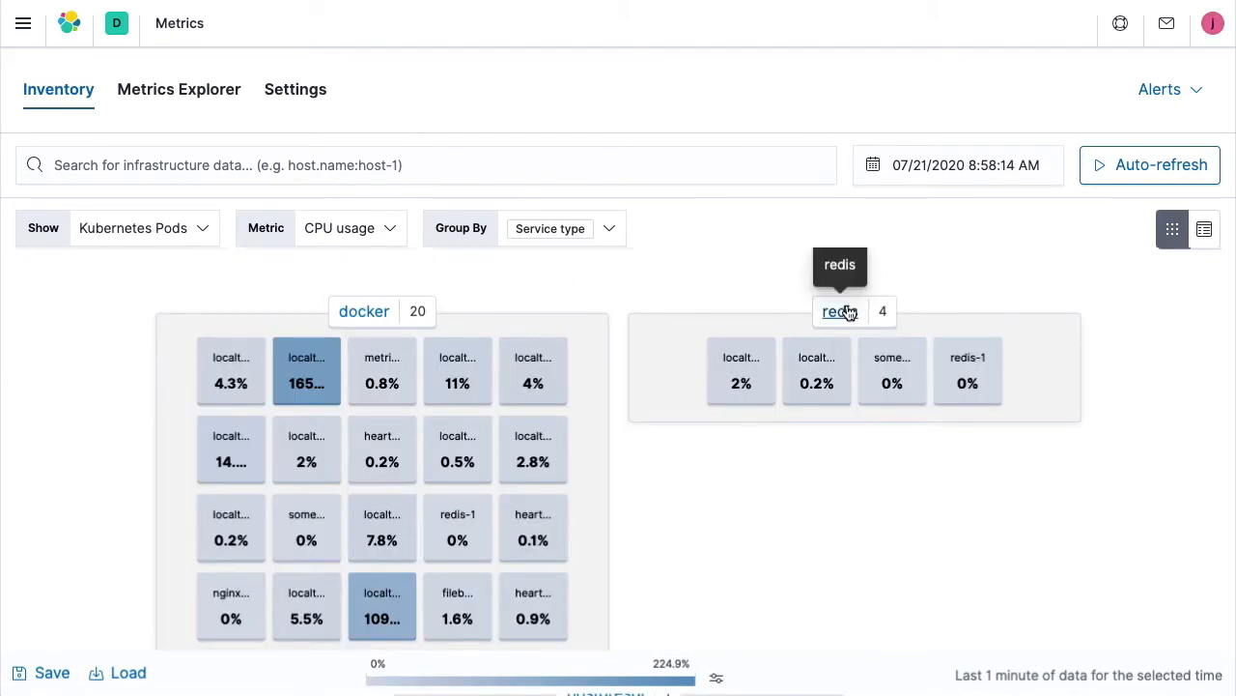
pyautogui.click(833, 311)
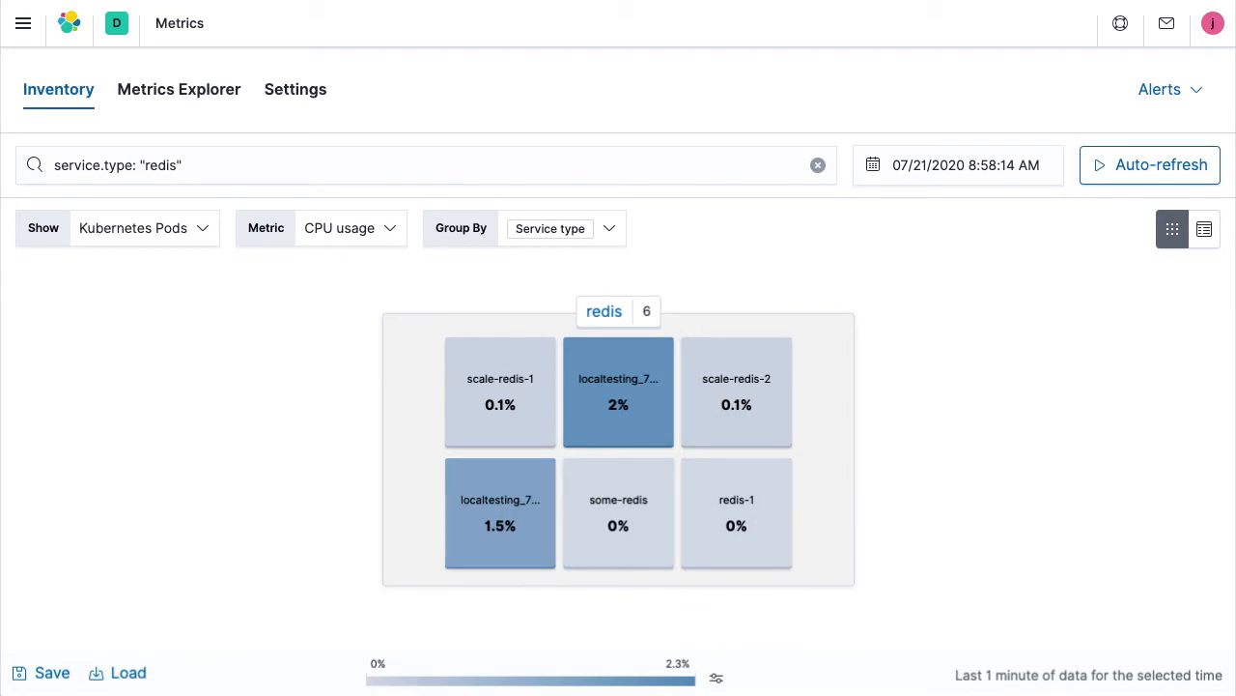
pyautogui.click(618, 391)
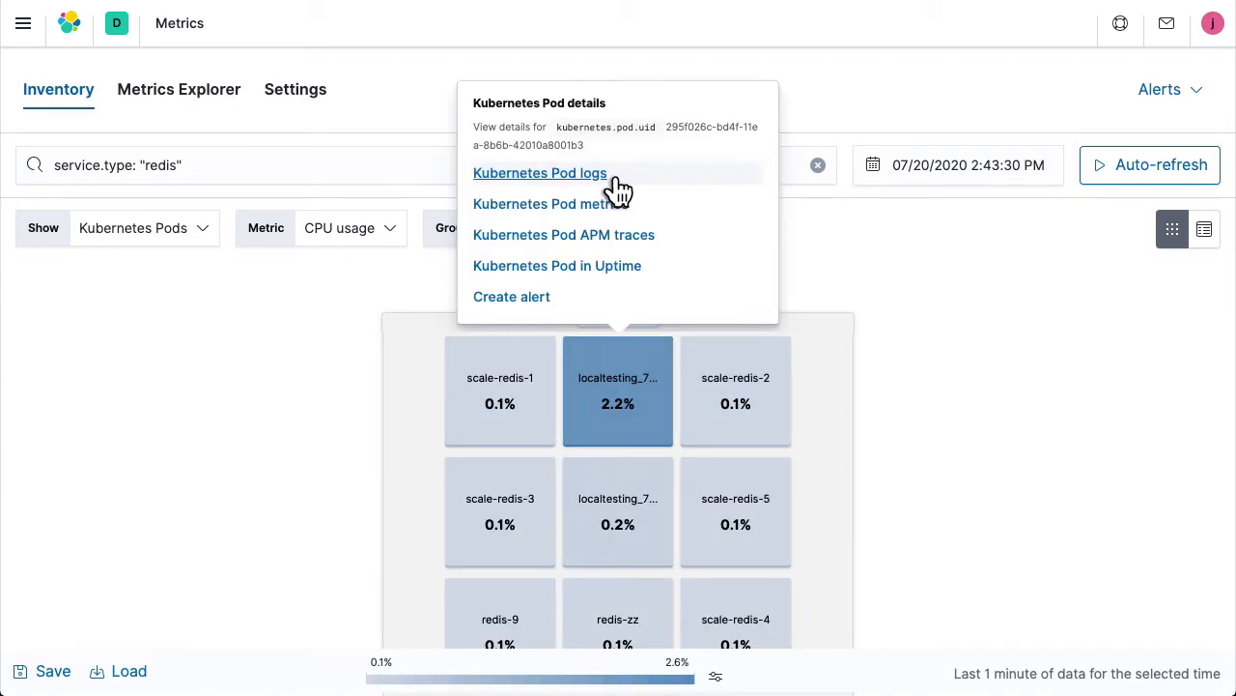
pyautogui.click(541, 173)
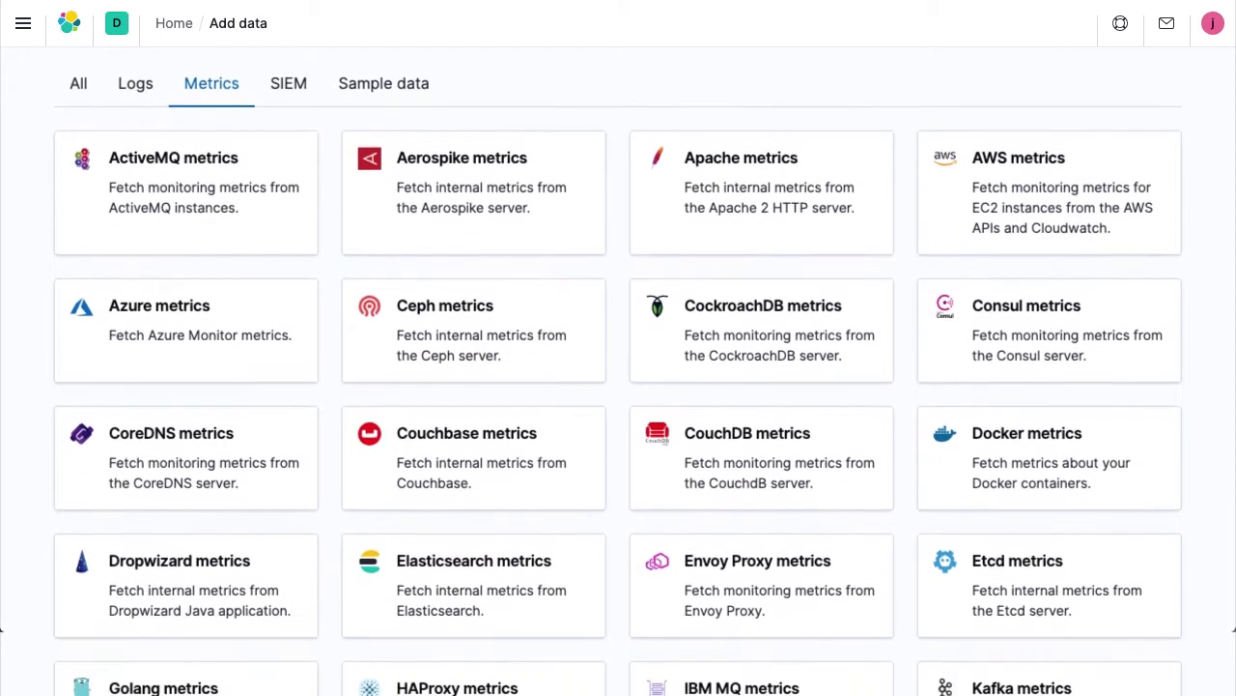
# - Scroll the metrics integrations list and the NATS metrics Getting Started steps
pyautogui.scroll(-3)
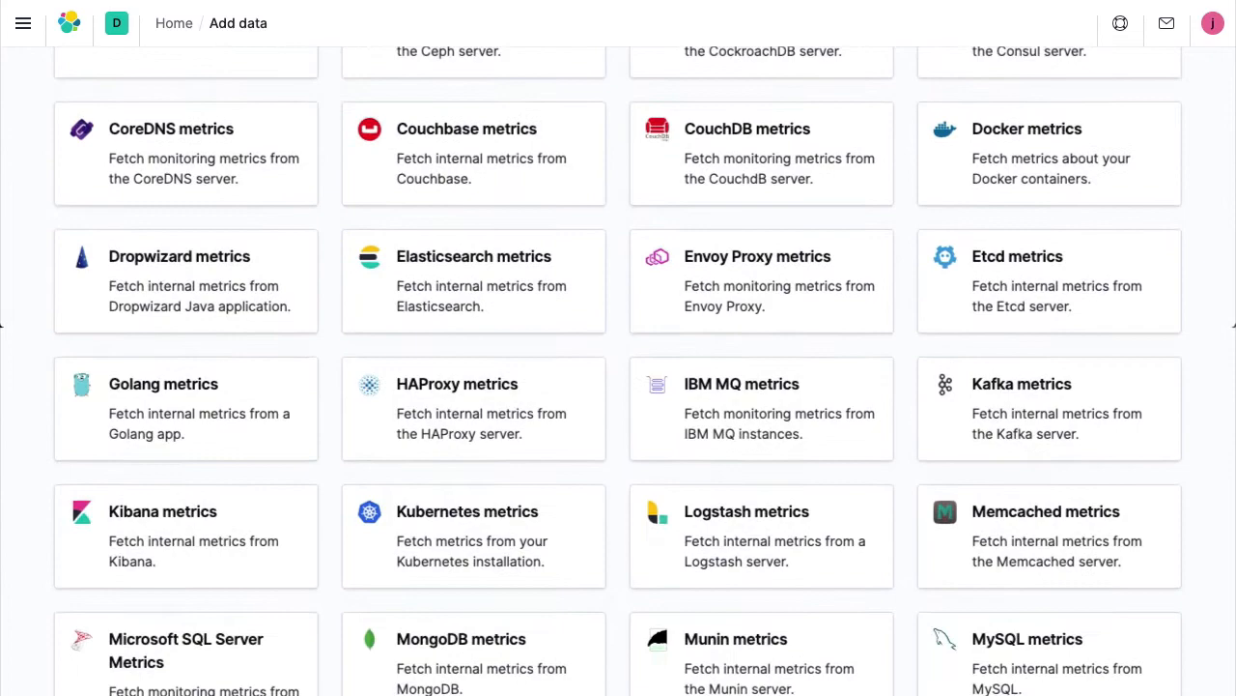
pyautogui.scroll(-3)
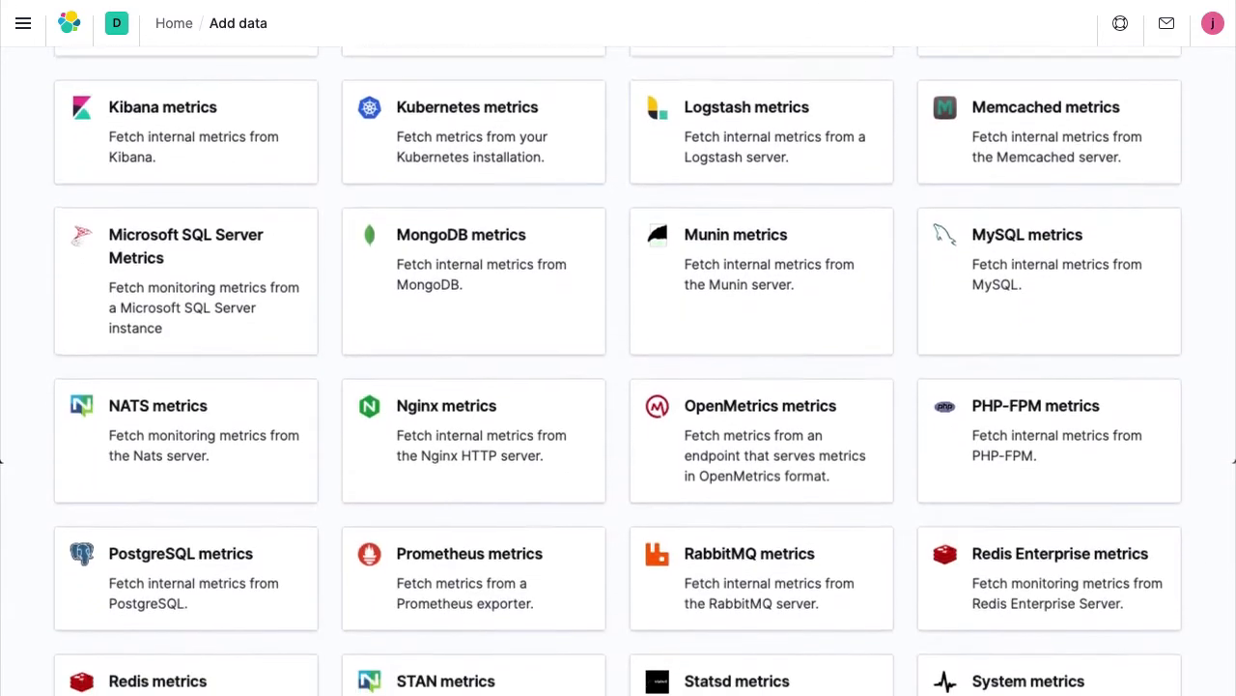
pyautogui.scroll(-3)
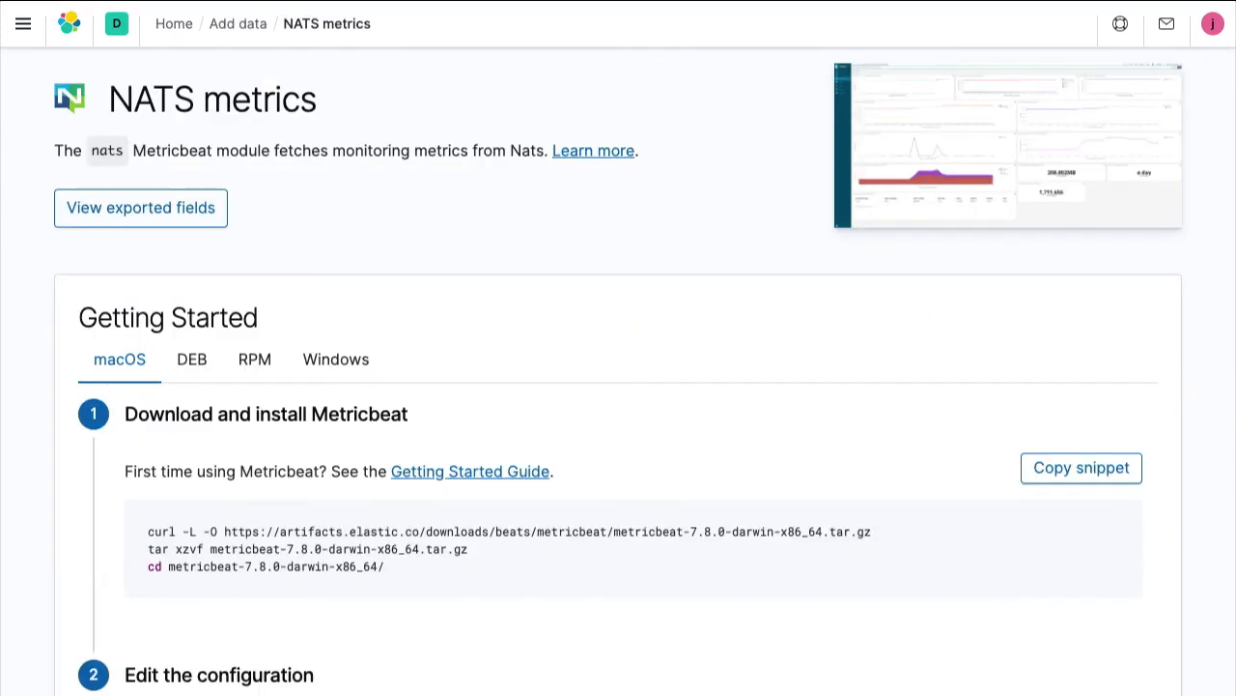
pyautogui.scroll(-3)
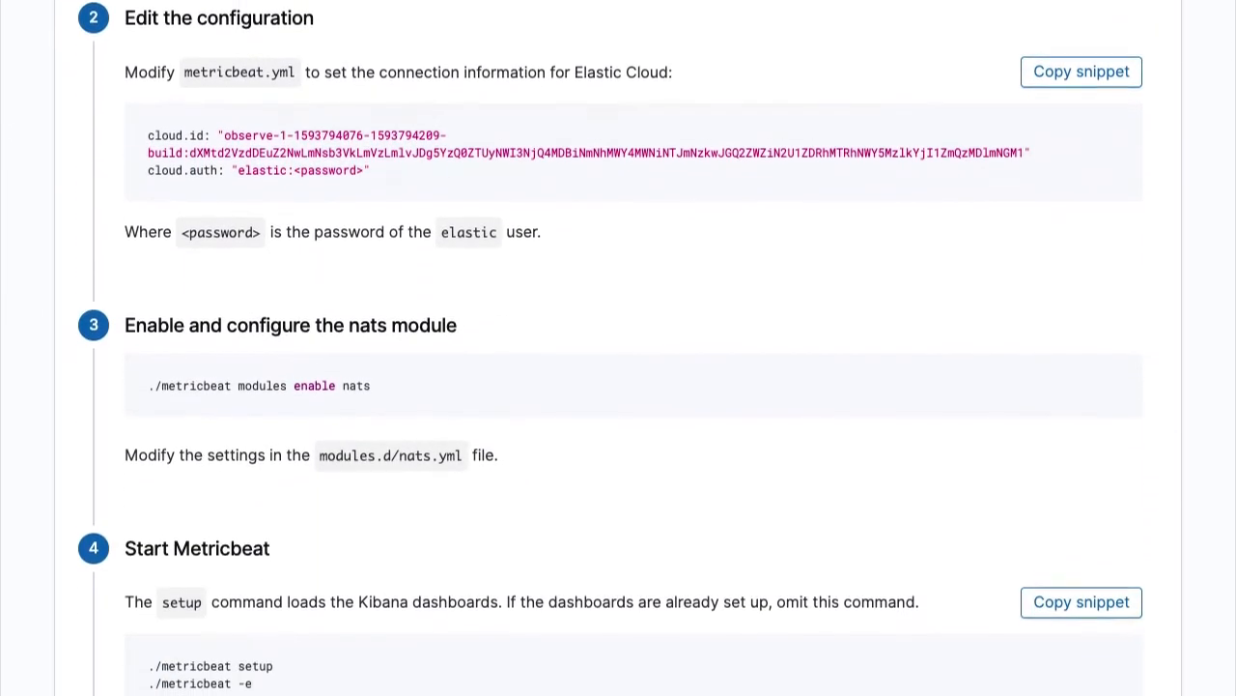
pyautogui.scroll(-3)
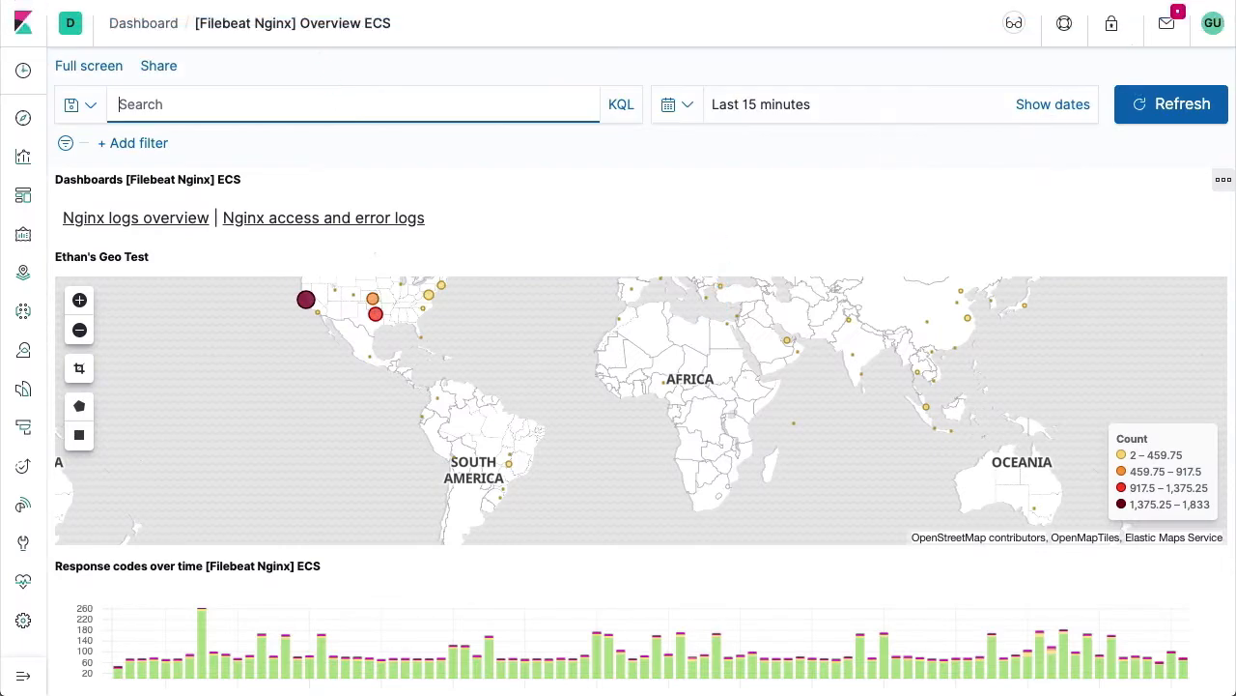
# - Scroll the Nginx Overview dashboard, then switch the Azure Monitor overview to its Users view
pyautogui.scroll(-3)
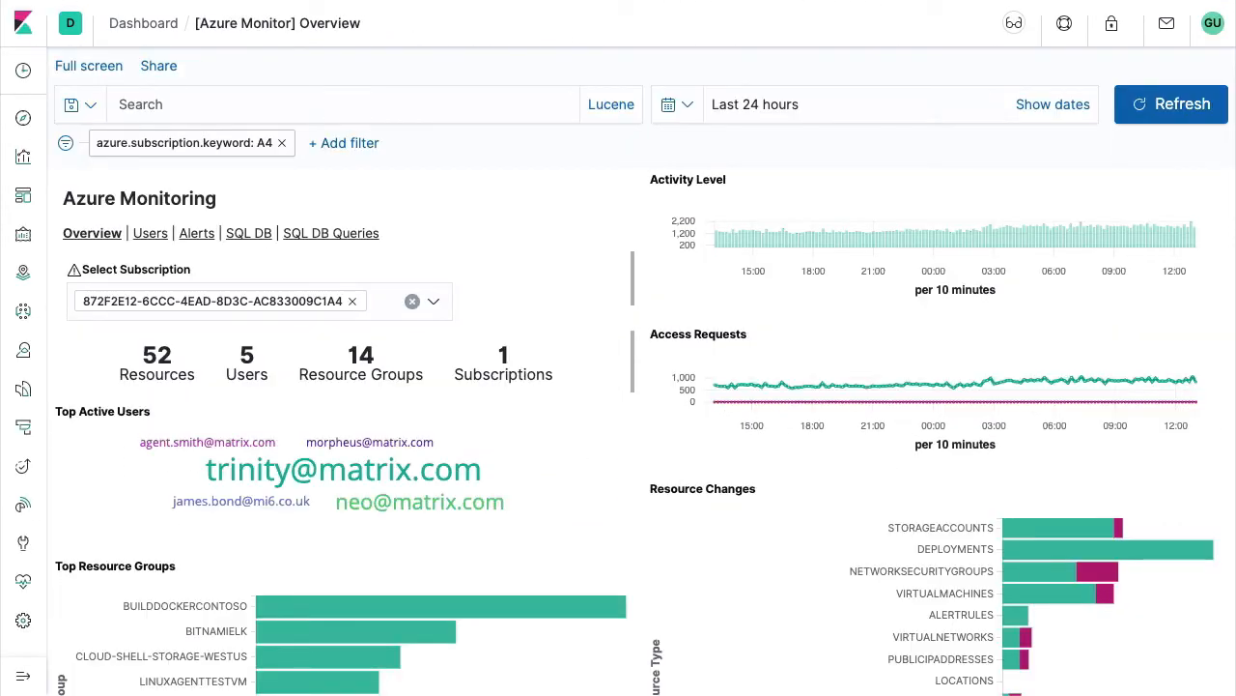
pyautogui.click(150, 231)
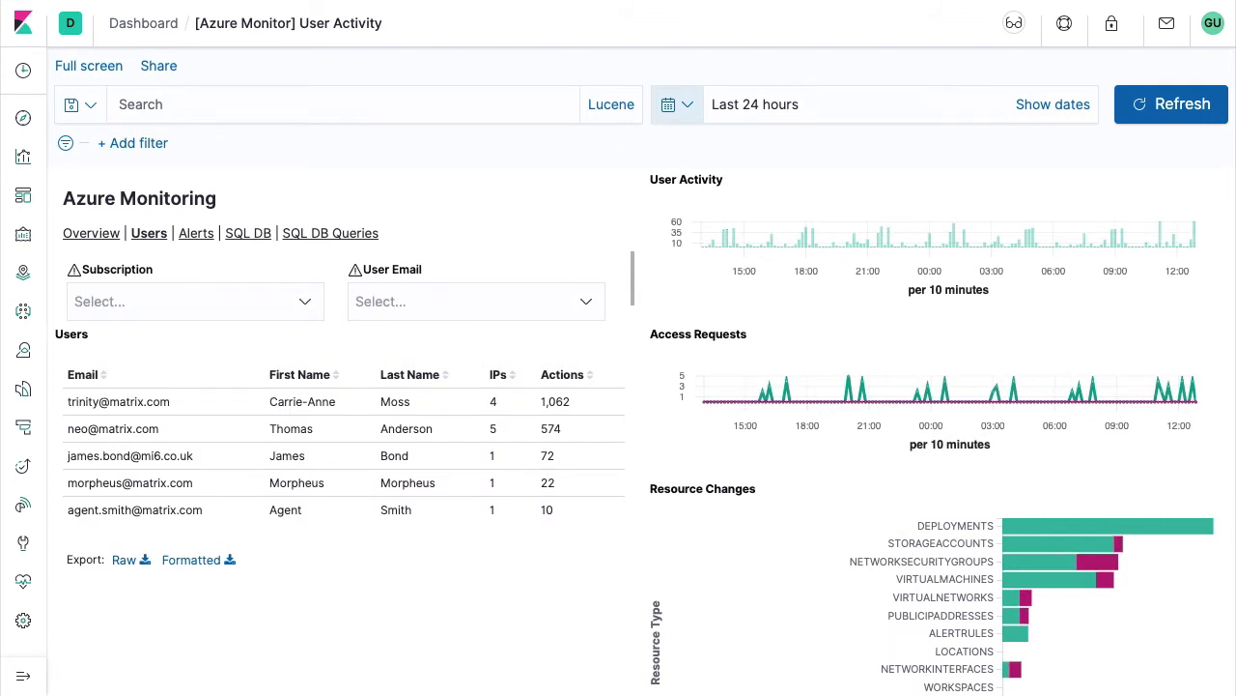
pyautogui.click(197, 232)
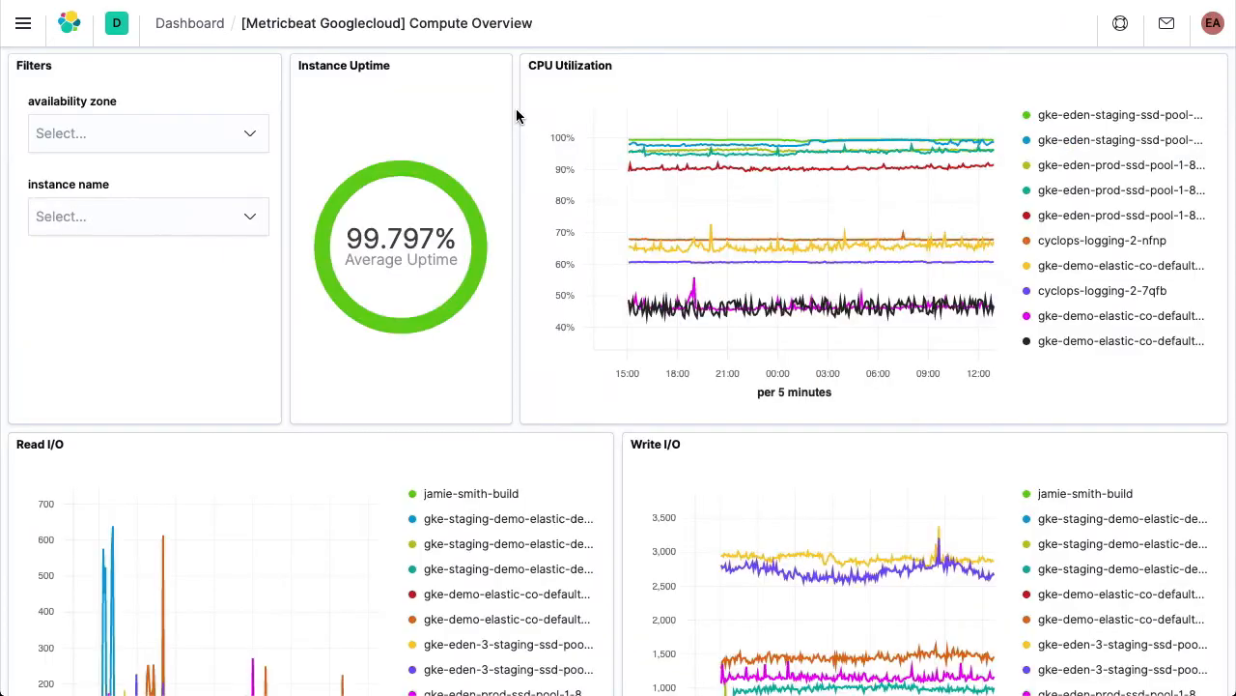
# - Scroll the [Metricbeat Googlecloud] Compute Overview from uptime and CPU Utilization to Read/Write I/O and Network Bytes
pyautogui.scroll(-3)
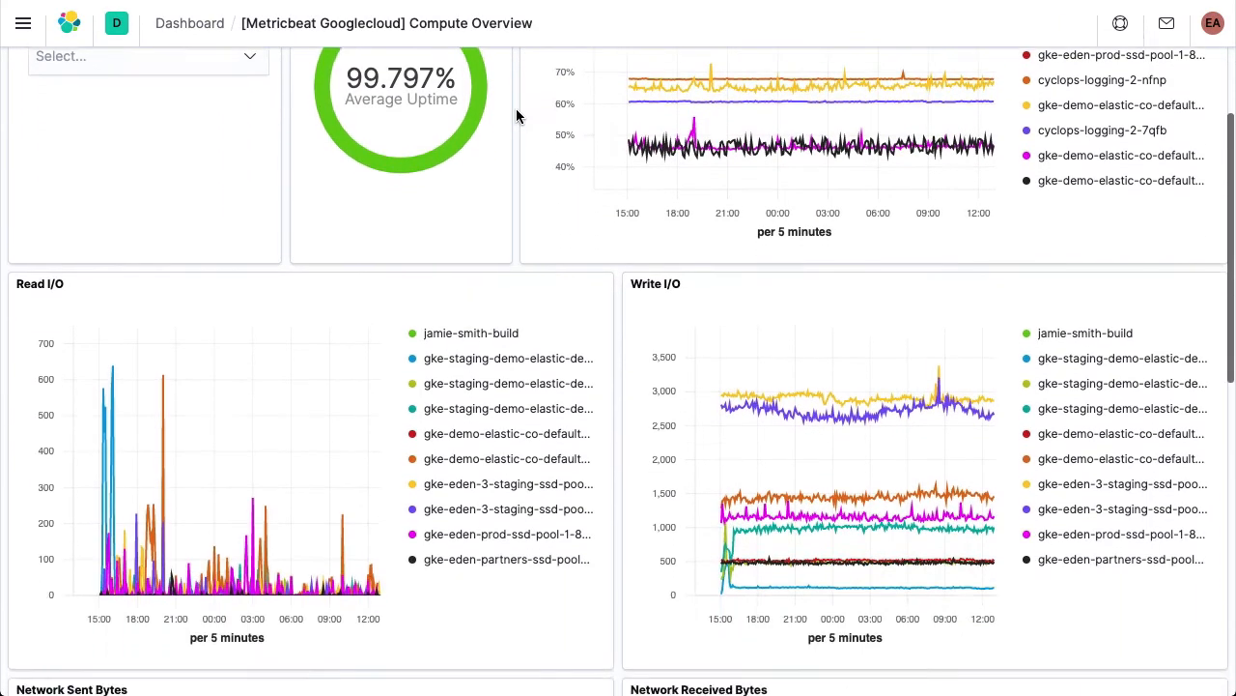
pyautogui.scroll(-3)
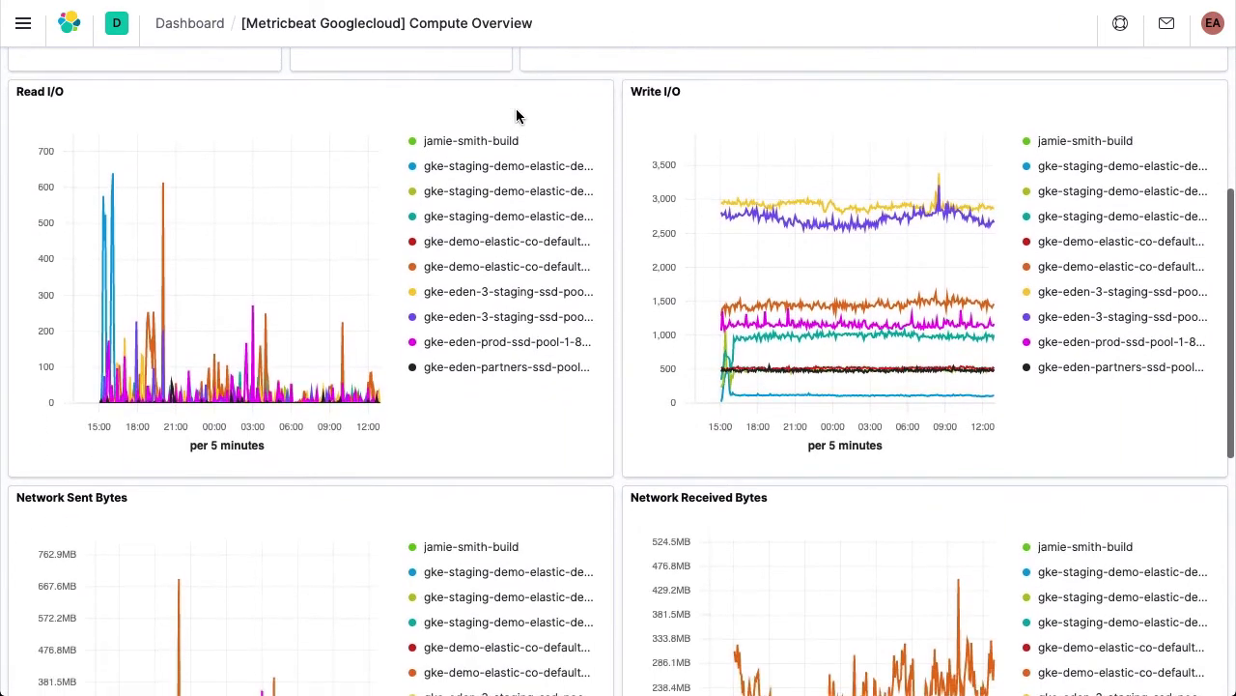
pyautogui.scroll(-3)
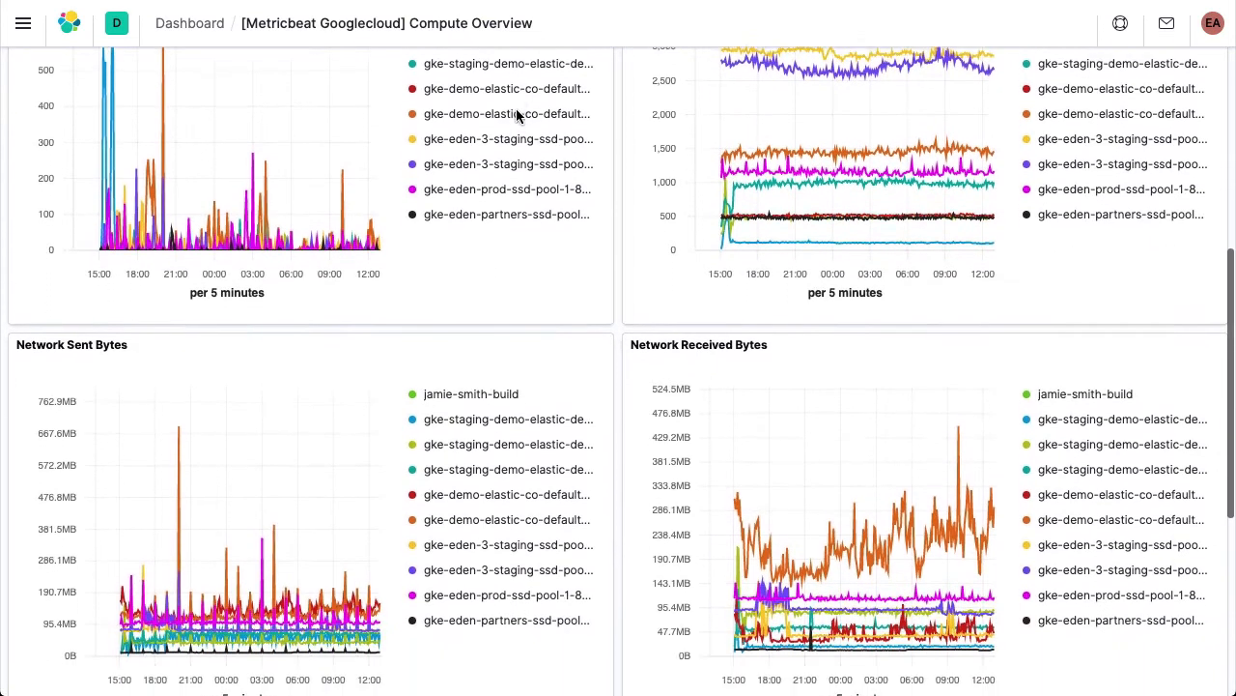
pyautogui.scroll(-3)
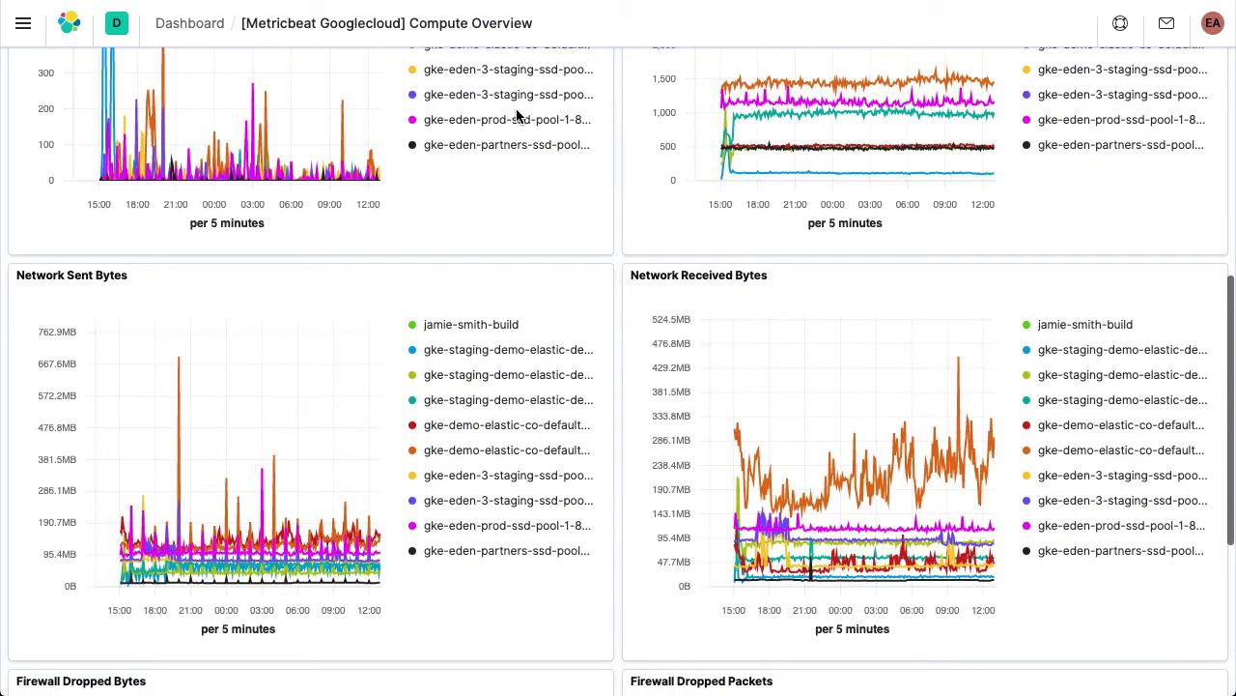
pyautogui.moveTo(971, 367)
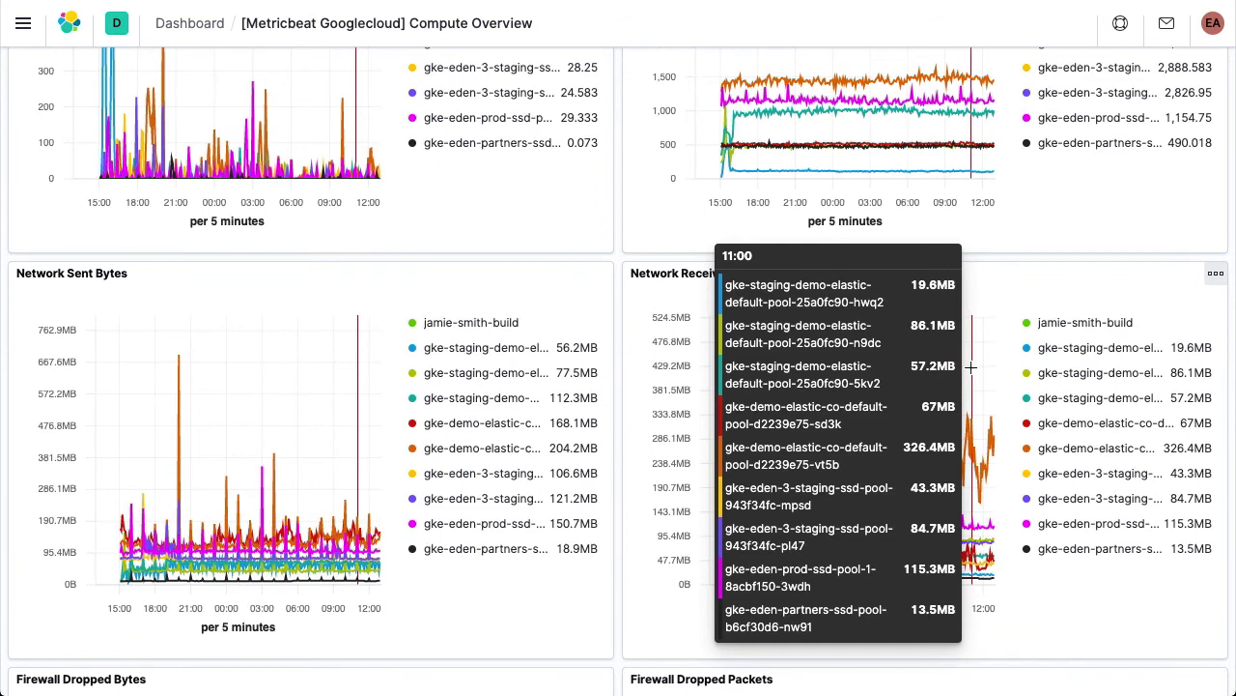
pyautogui.moveTo(970, 415)
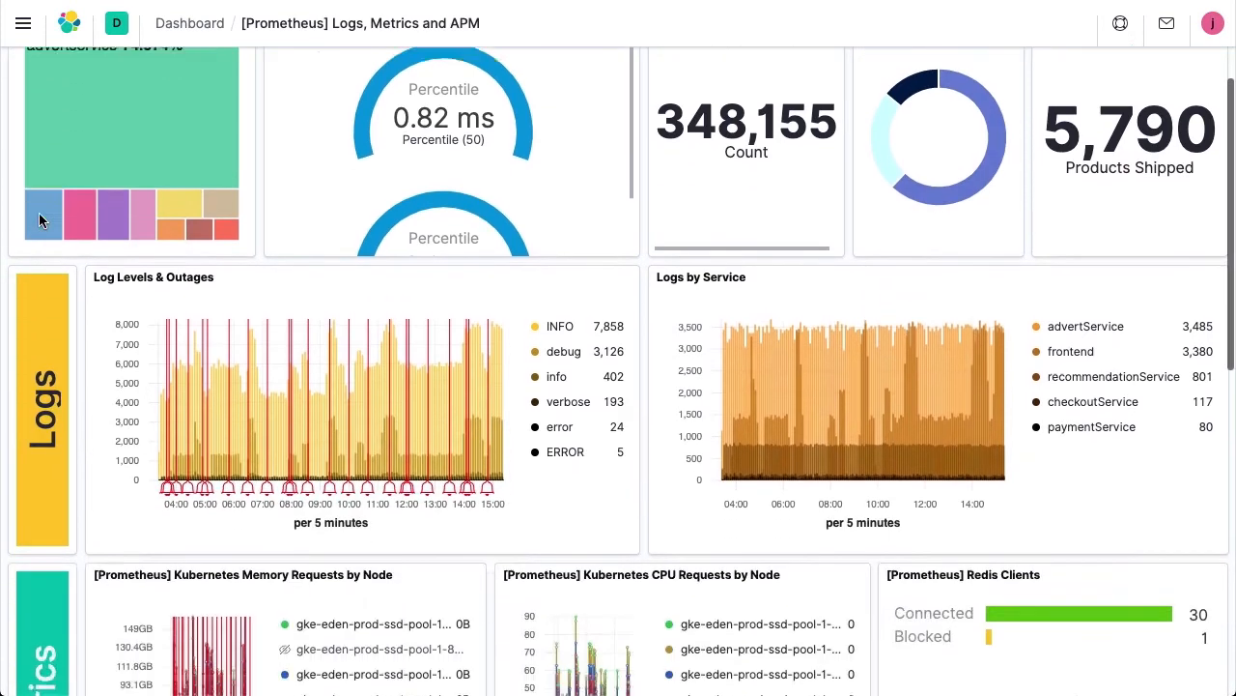
# - Return from the full-screen CPU requests panel to the Prometheus dashboard and continue down its remaining panels
pyautogui.scroll(-3)
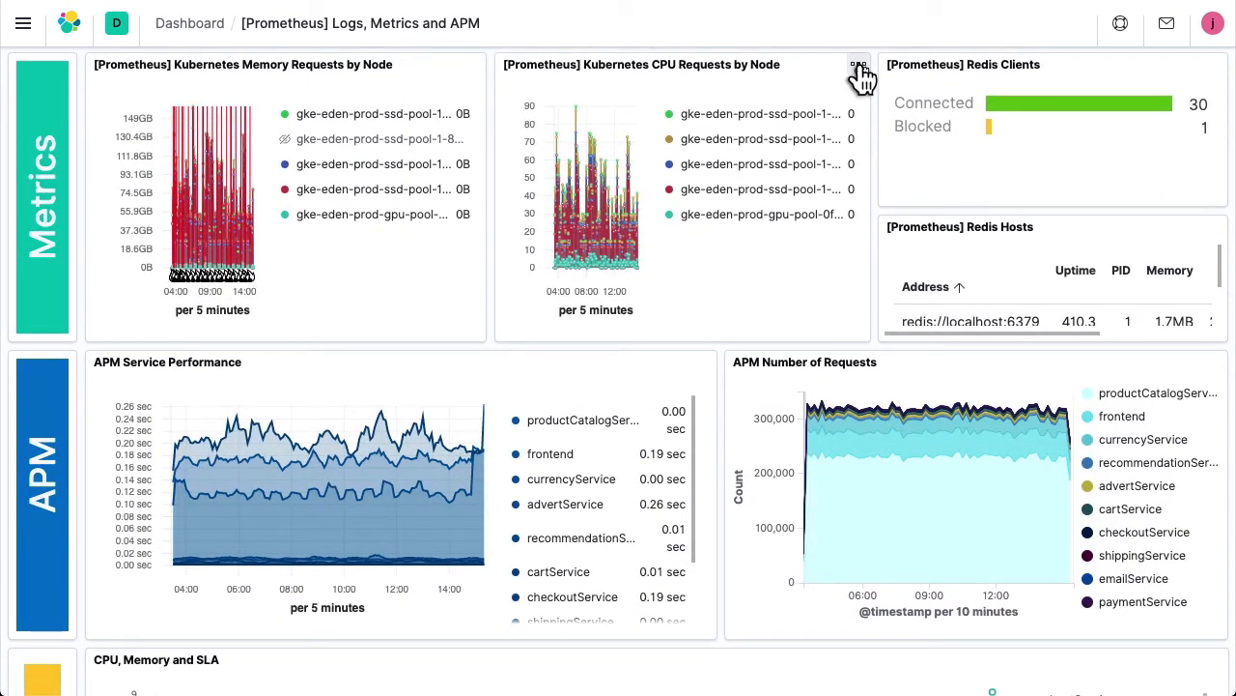
pyautogui.click(858, 66)
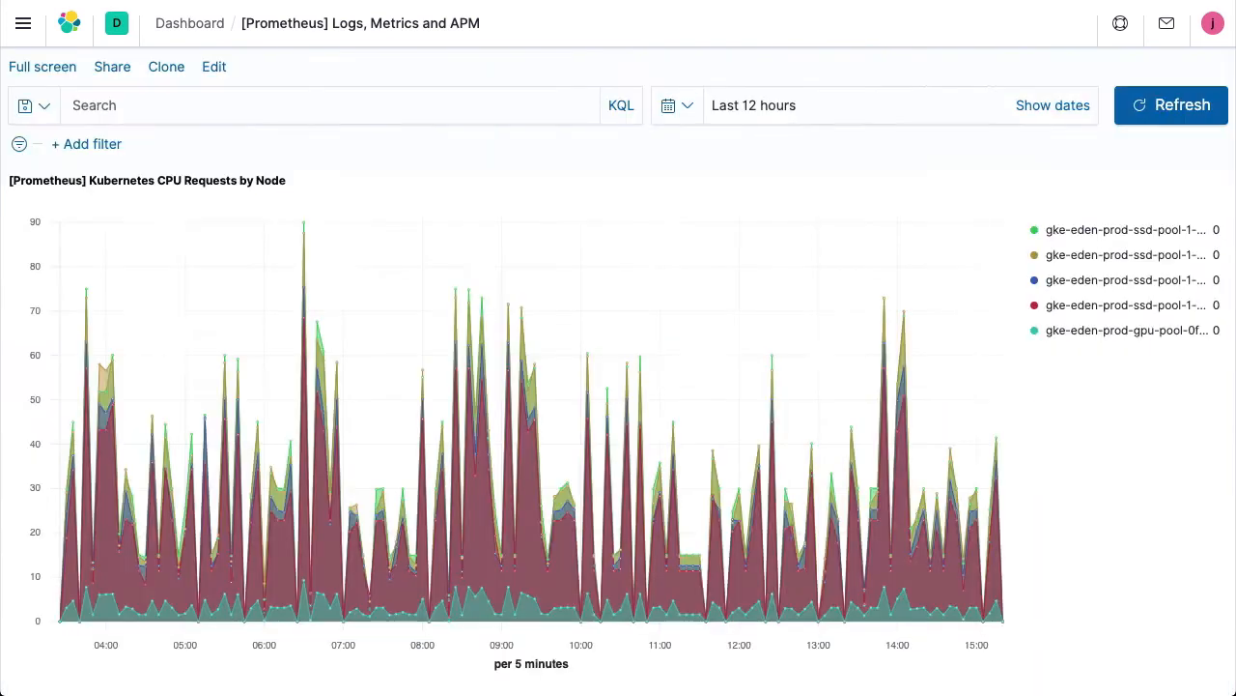
pyautogui.moveTo(923, 394)
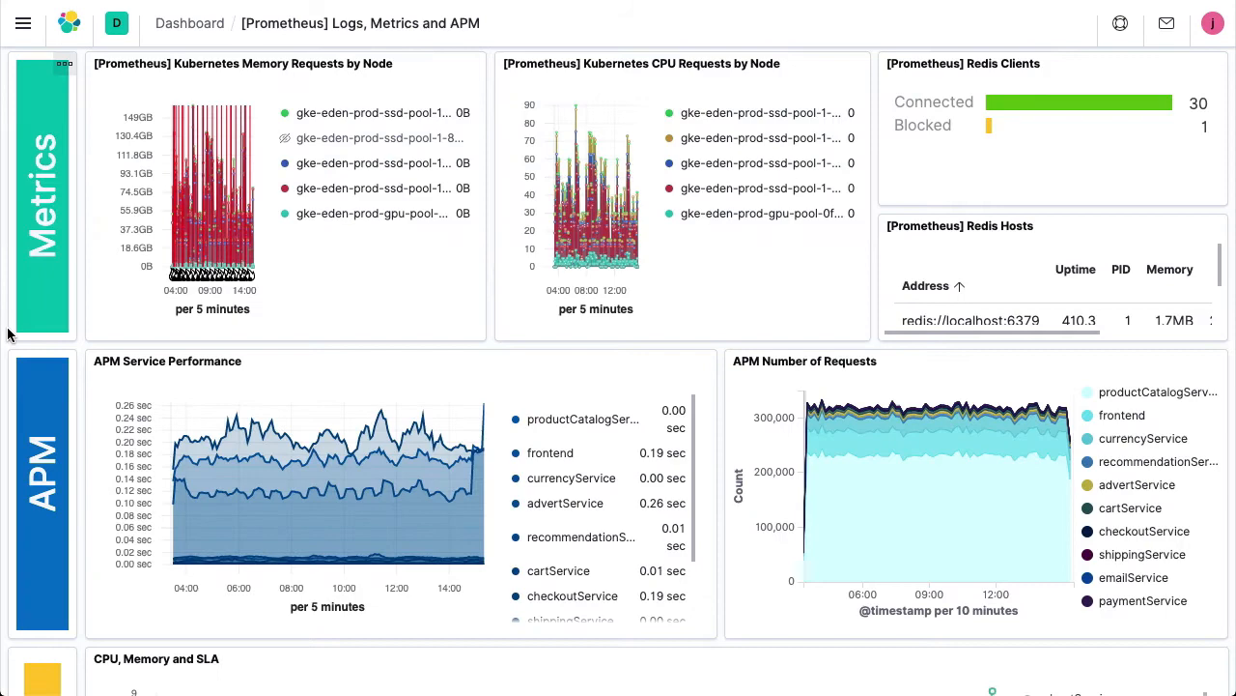
pyautogui.scroll(-3)
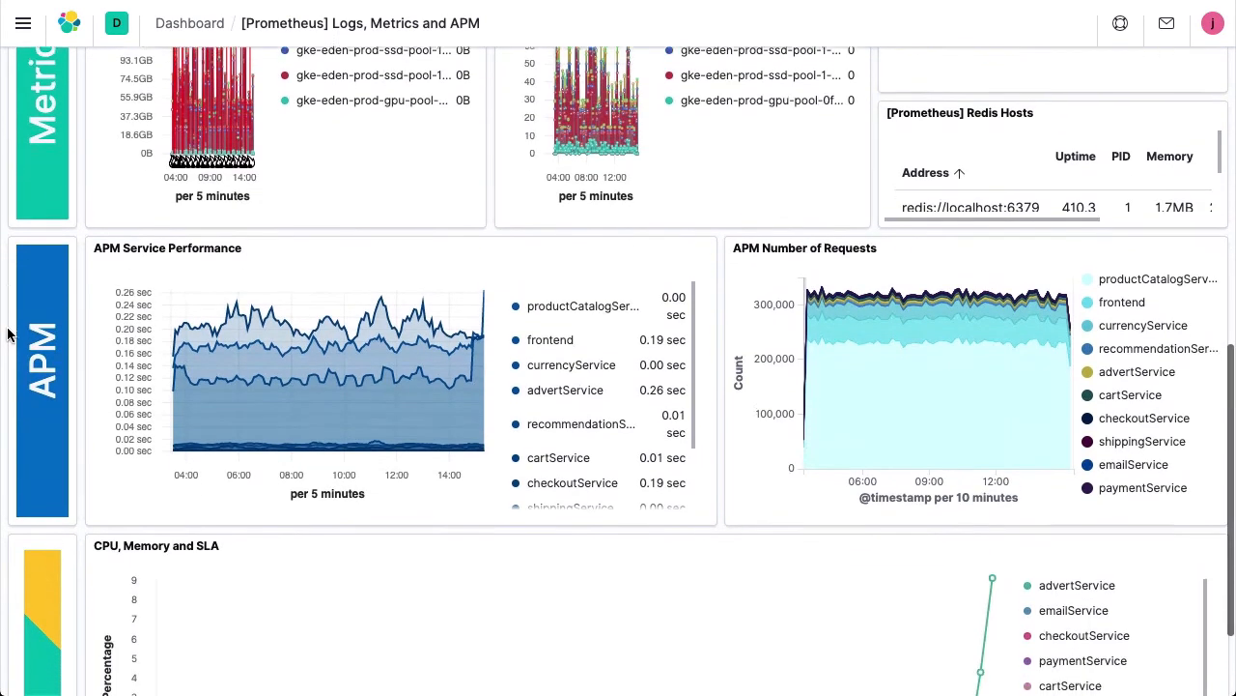
pyautogui.scroll(-3)
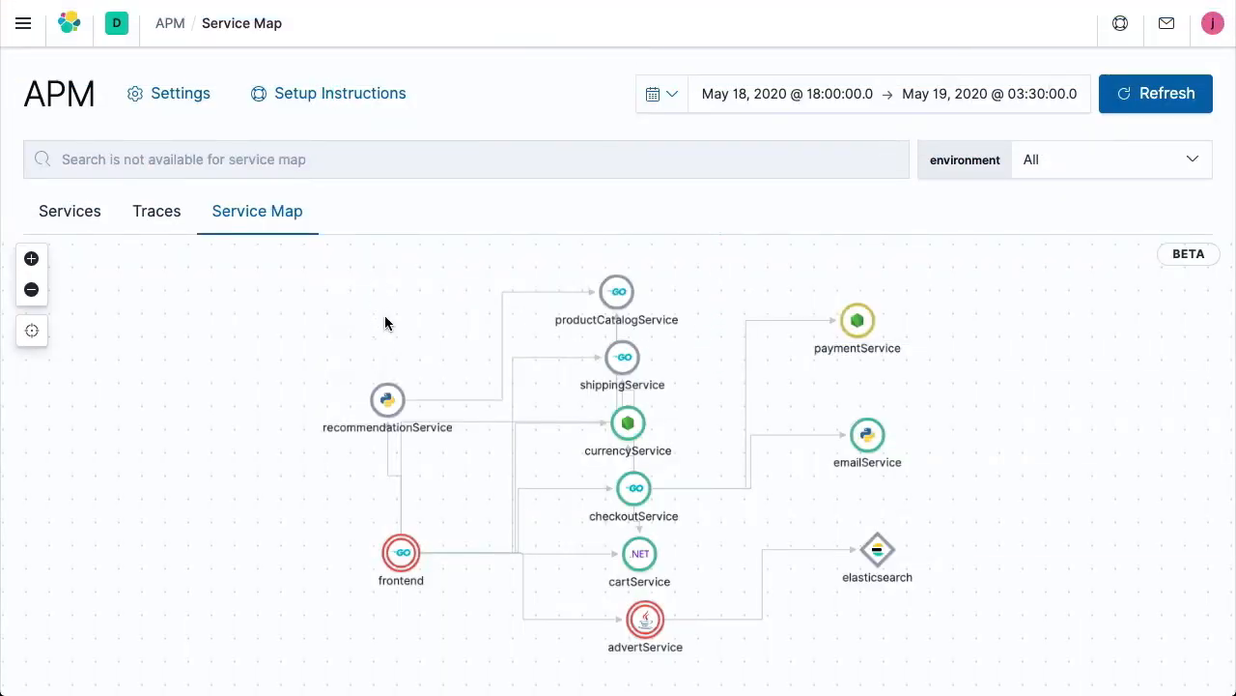
pyautogui.moveTo(31, 259)
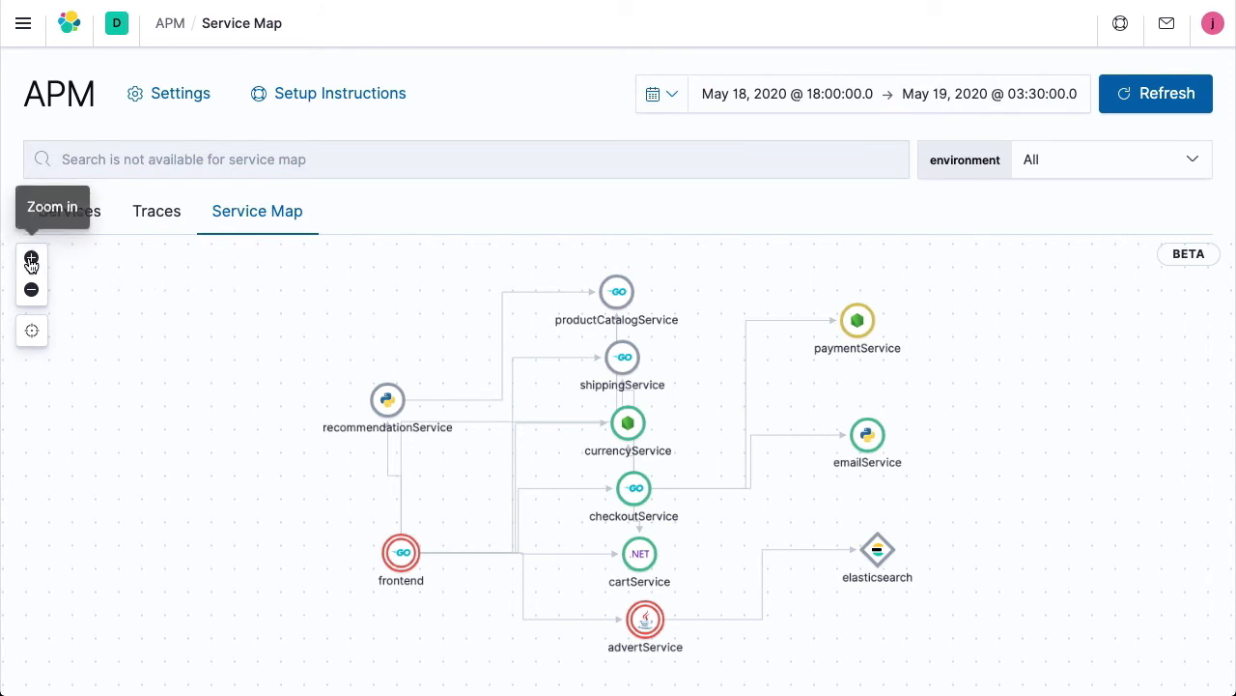
# - Zoom the service map, check frontend, emailService and cartService anomaly stats, and go to advertService's service details
pyautogui.click(31, 259)
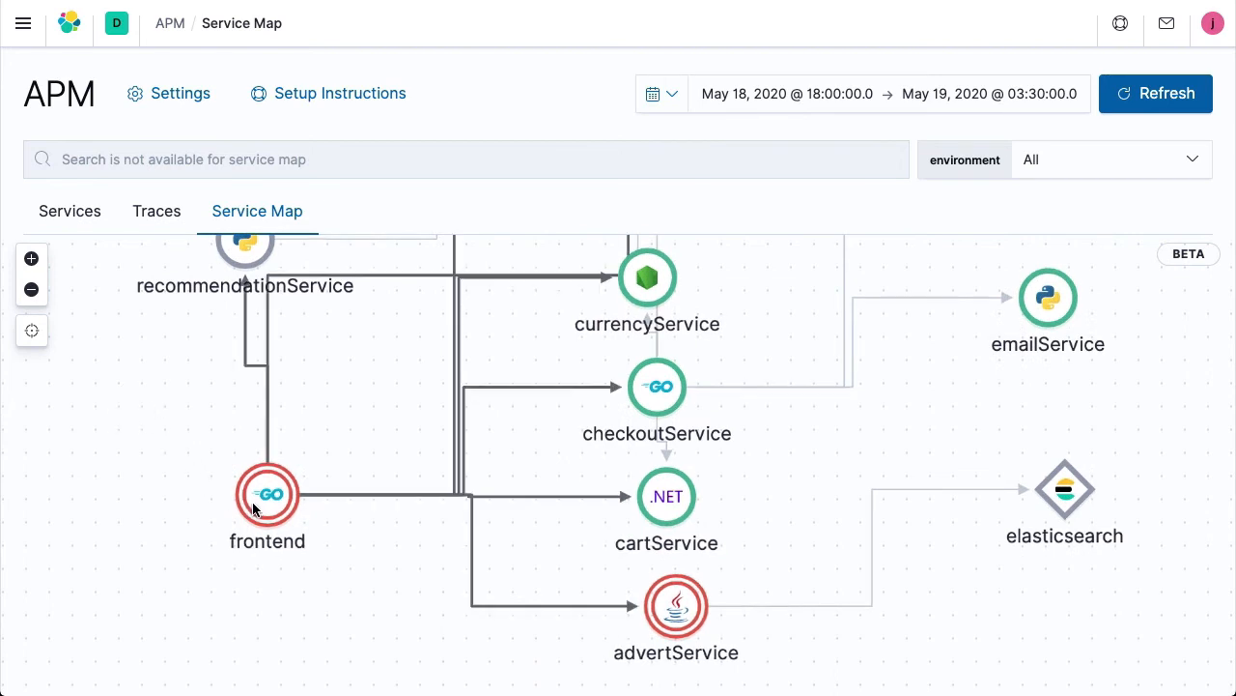
pyautogui.click(267, 494)
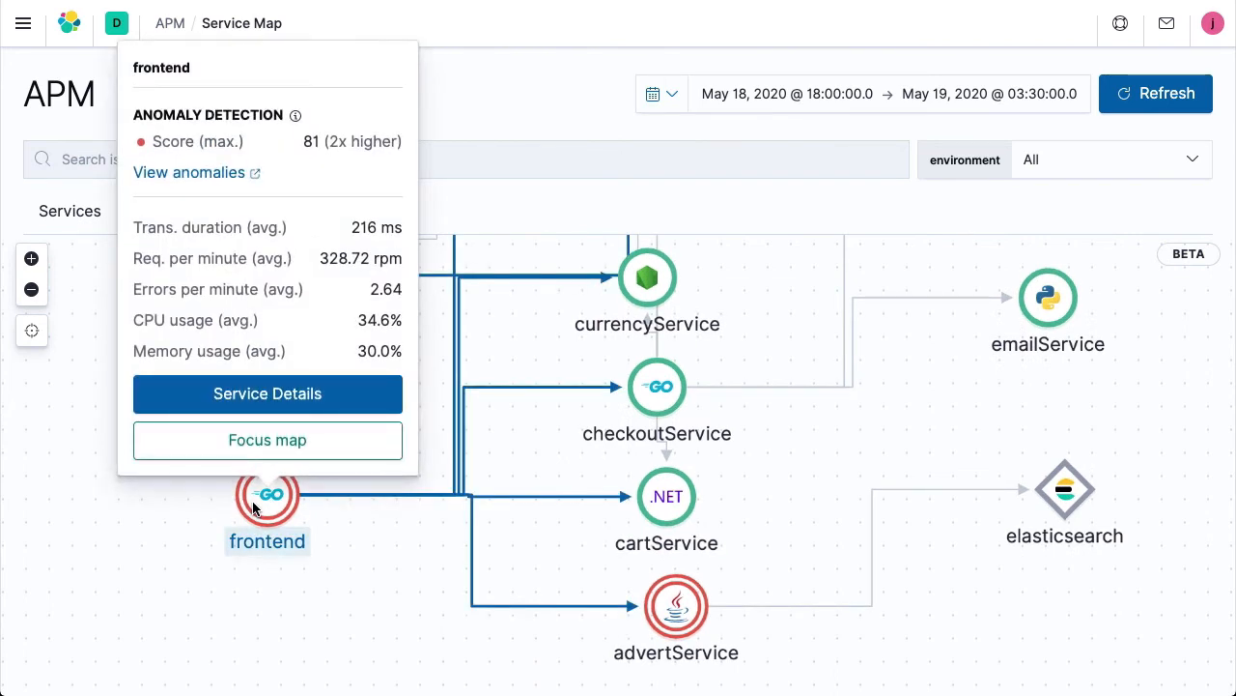
pyautogui.moveTo(1035, 313)
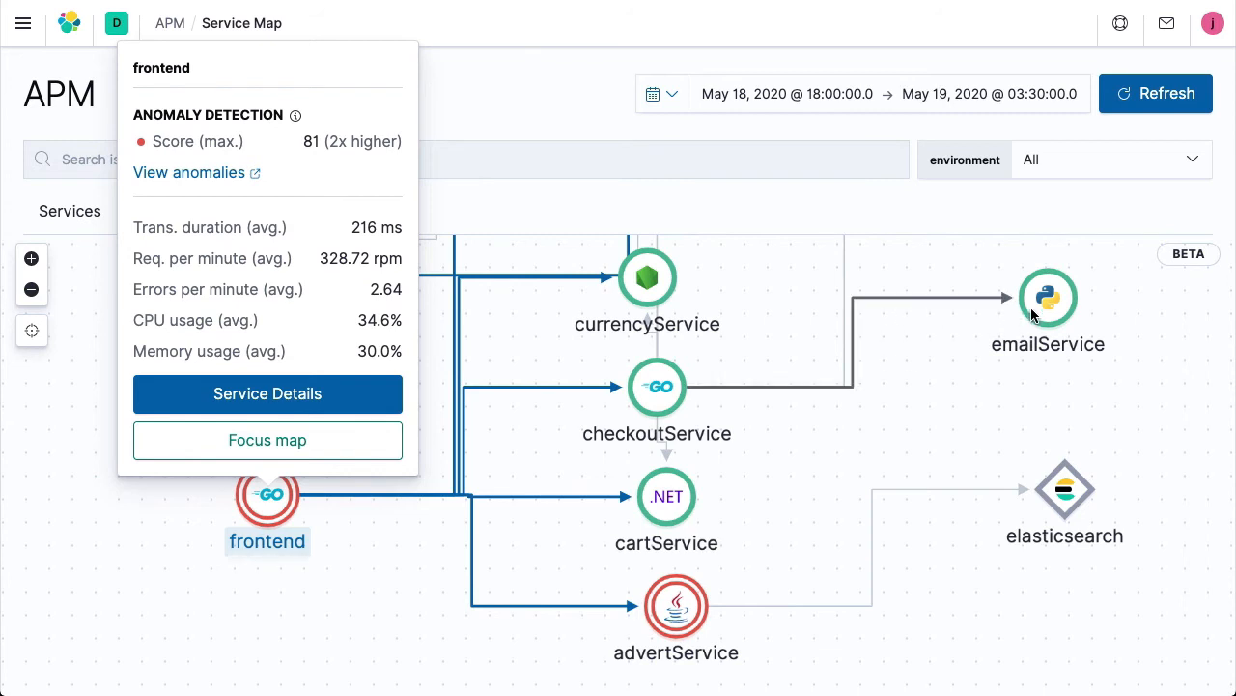
pyautogui.click(1047, 298)
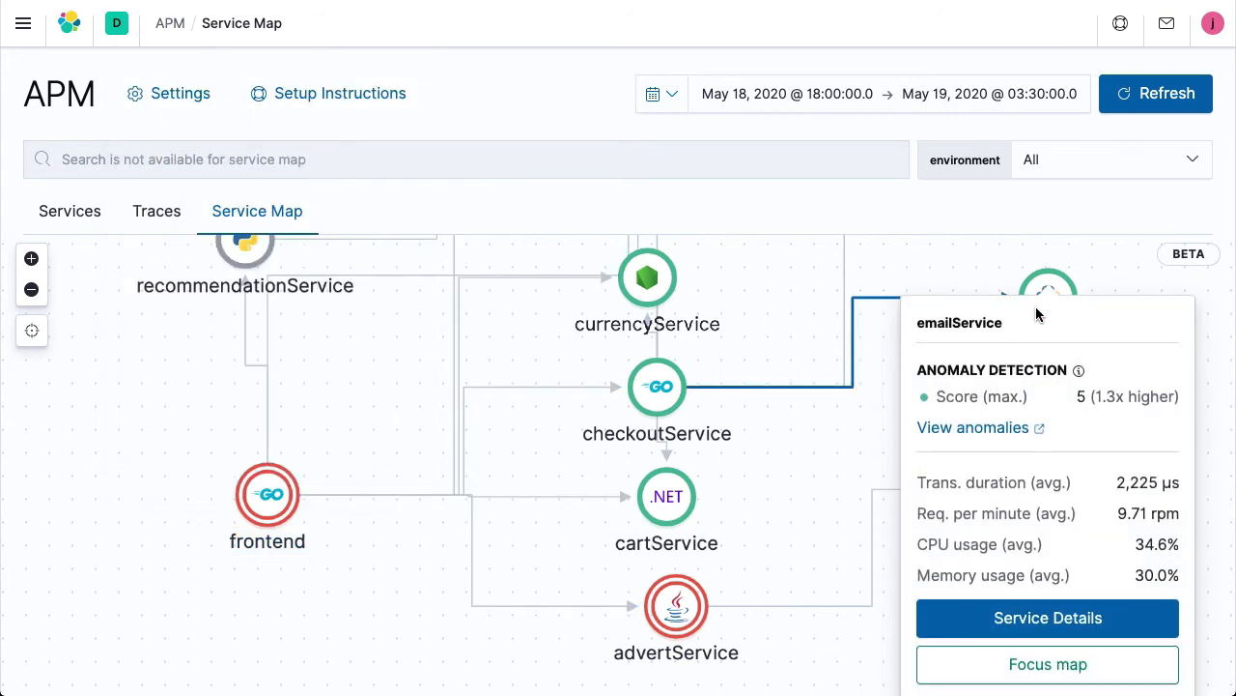
pyautogui.moveTo(666, 494)
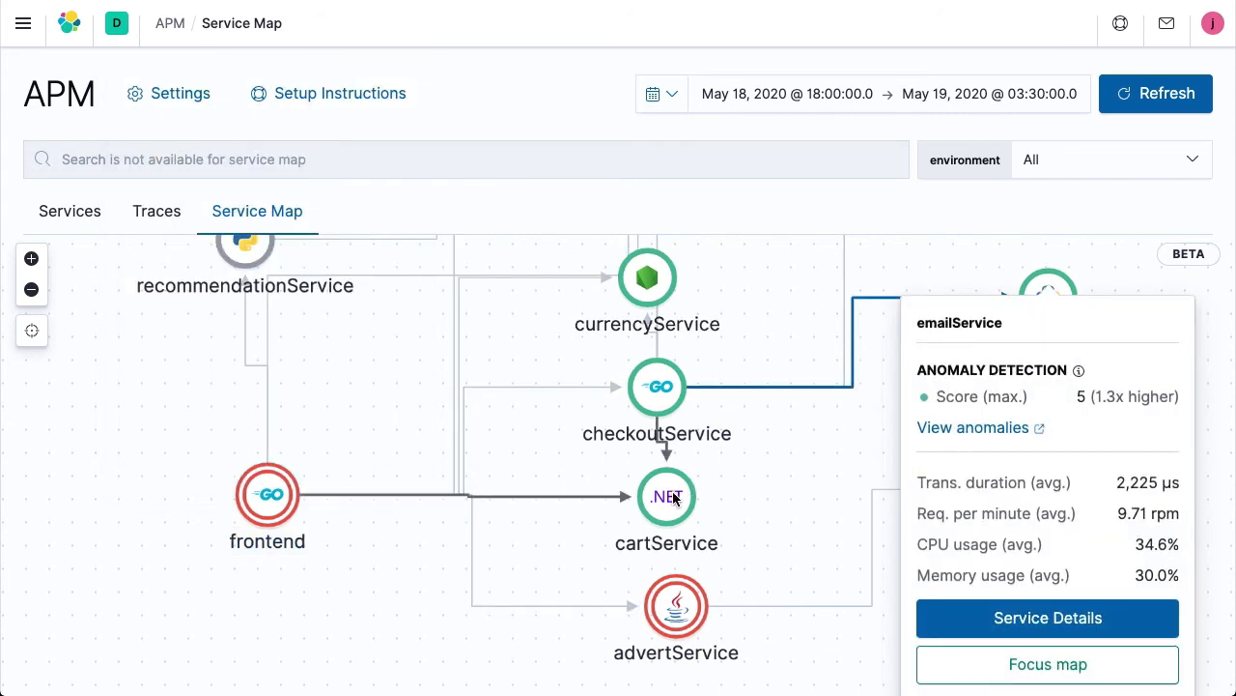
pyautogui.click(665, 494)
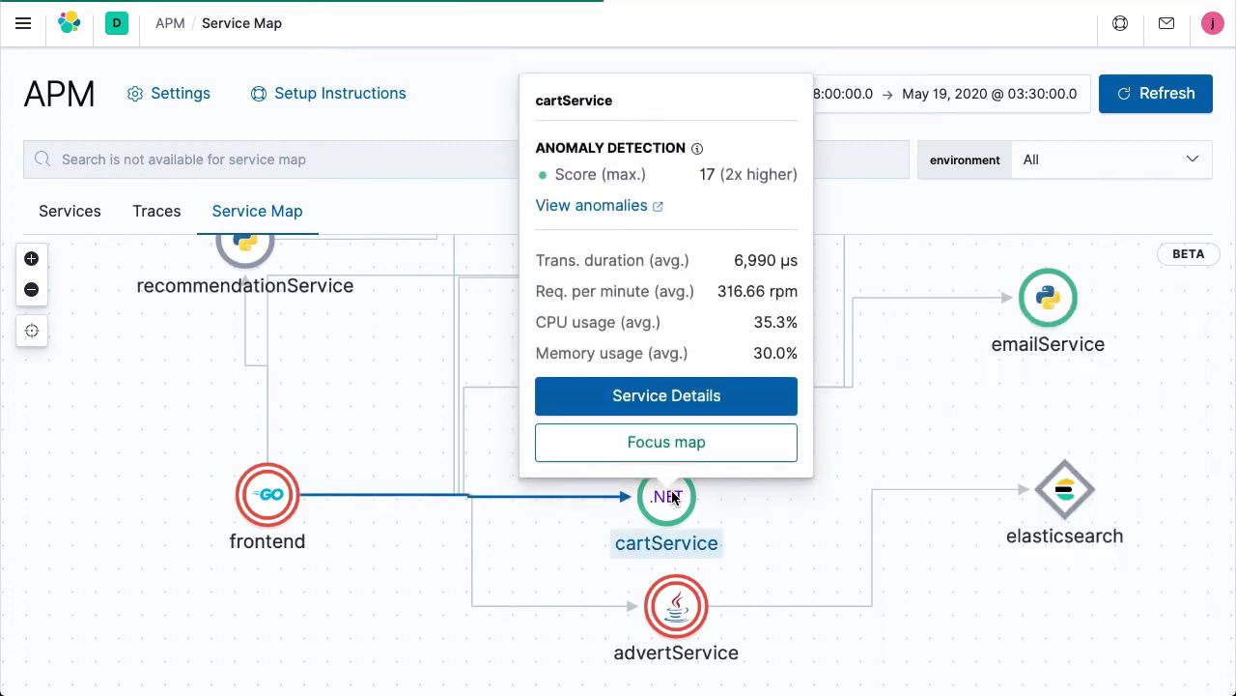
pyautogui.moveTo(677, 603)
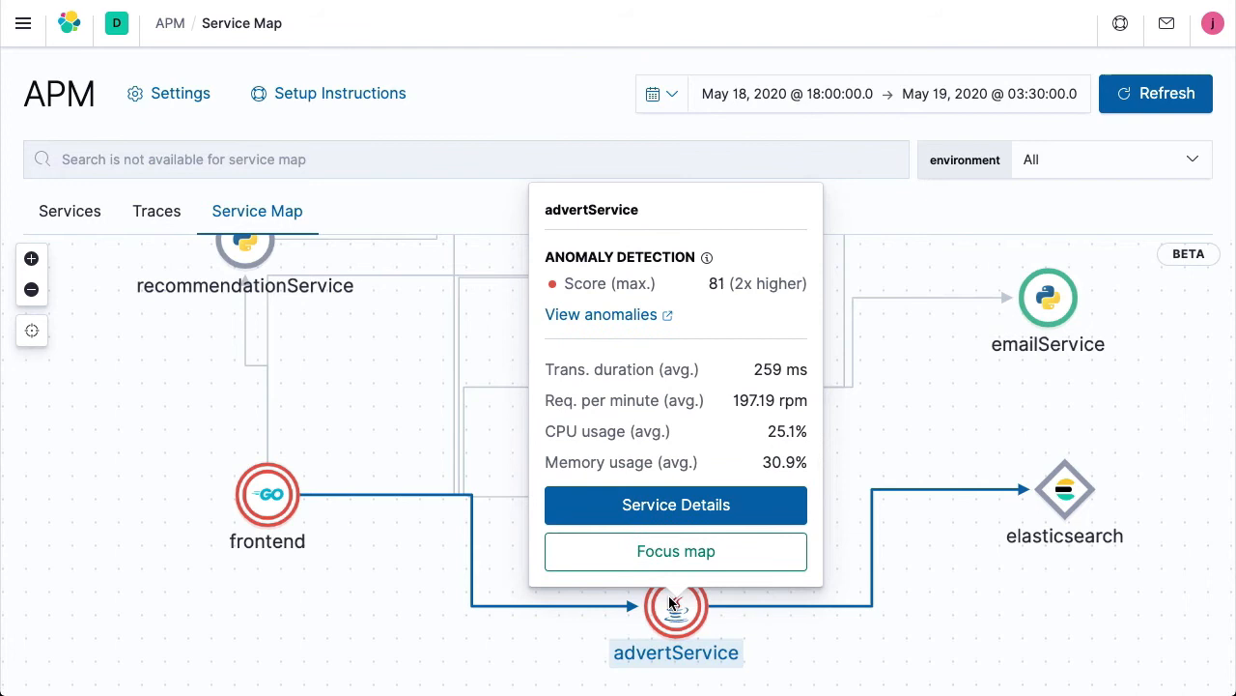
pyautogui.moveTo(676, 503)
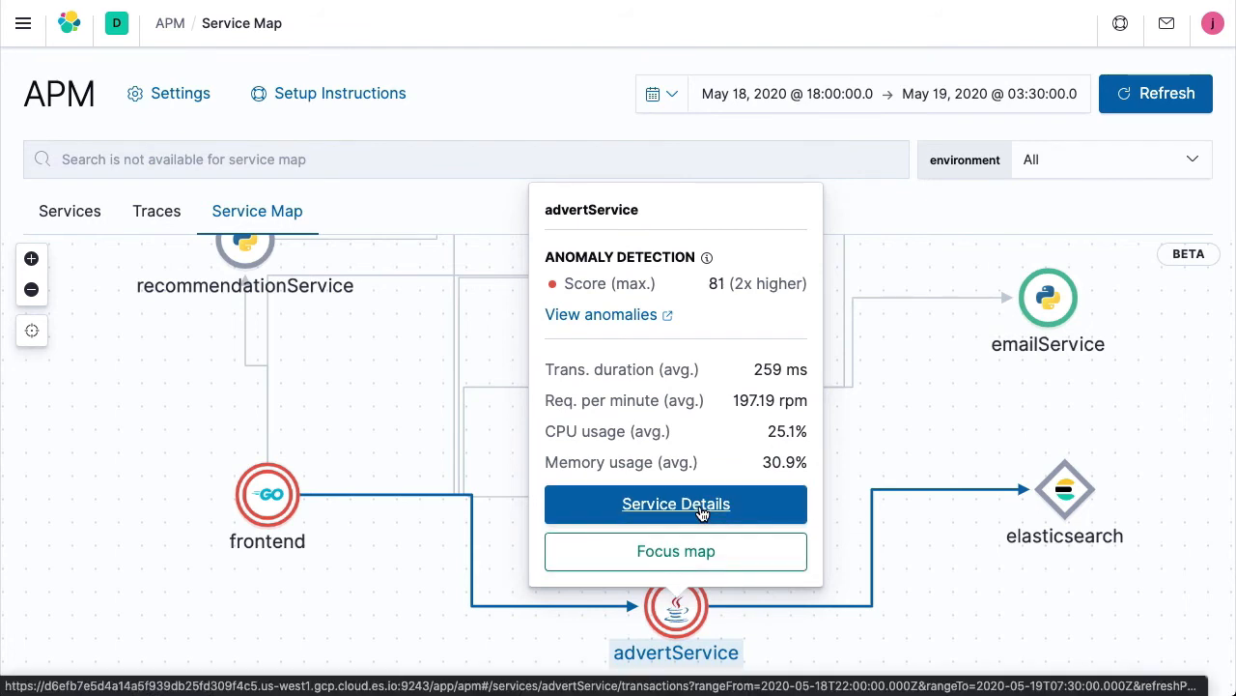
pyautogui.click(677, 502)
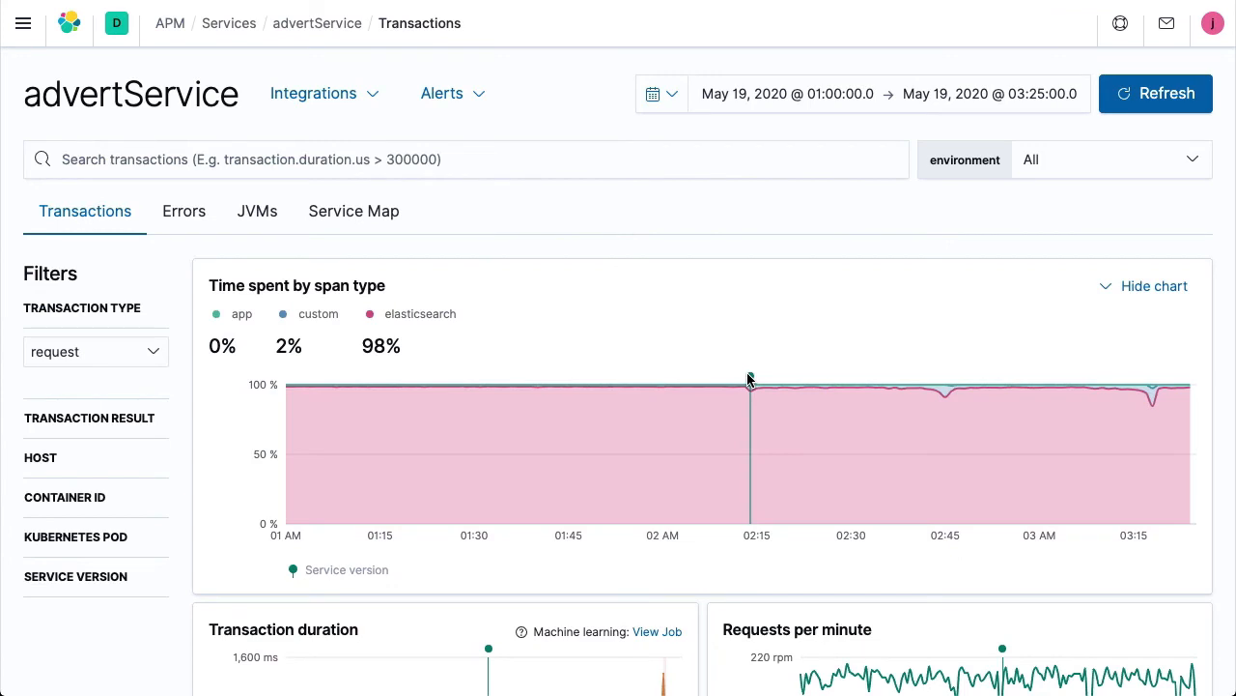
pyautogui.moveTo(750, 379)
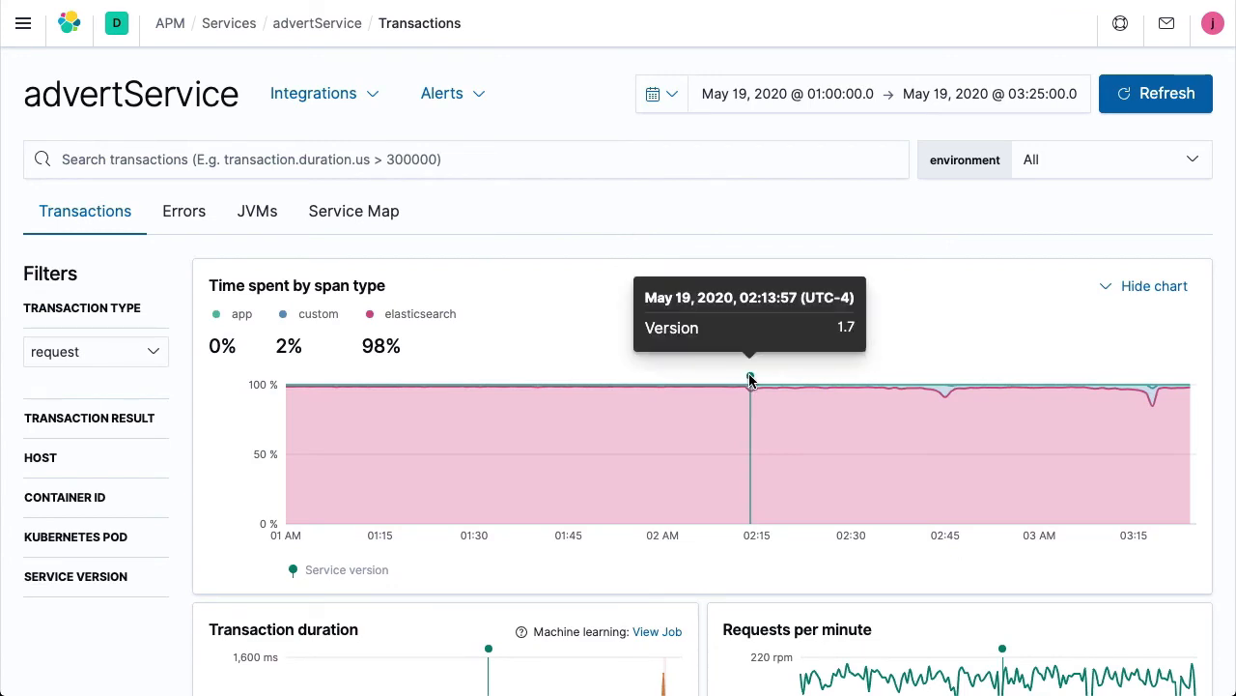
pyautogui.moveTo(183, 211)
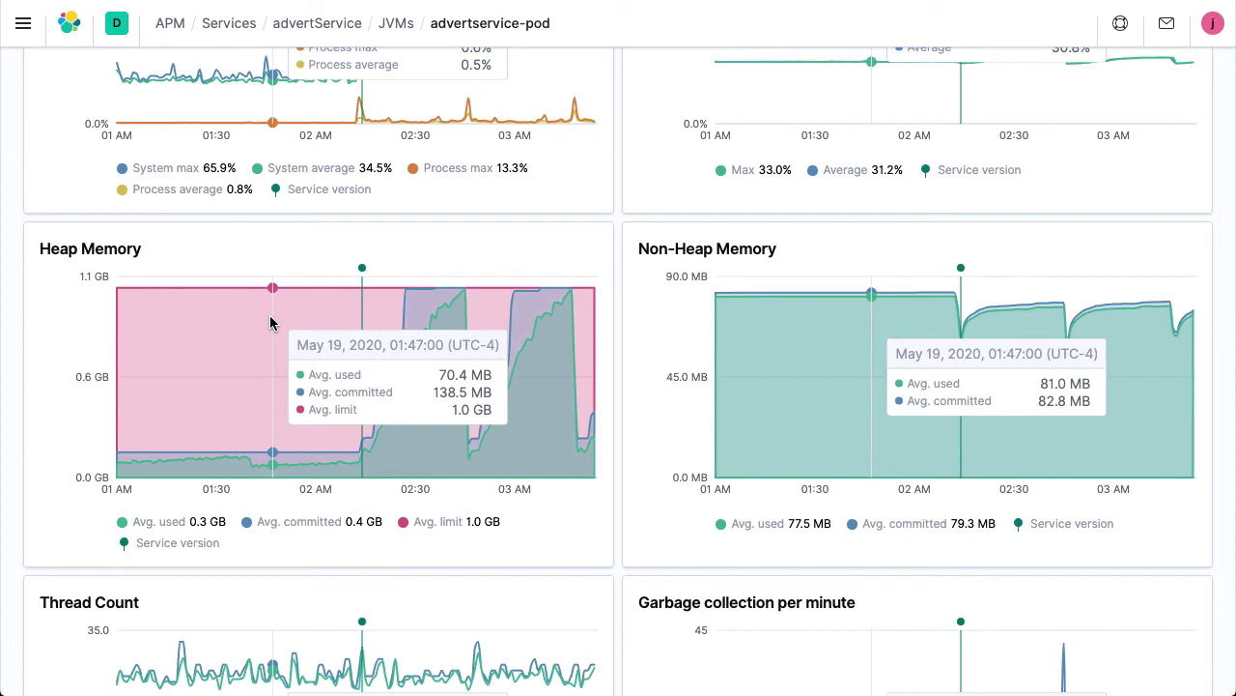
pyautogui.moveTo(338, 310)
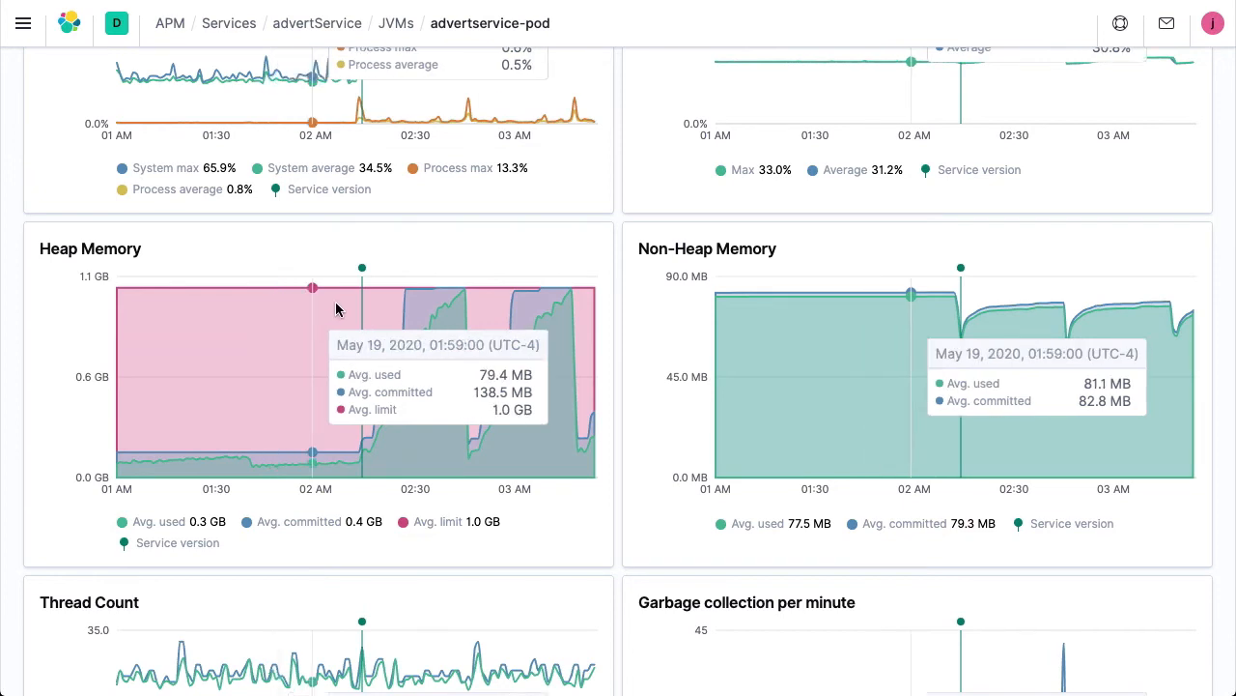
# - Back on advertService's Transactions overview, select the /hipstershop.AdService/getAds transaction
pyautogui.click(317, 23)
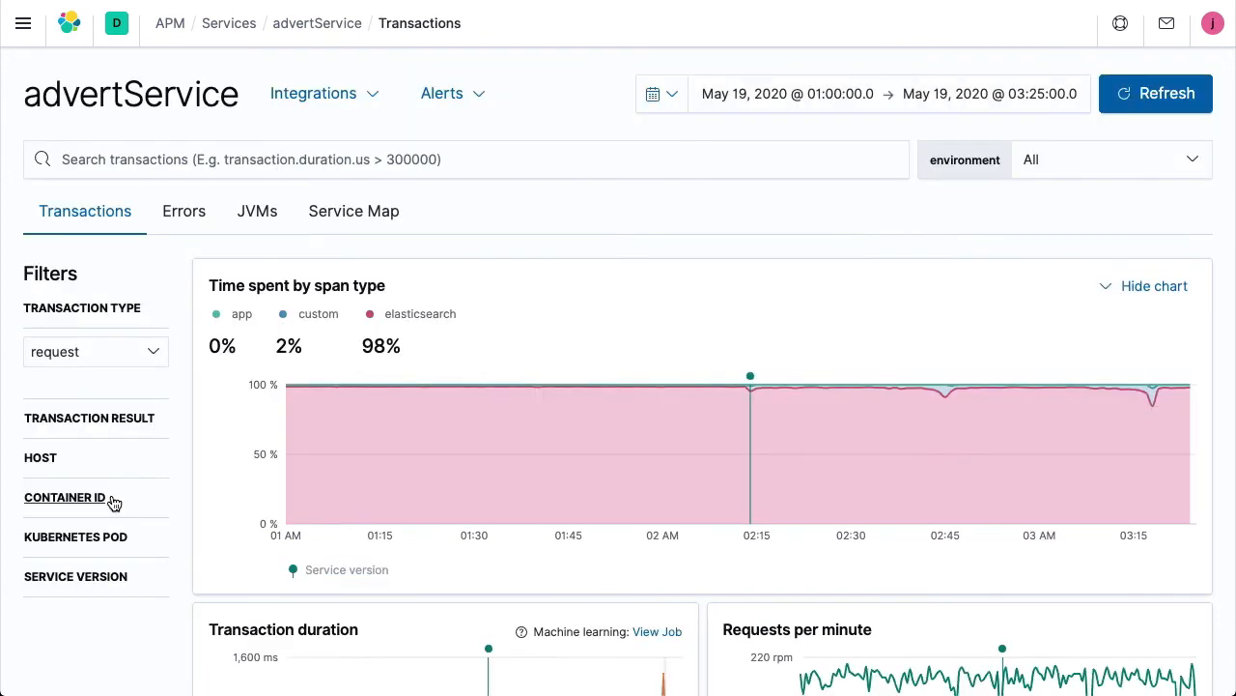
pyautogui.scroll(-3)
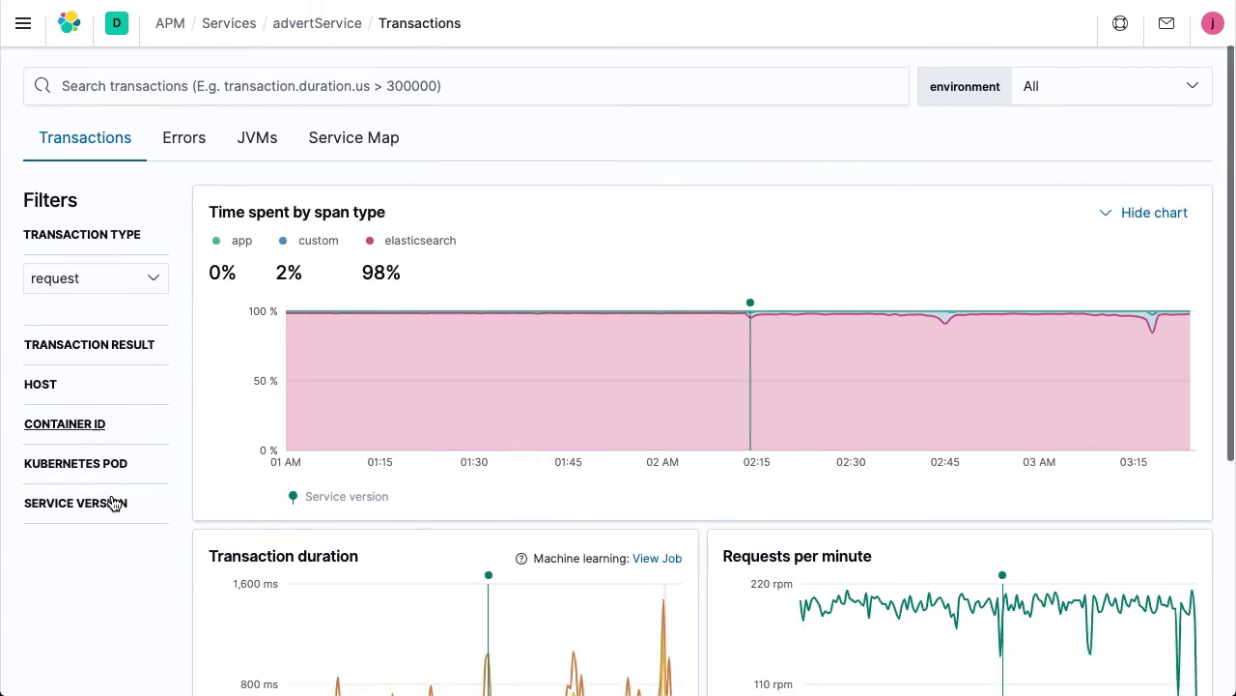
pyautogui.scroll(-3)
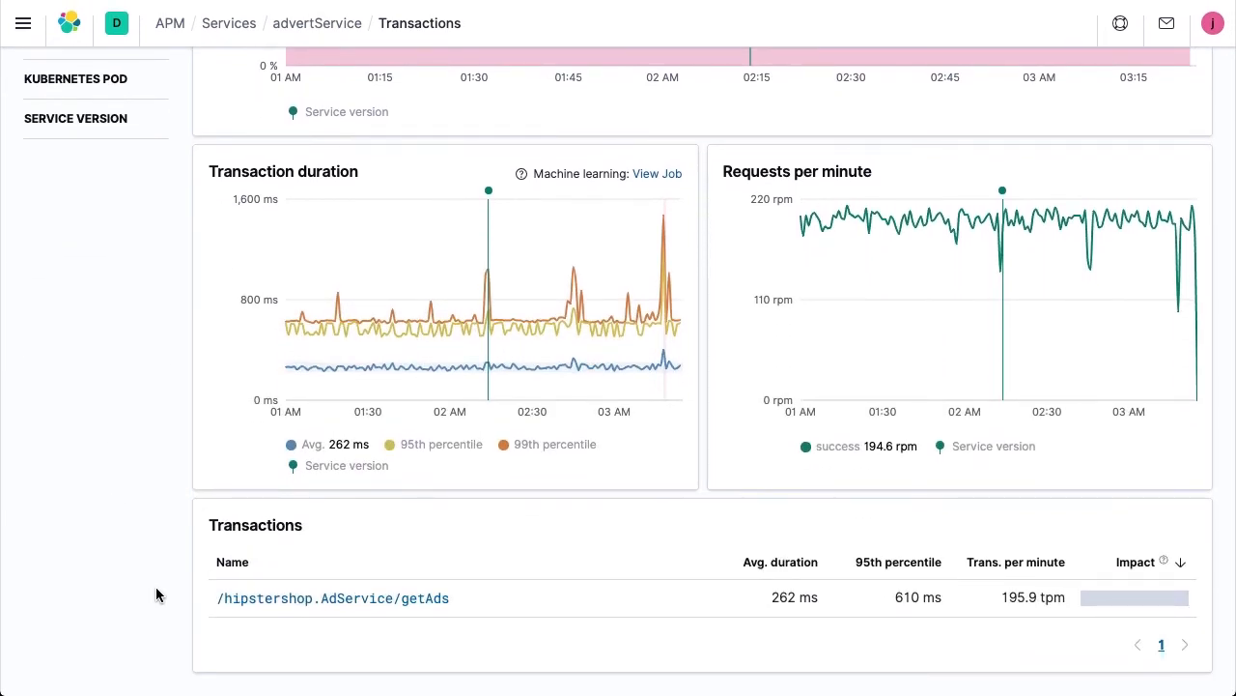
pyautogui.click(332, 599)
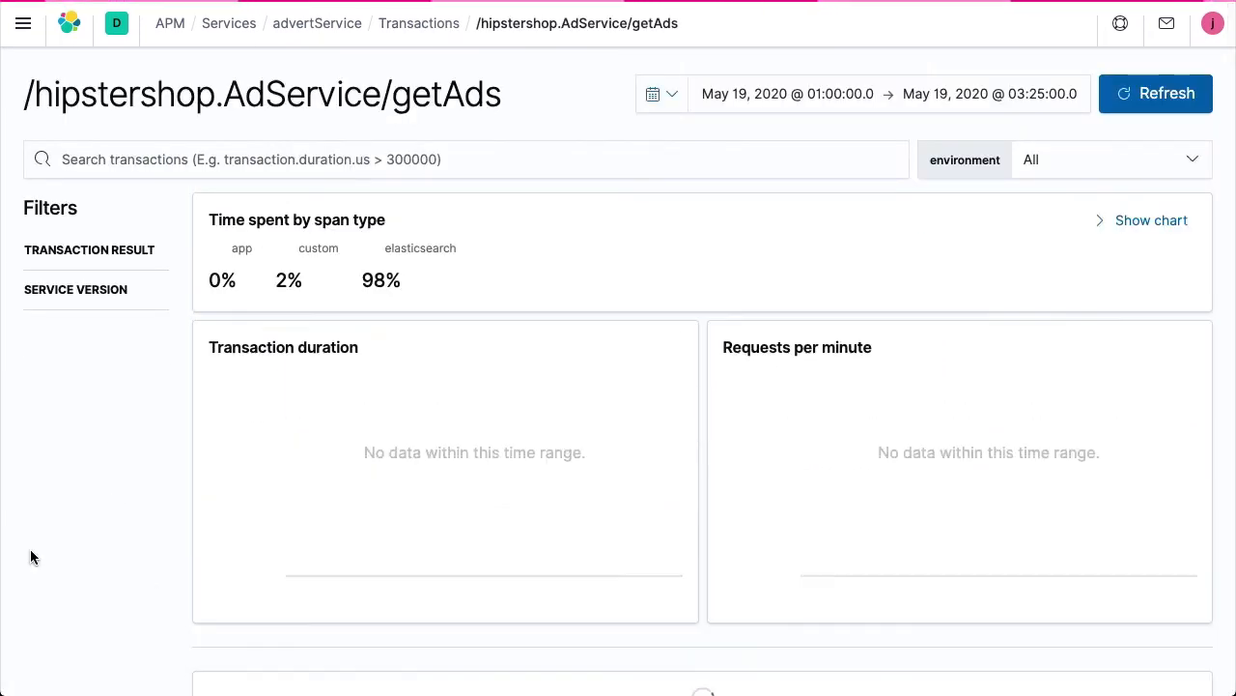
# - From the getAds trace's Actions, view its correlated cache-miss logs, then go to Add data > APM agents
pyautogui.click(963, 278)
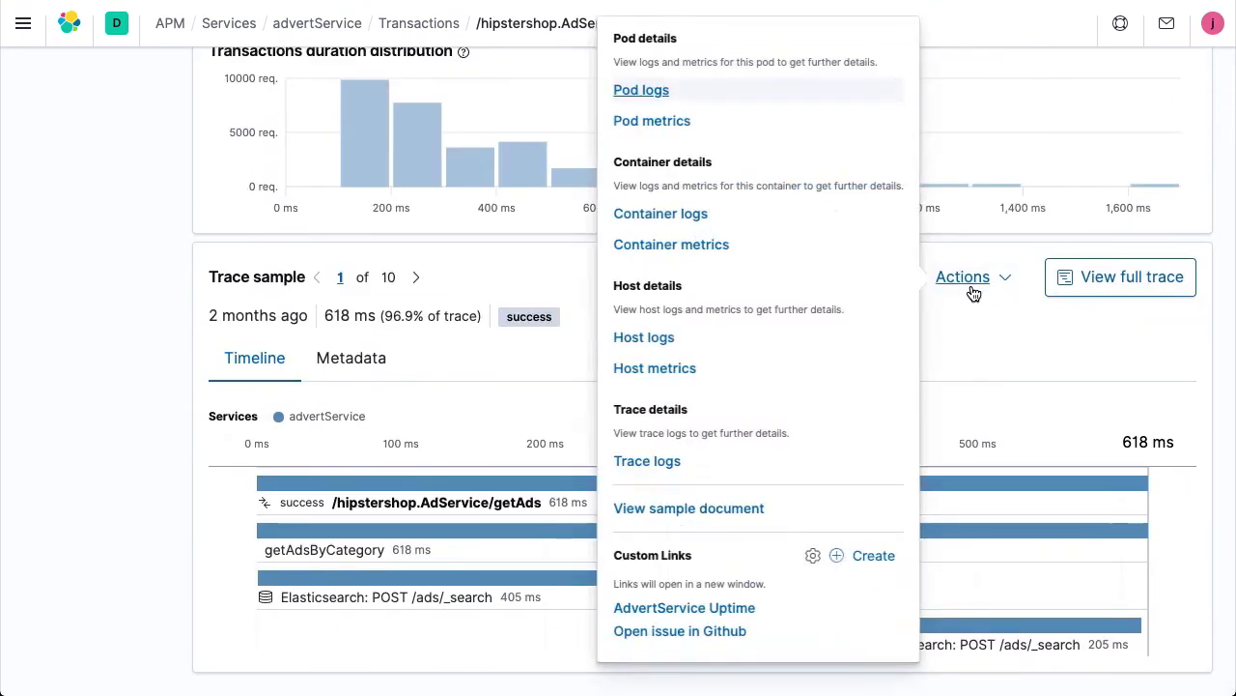
pyautogui.click(641, 91)
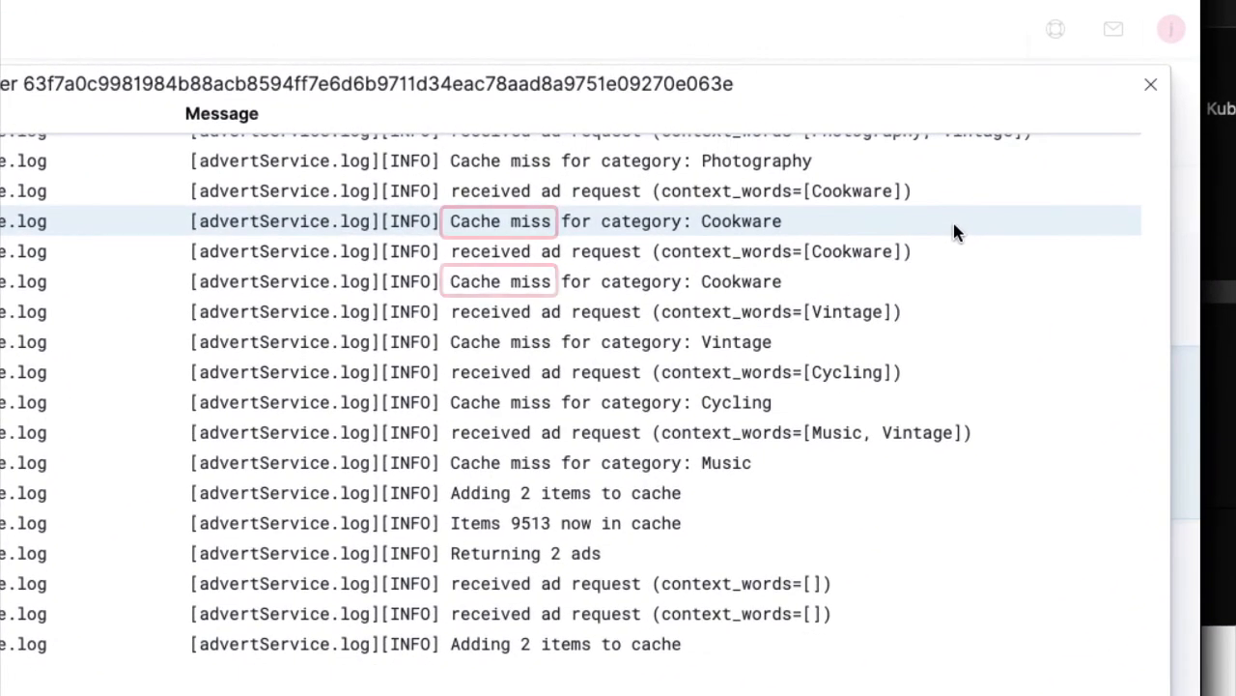
pyautogui.click(1151, 85)
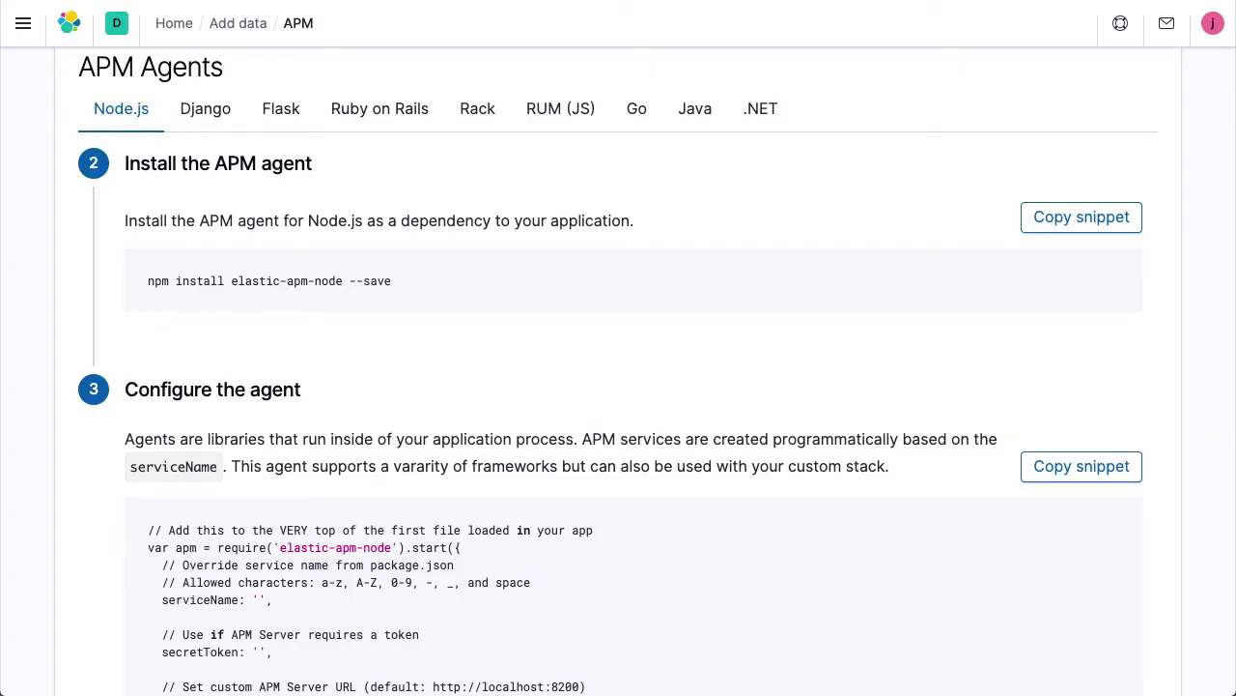
# - Navigate to the ads served, log levels and service performance dashboard and scroll toward its APM panels
pyautogui.click(379, 108)
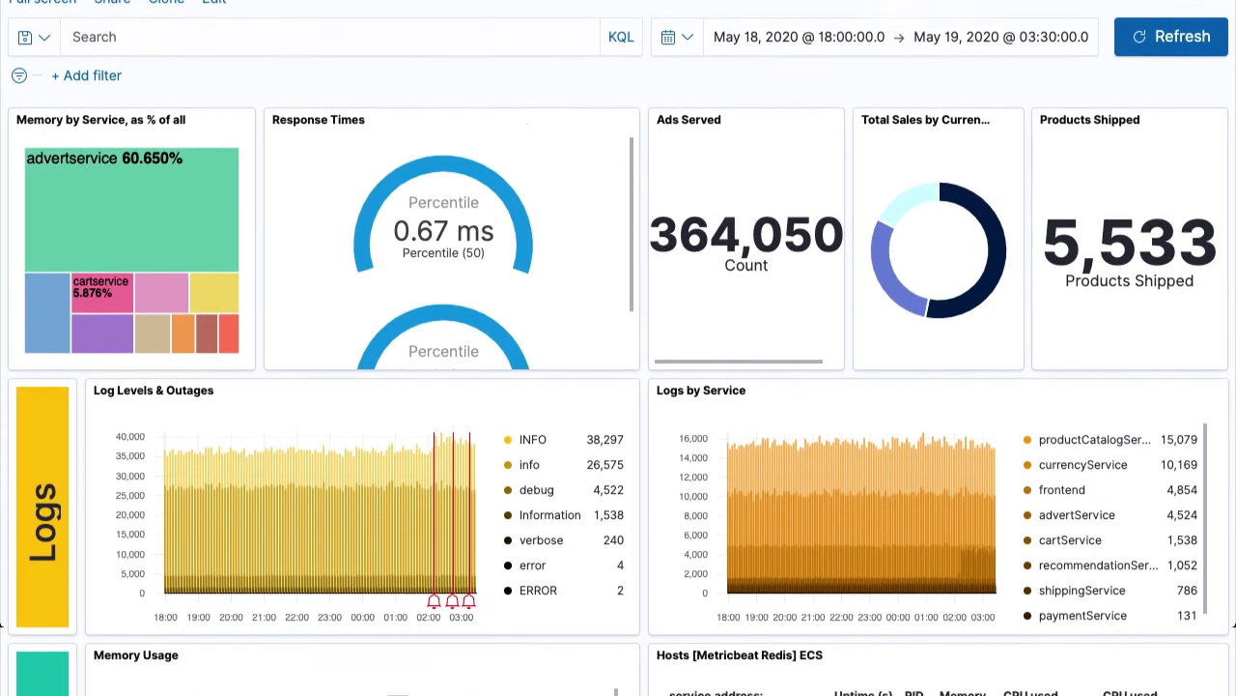
pyautogui.scroll(-3)
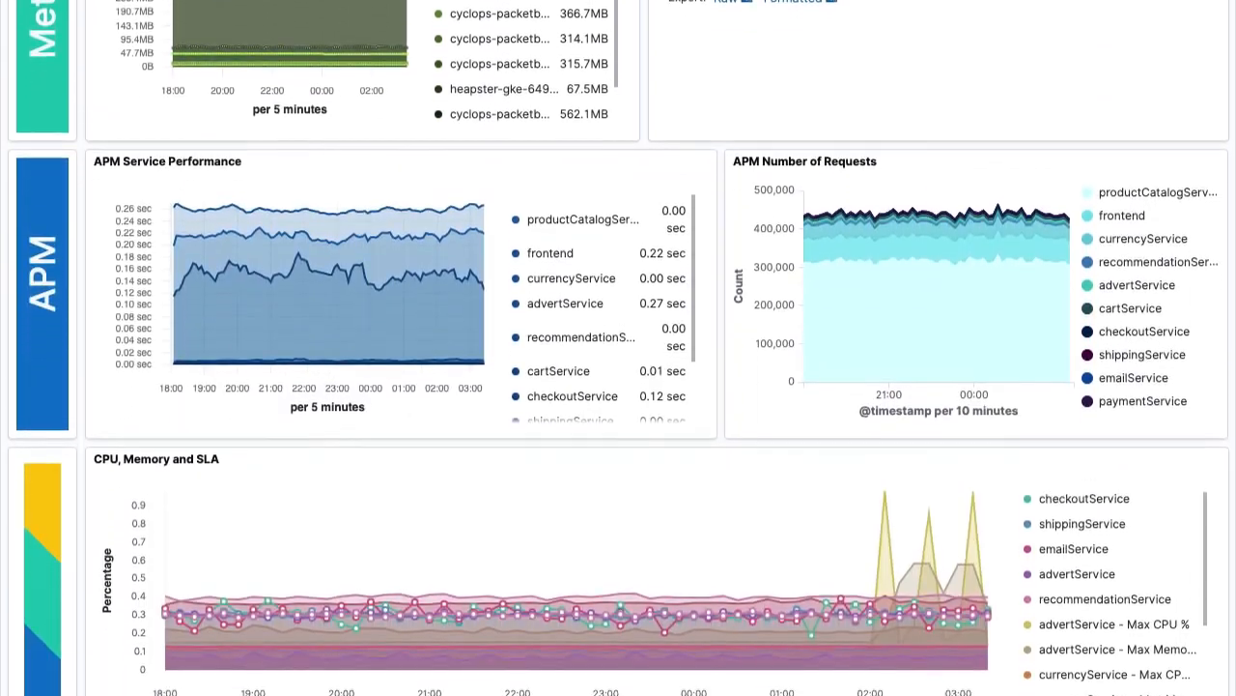